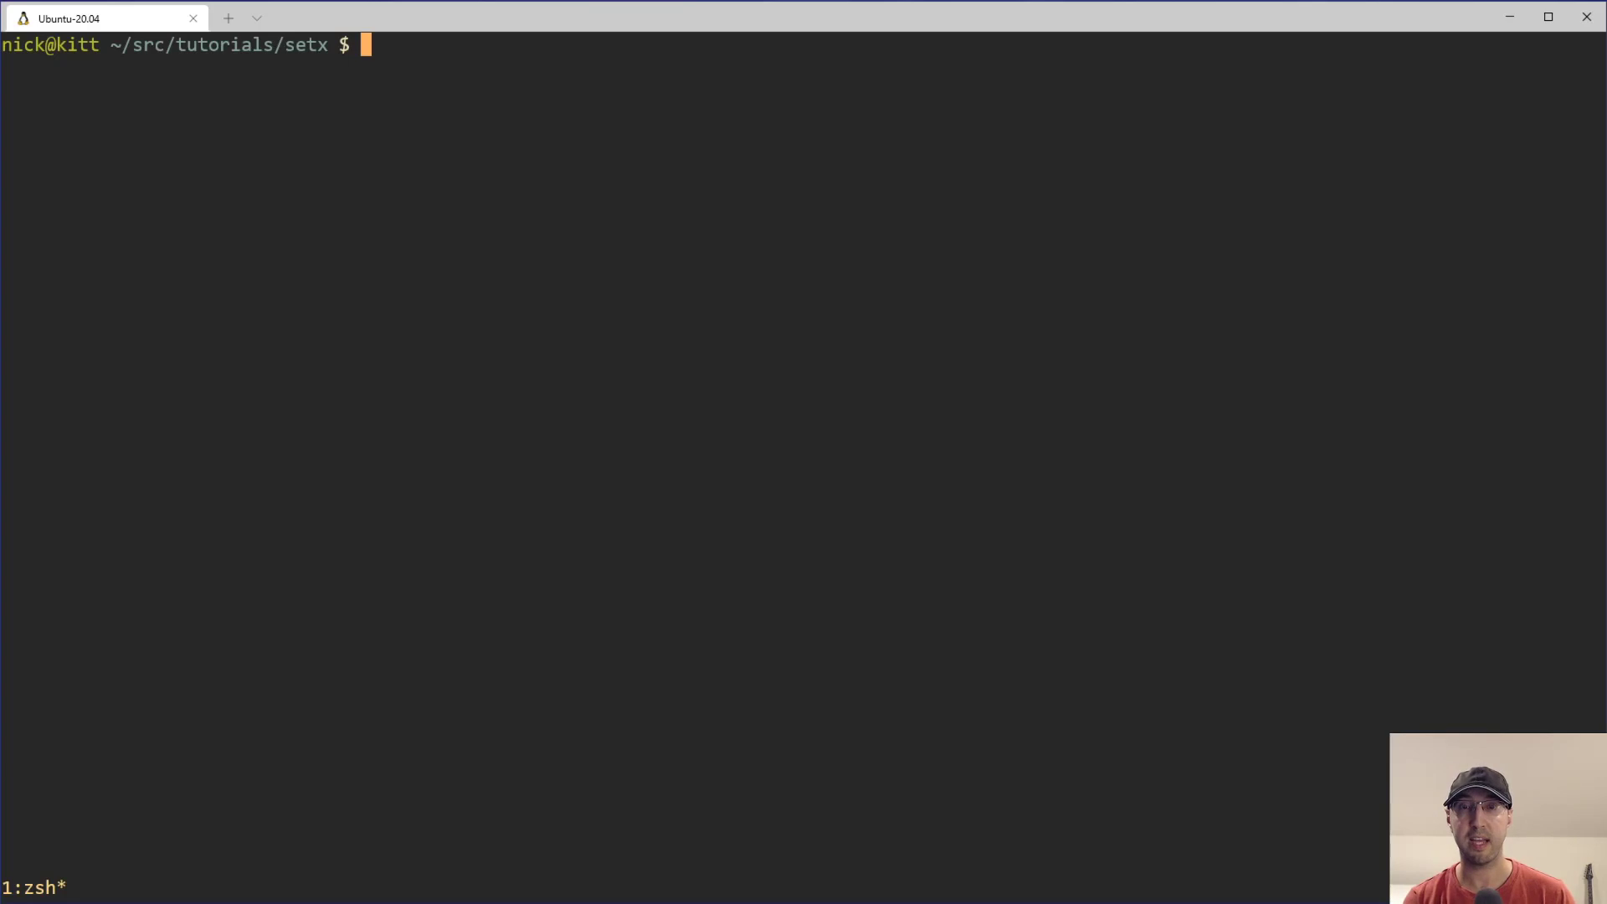
Launch Vim on the current directory to reach the demo wrapper script.
{"action": "type", "text": "vim ."}
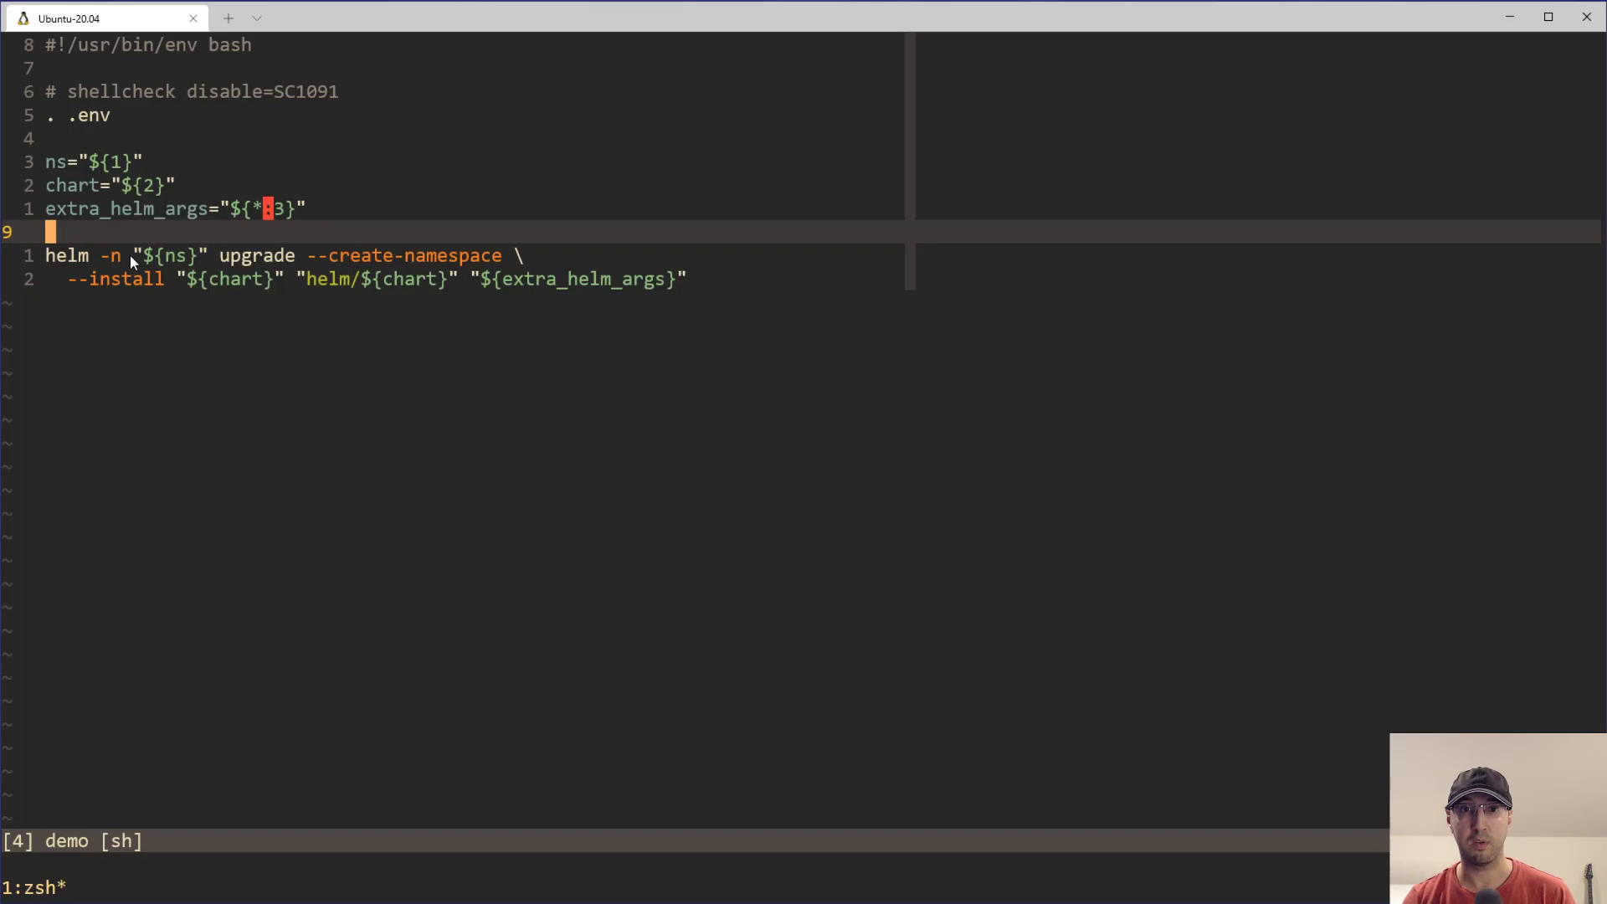
{"action": "mouse_move", "coordinate": [197, 192]}
{"action": "type", "text": "./demo prod test"}
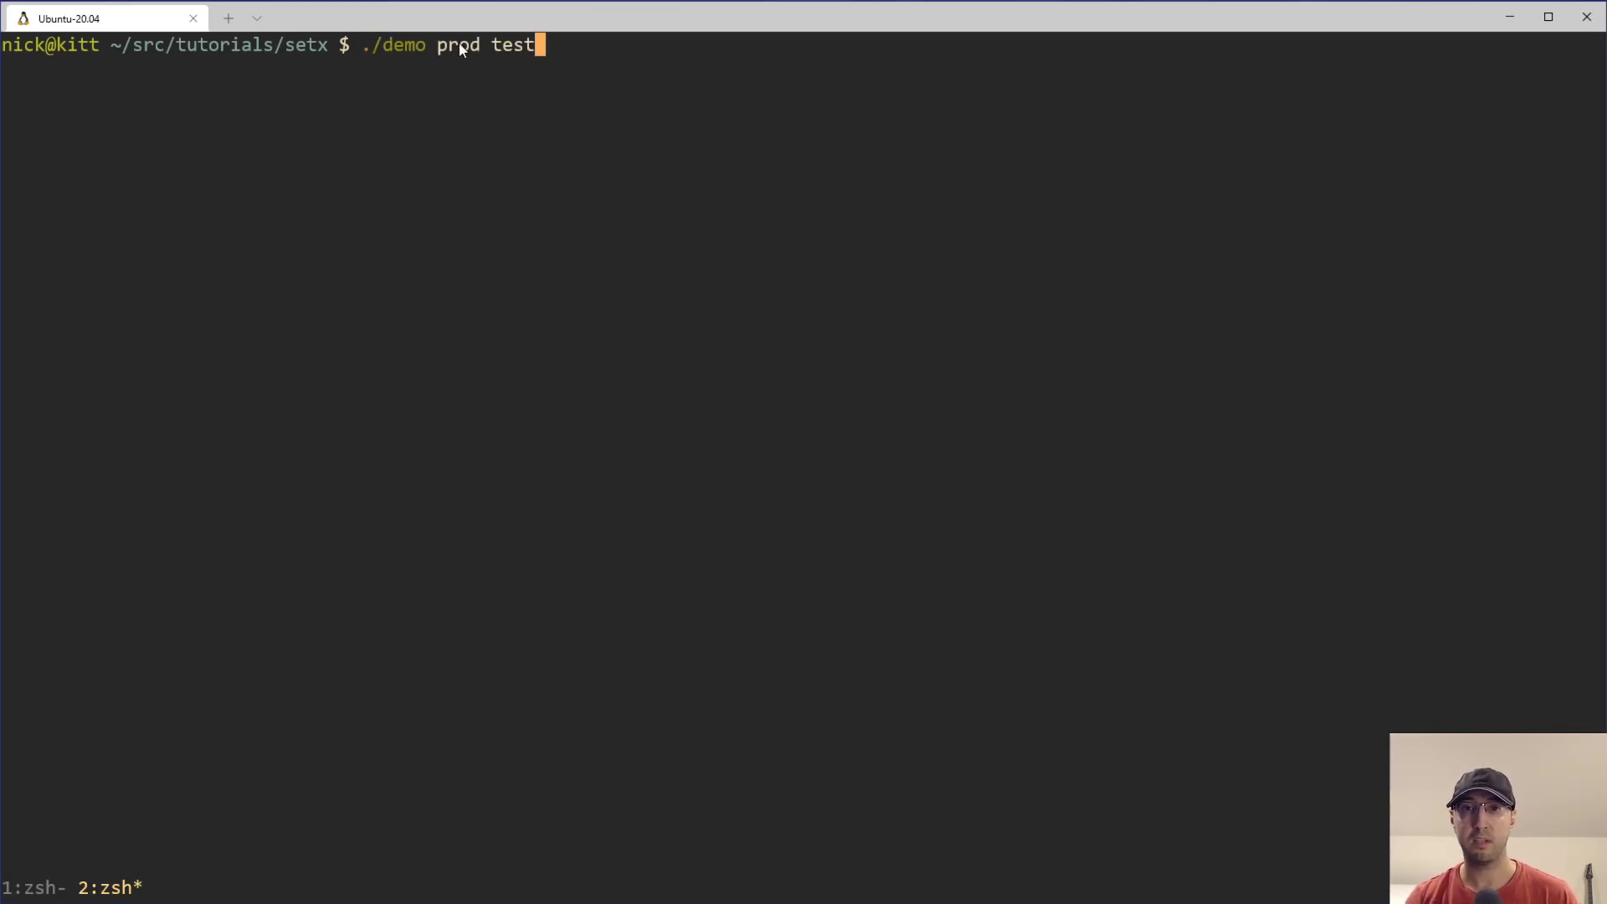
{"action": "mouse_move", "coordinate": [738, 139]}
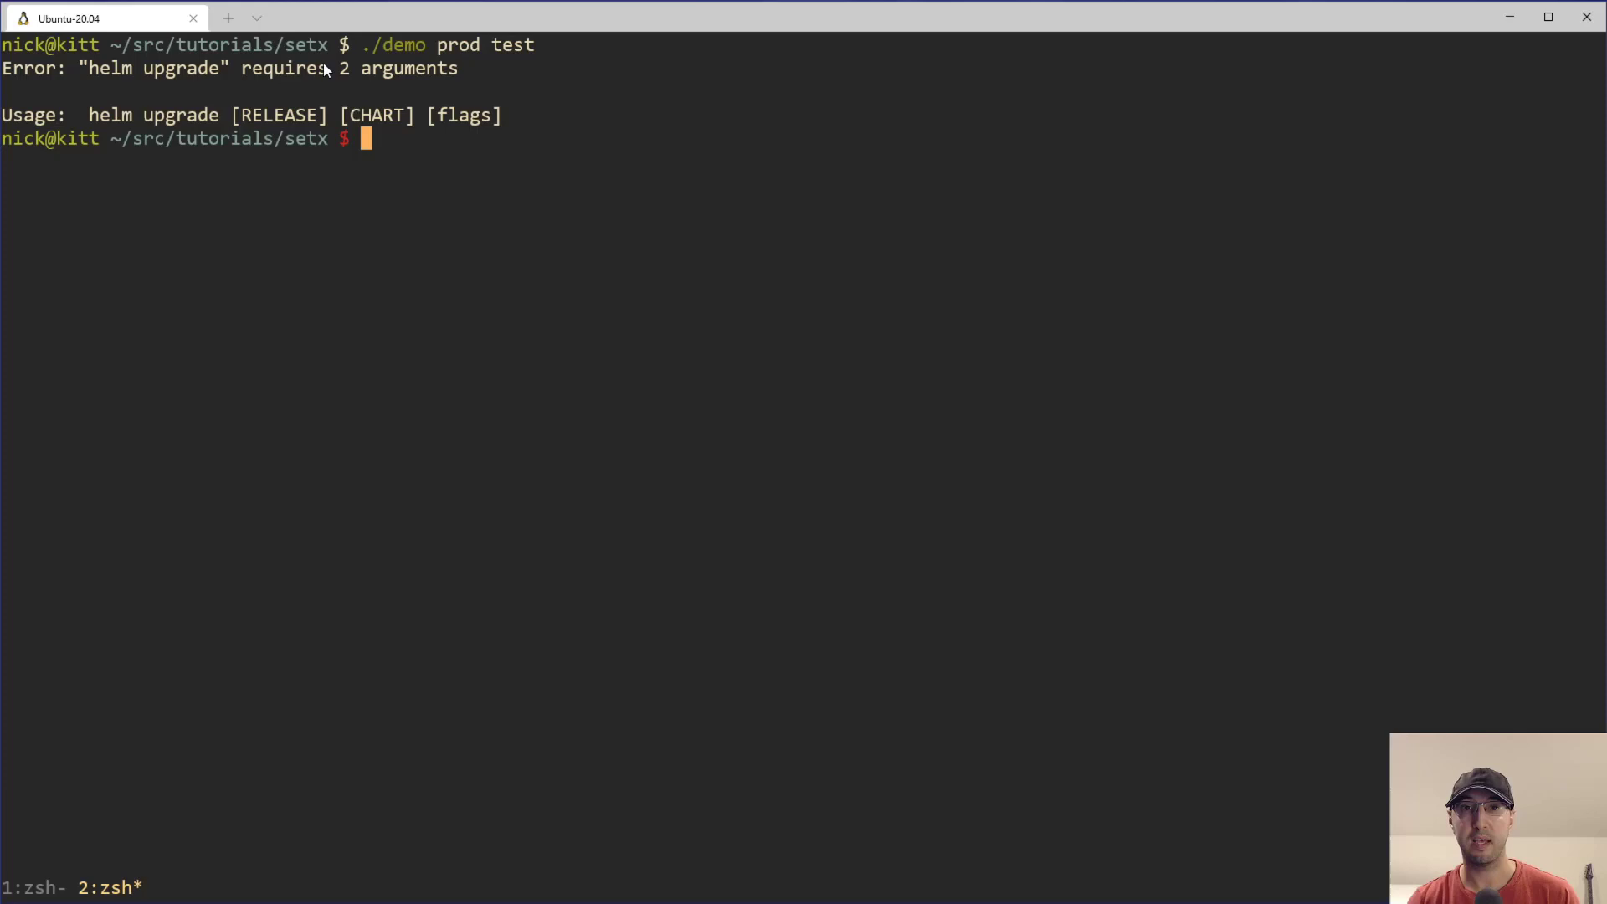
{"action": "mouse_move", "coordinate": [905, 405]}
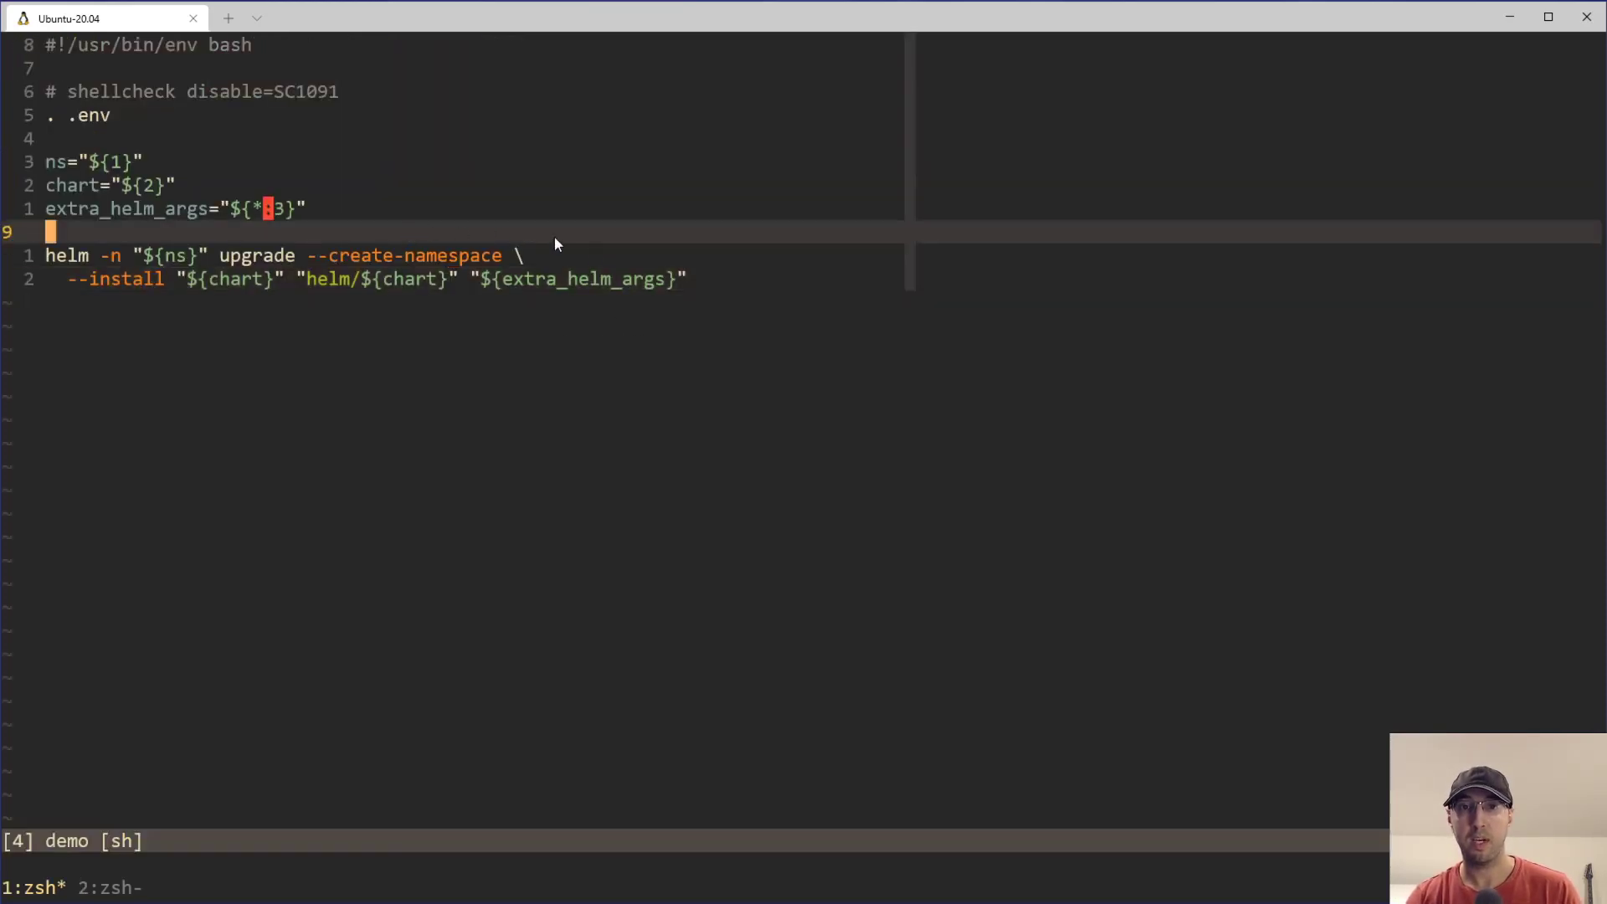
{"action": "mouse_move", "coordinate": [617, 271]}
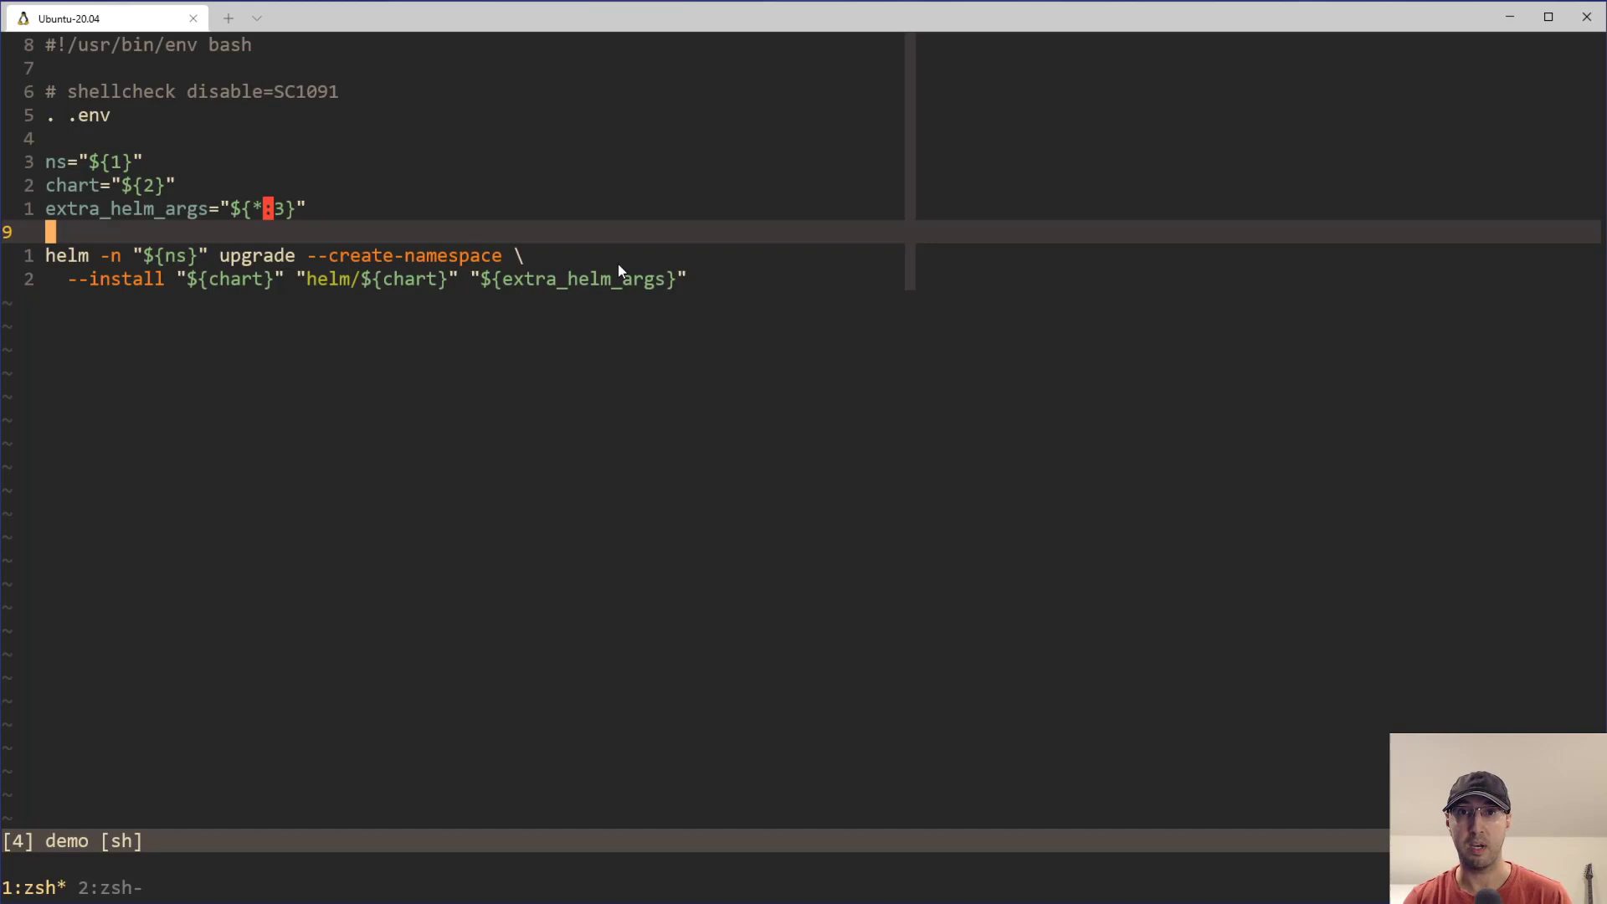
Leave the script view for the shell pane to try the helm upgrade command by hand.
{"action": "key", "text": "v"}
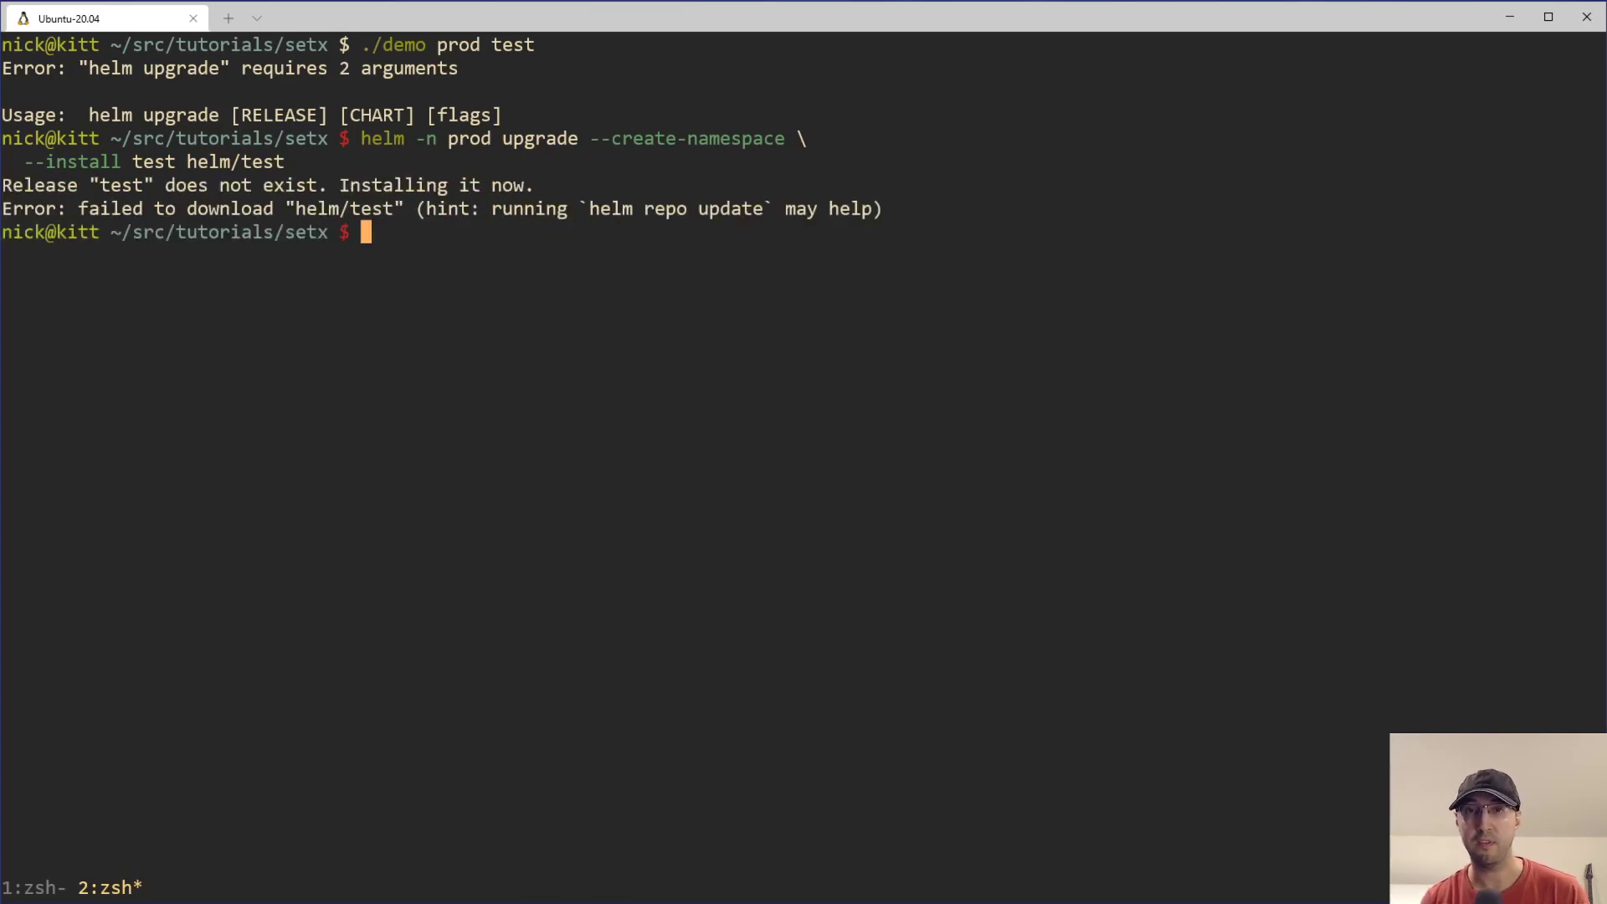
List the directory with ls -la to reveal the hidden .env next to demo.
{"action": "type", "text": "ls -la"}
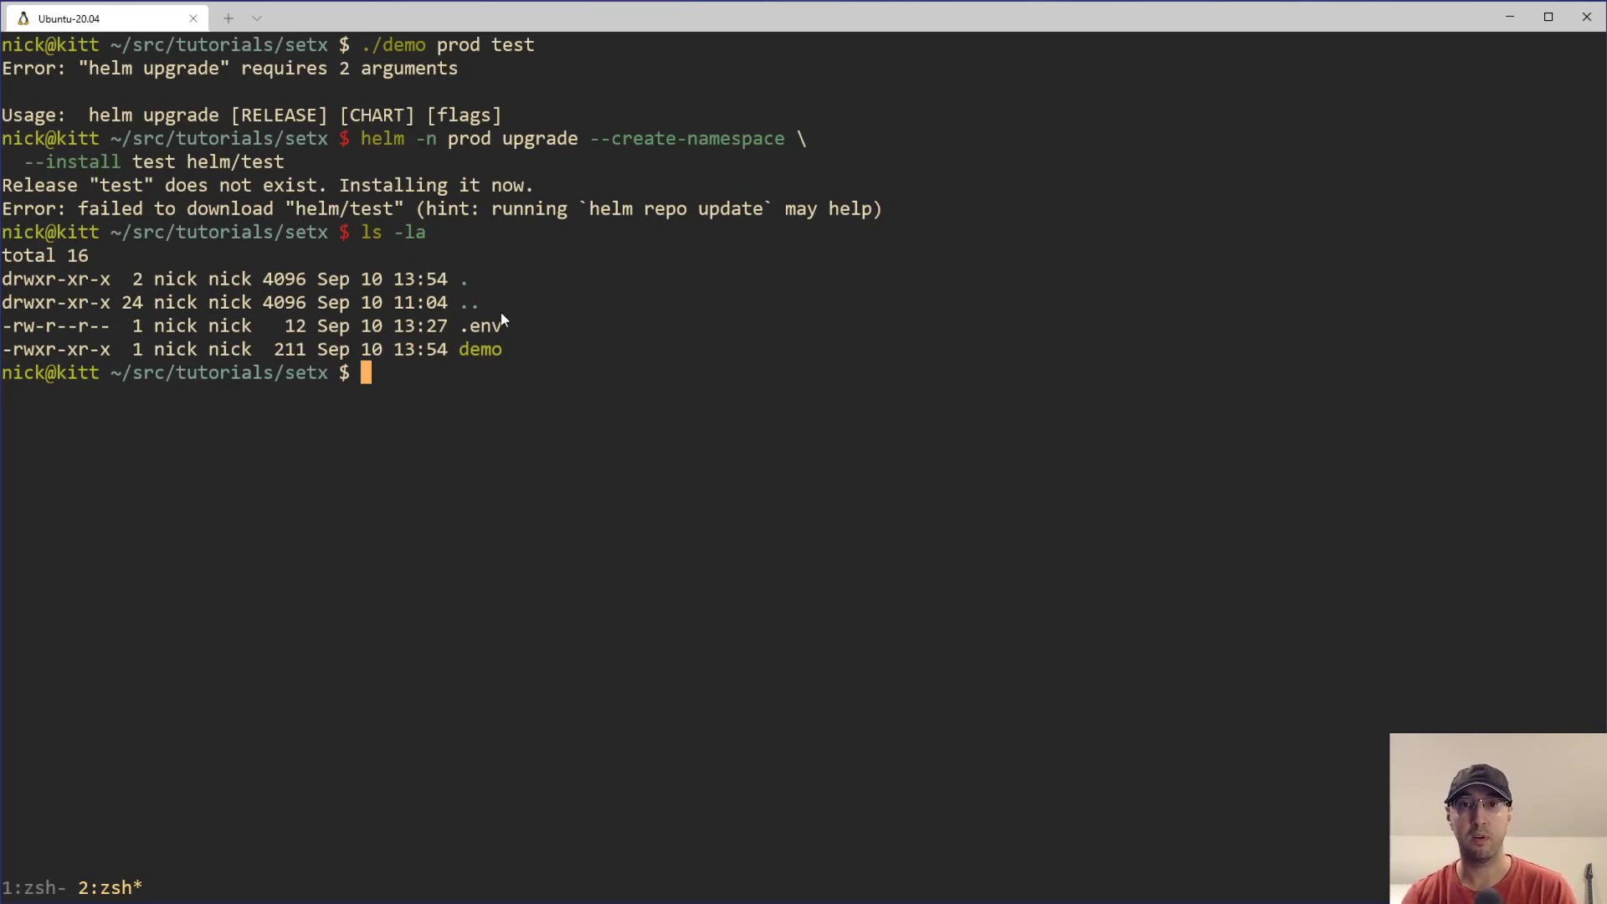
{"action": "mouse_move", "coordinate": [489, 309]}
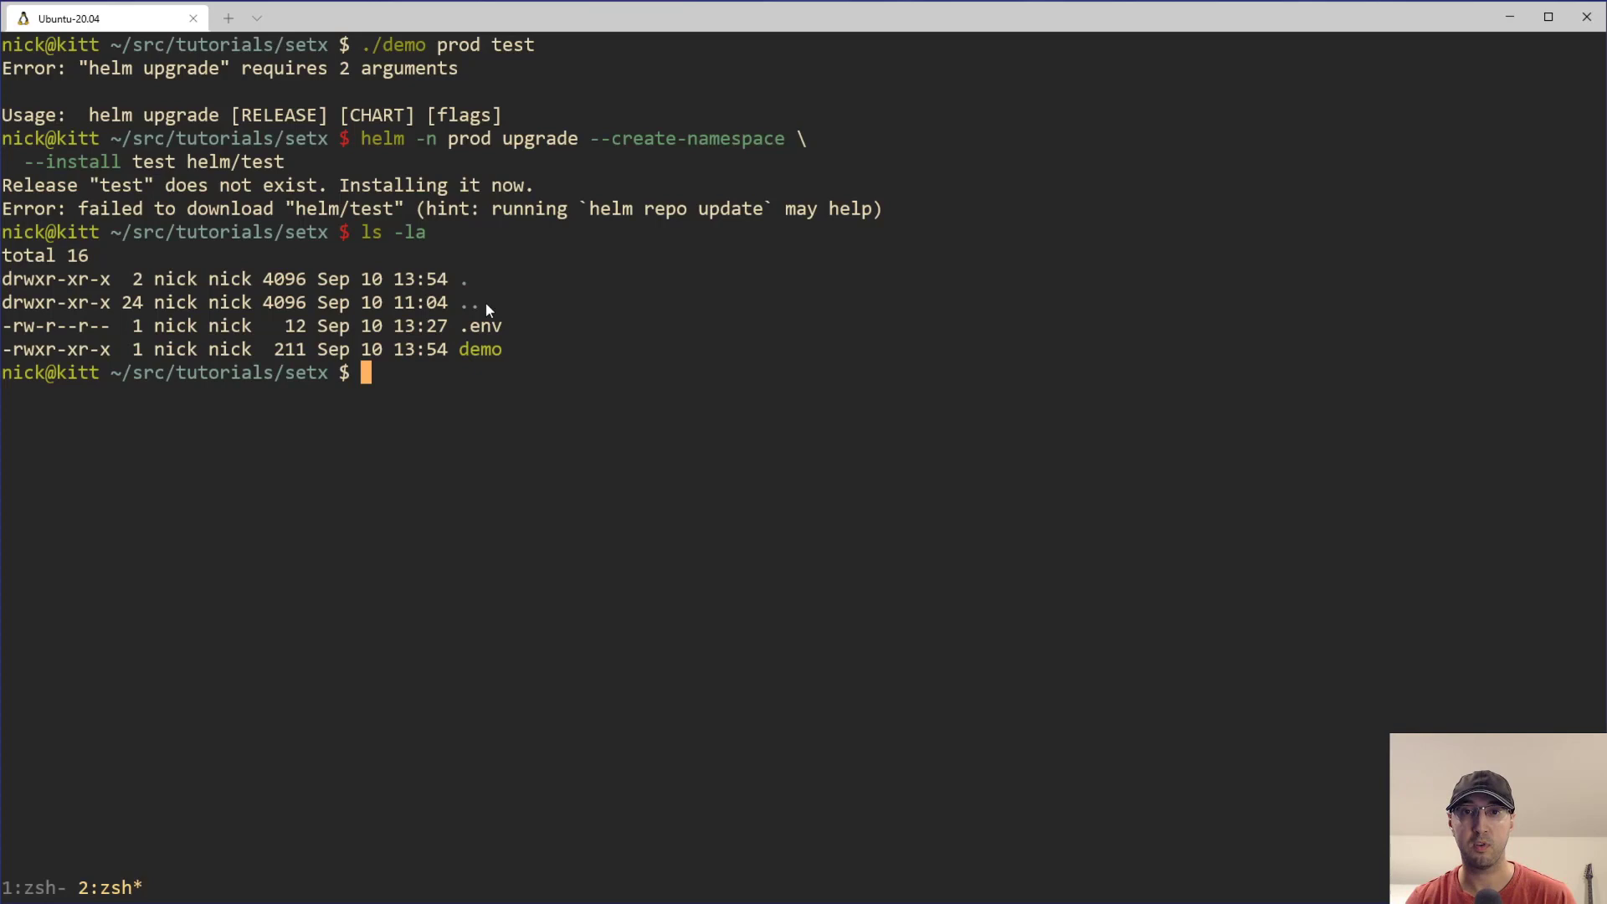
{"action": "mouse_move", "coordinate": [561, 321]}
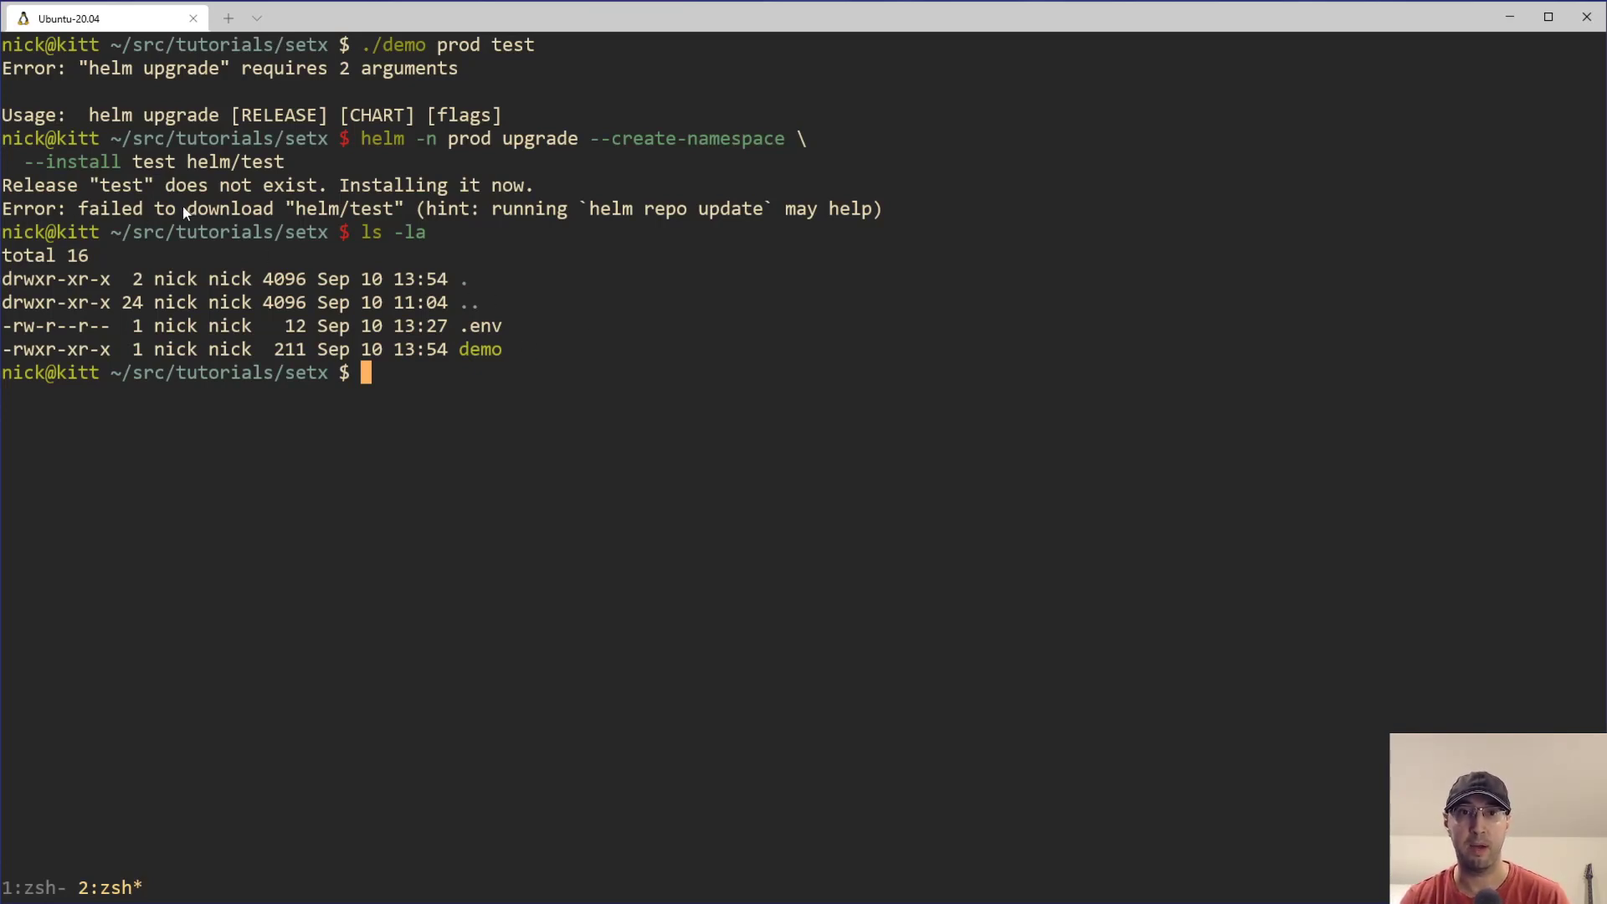
{"action": "mouse_move", "coordinate": [348, 208]}
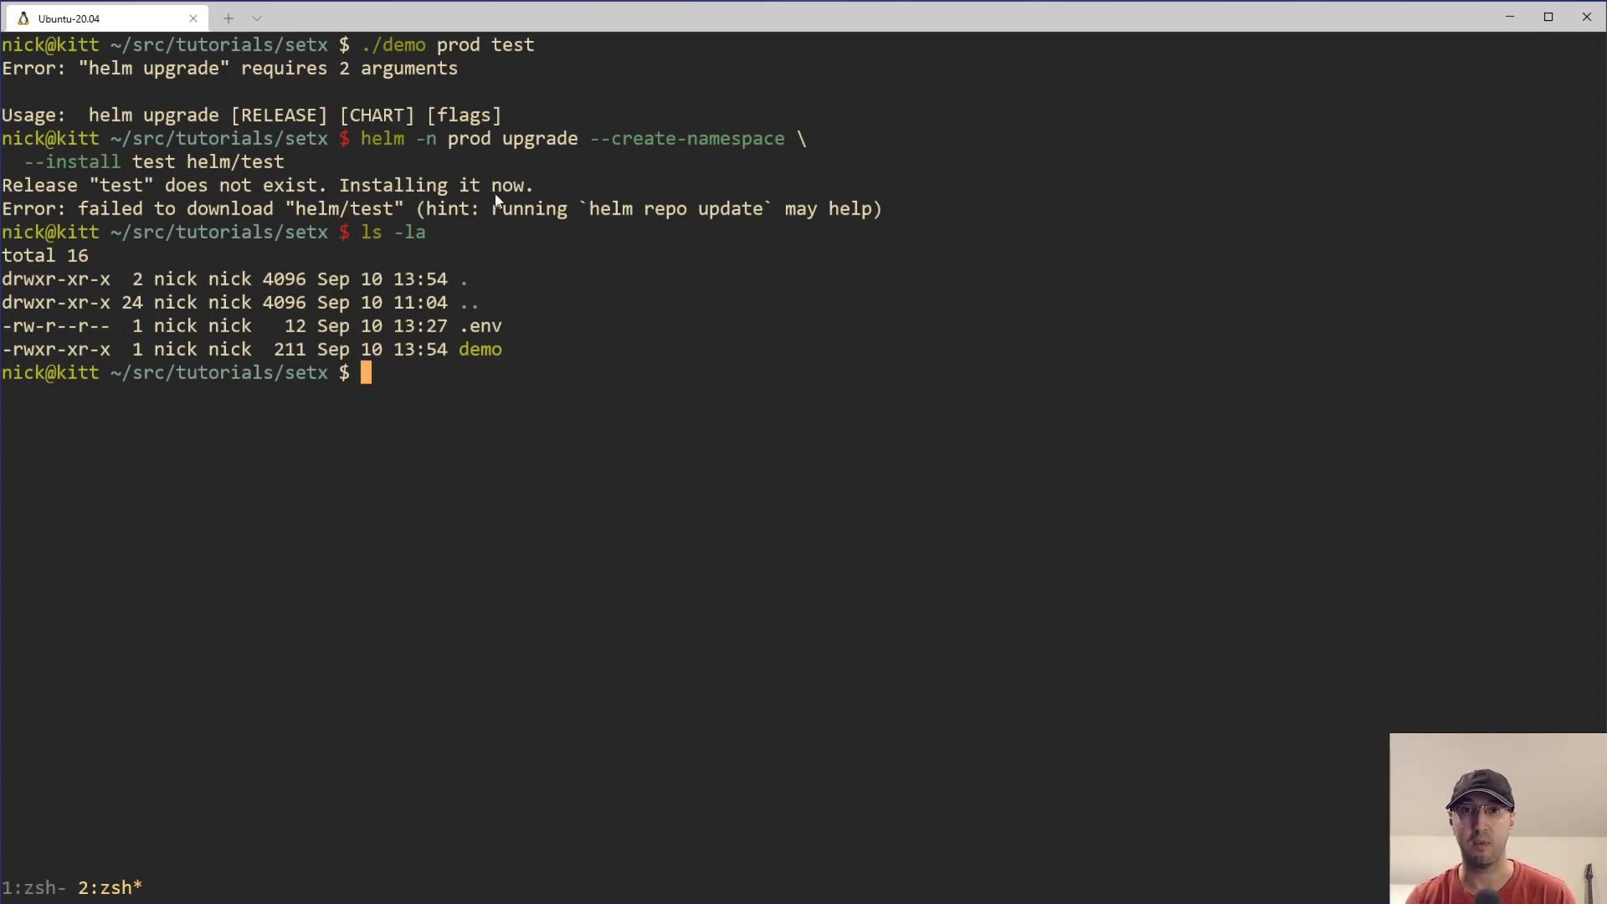
{"action": "mouse_move", "coordinate": [1097, 482]}
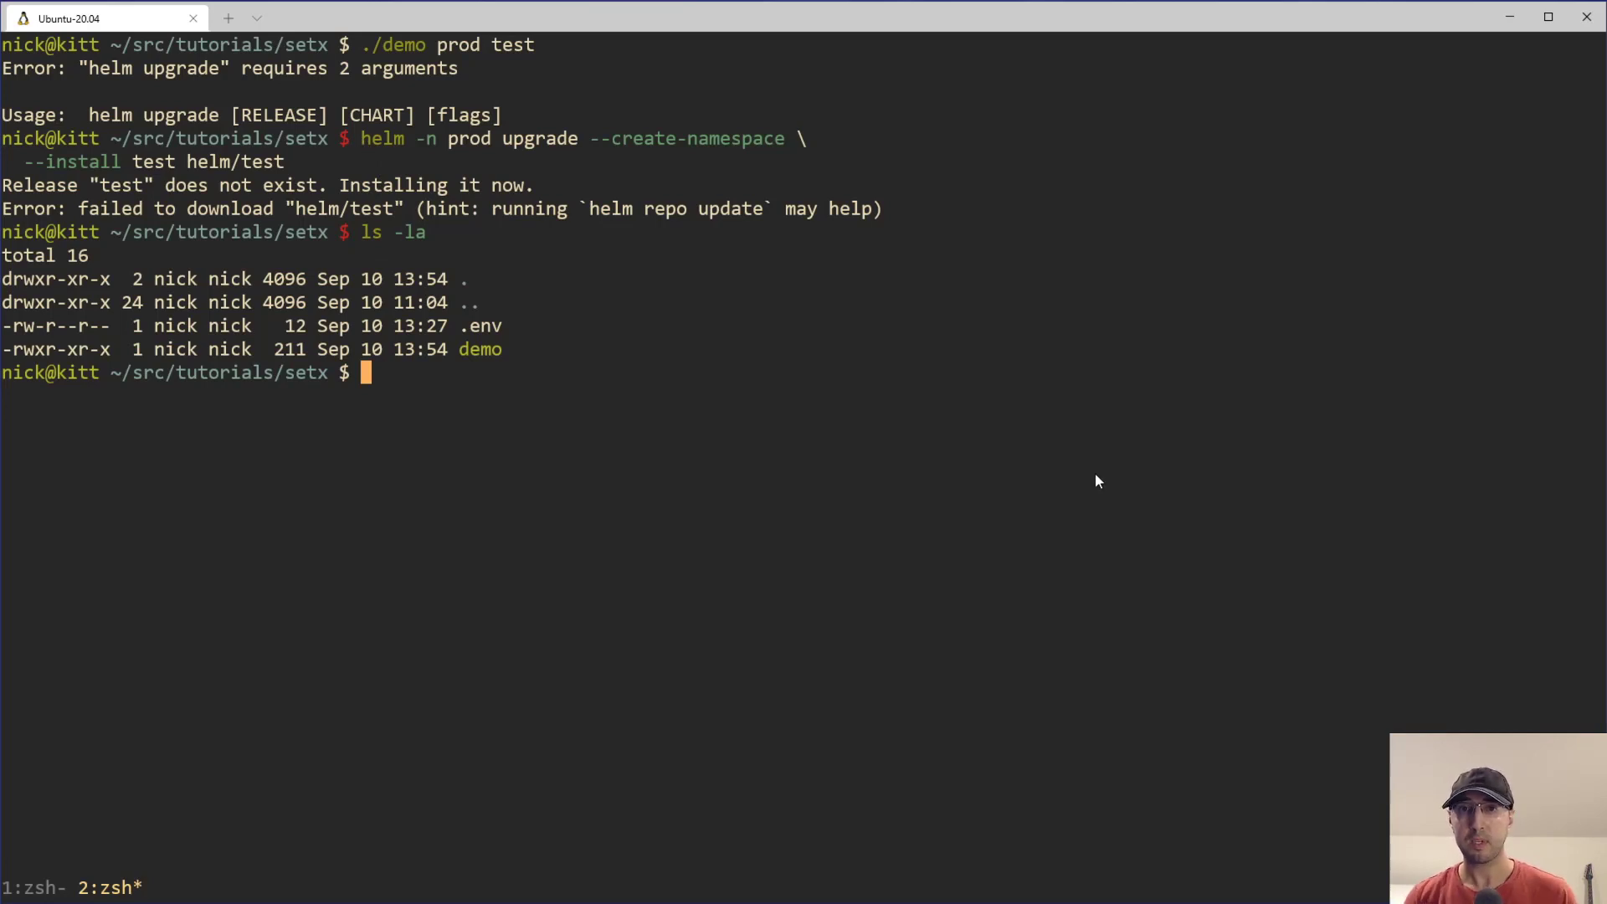
{"action": "mouse_move", "coordinate": [846, 410]}
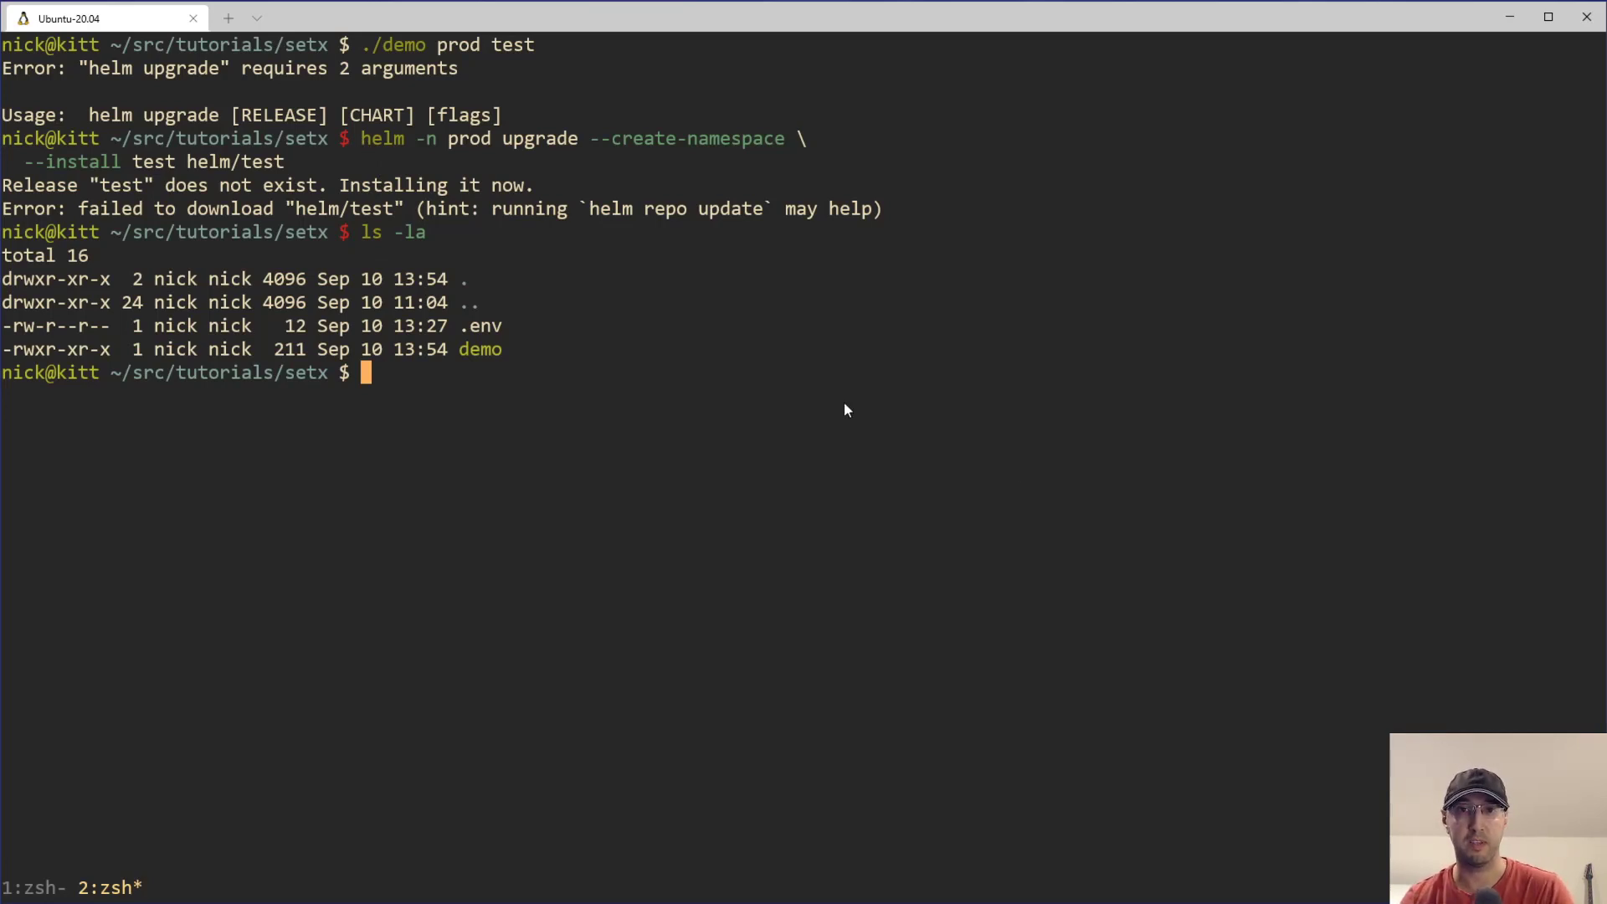
{"action": "mouse_move", "coordinate": [375, 144]}
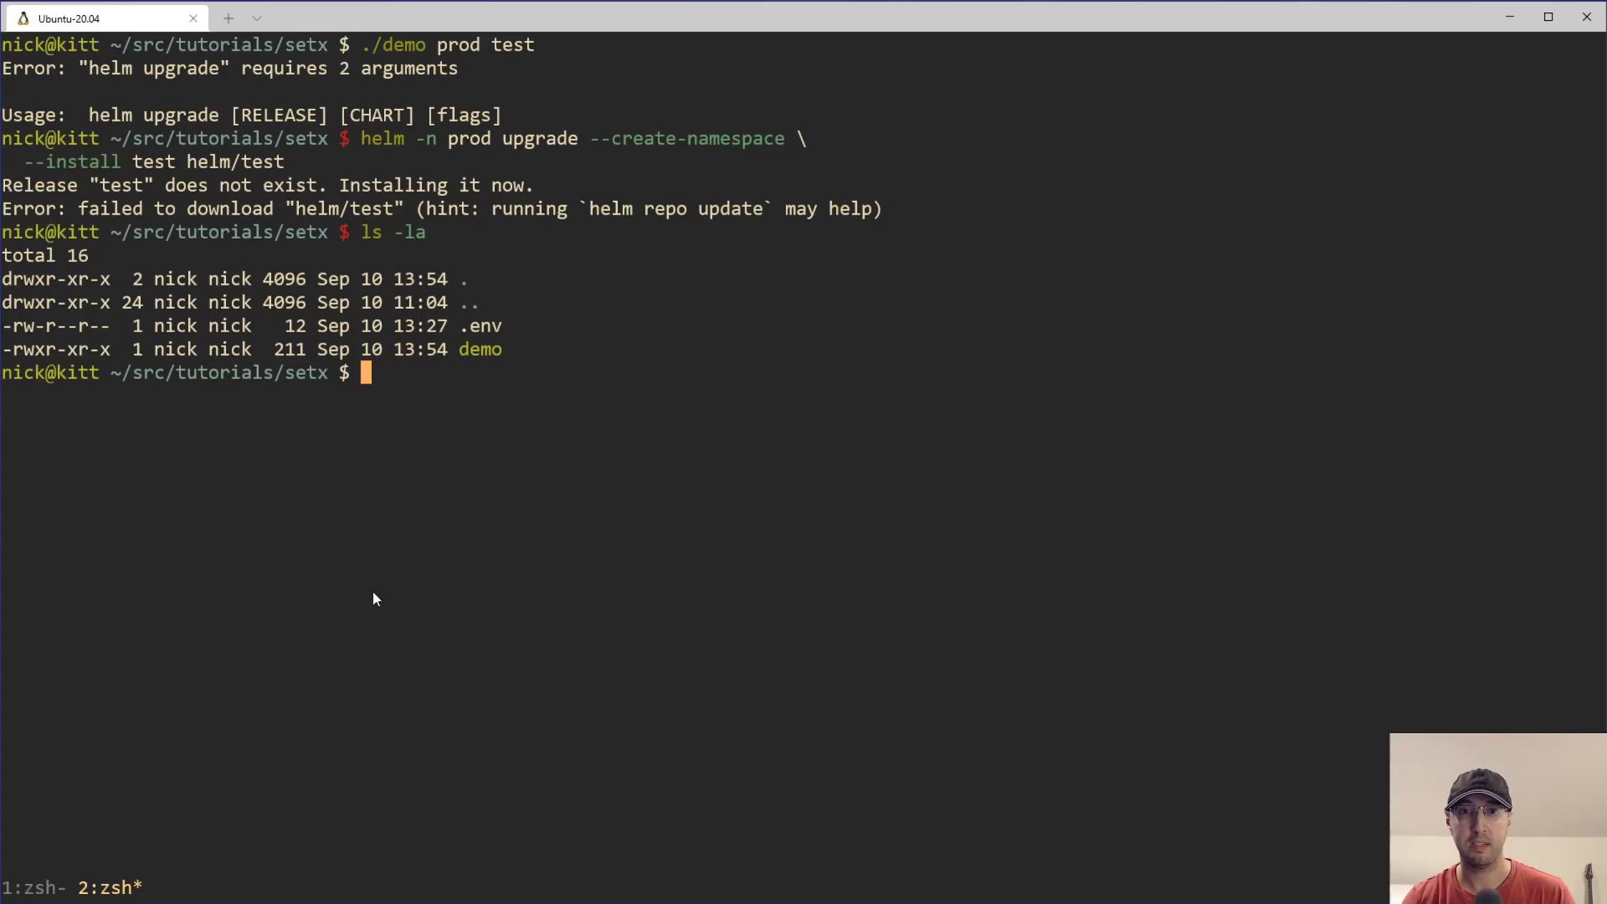
Rerun ./demo prod test, reproducing helm's 'requires 2 arguments' error.
{"action": "key", "text": "Enter"}
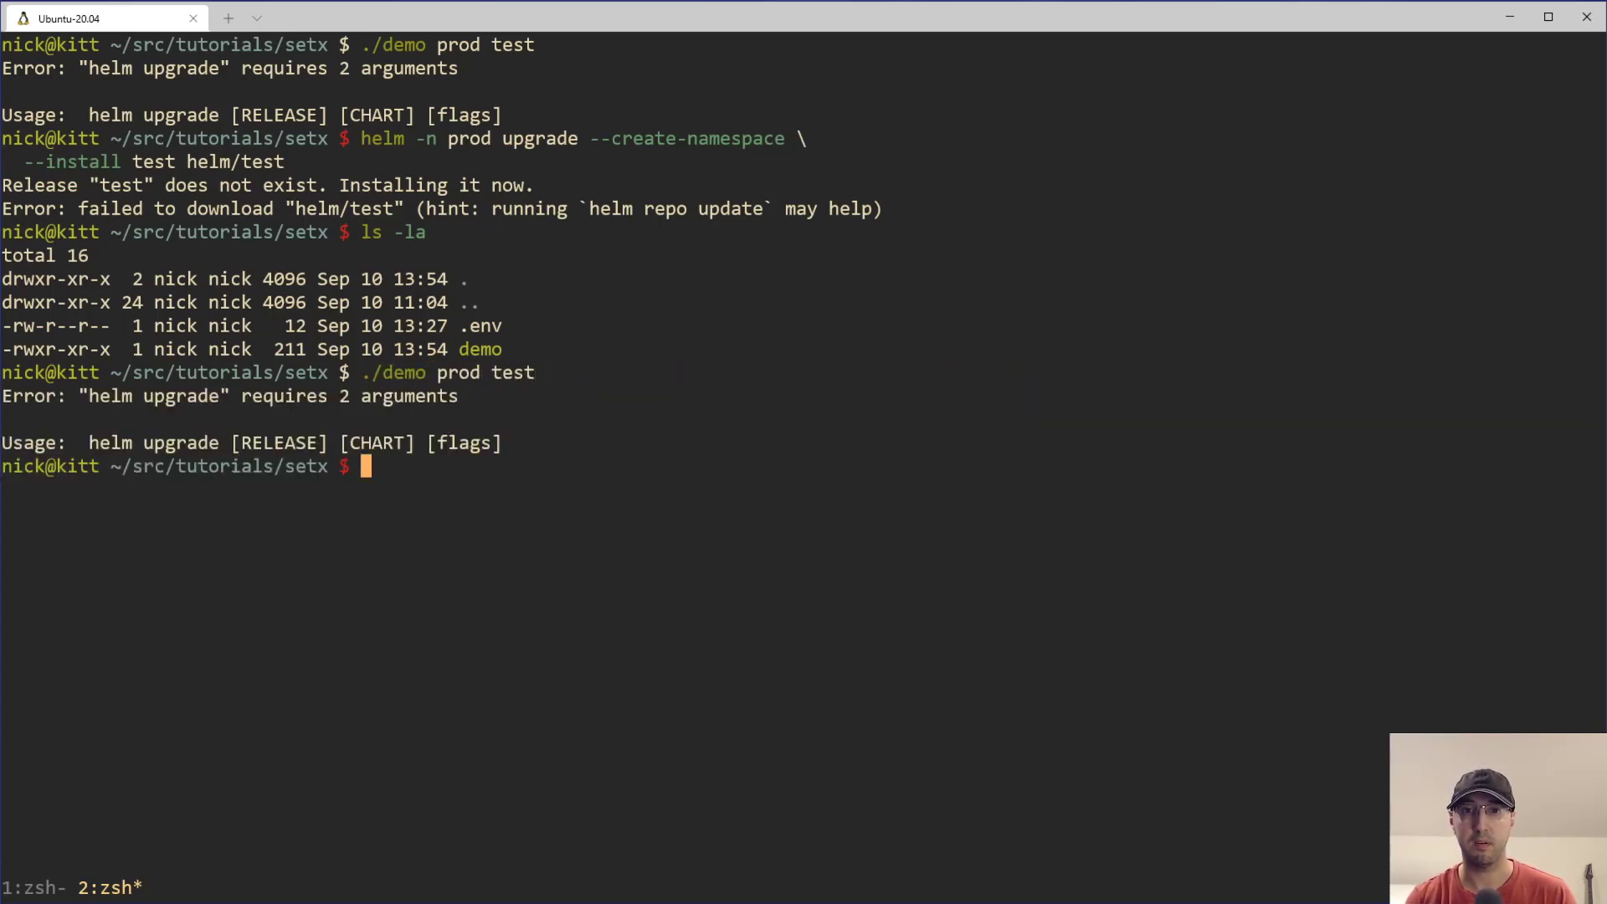
{"action": "mouse_move", "coordinate": [323, 407]}
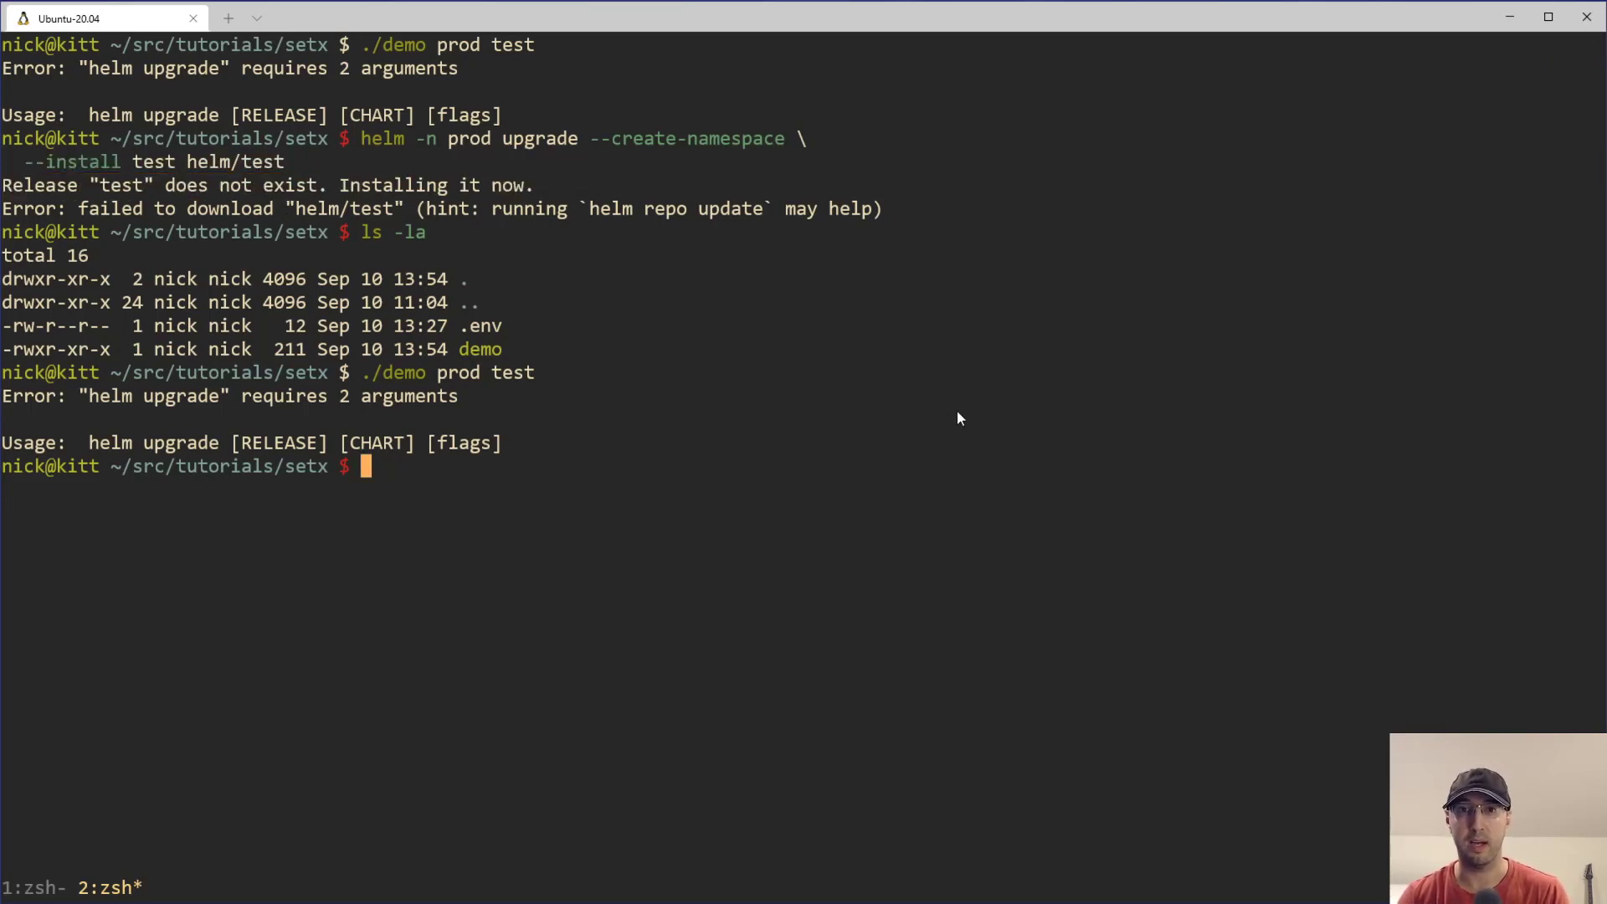
{"action": "mouse_move", "coordinate": [980, 418]}
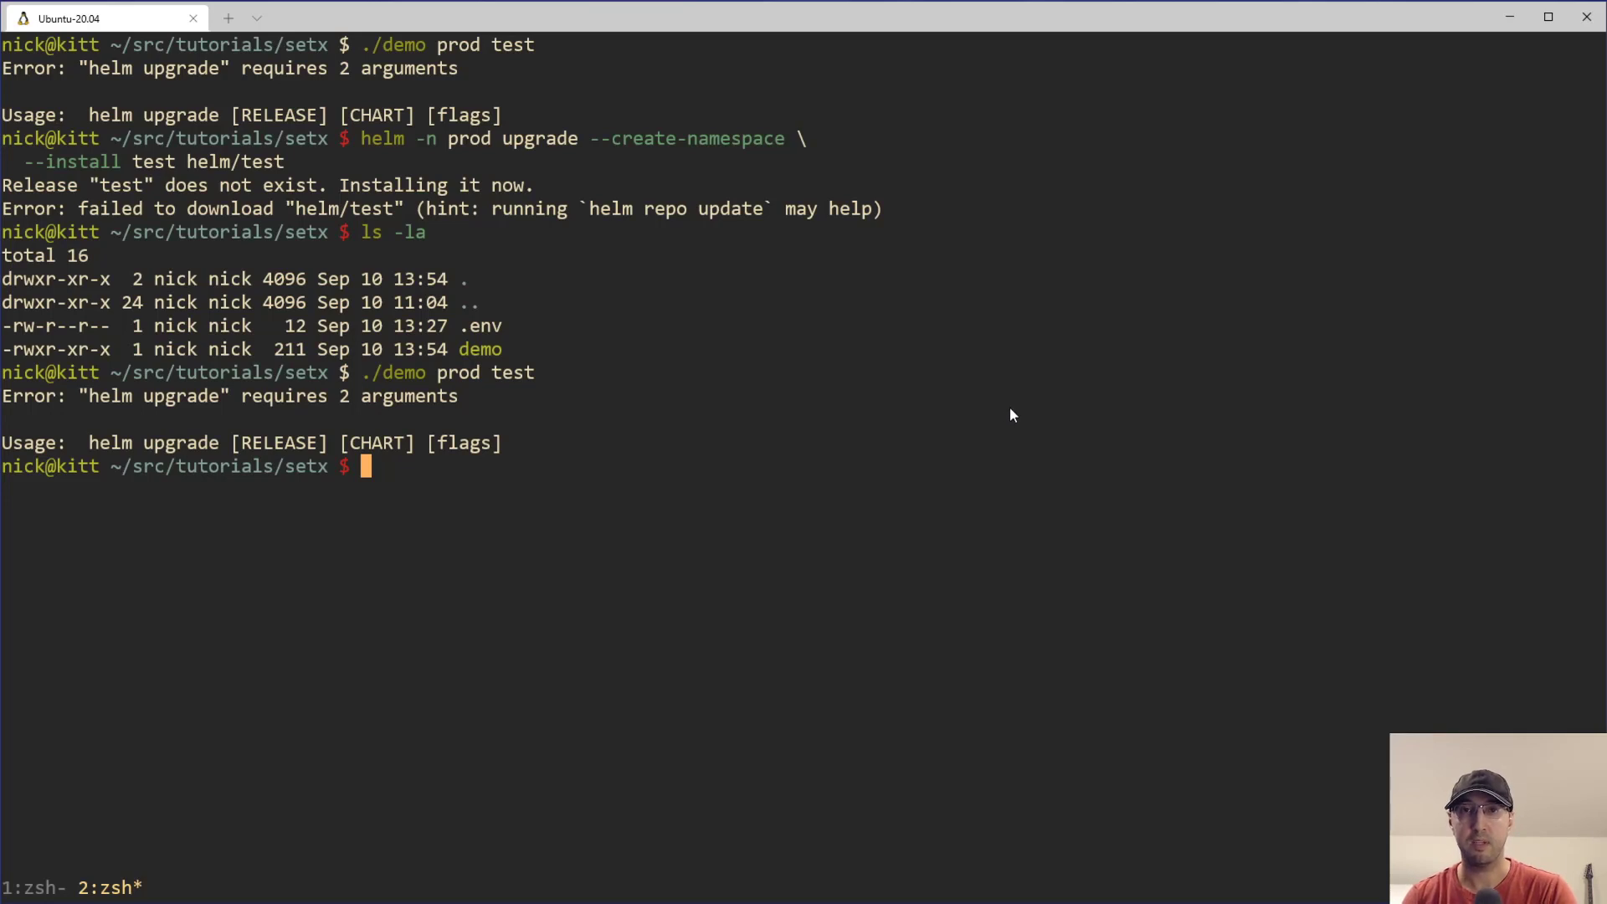
{"action": "mouse_move", "coordinate": [1014, 415]}
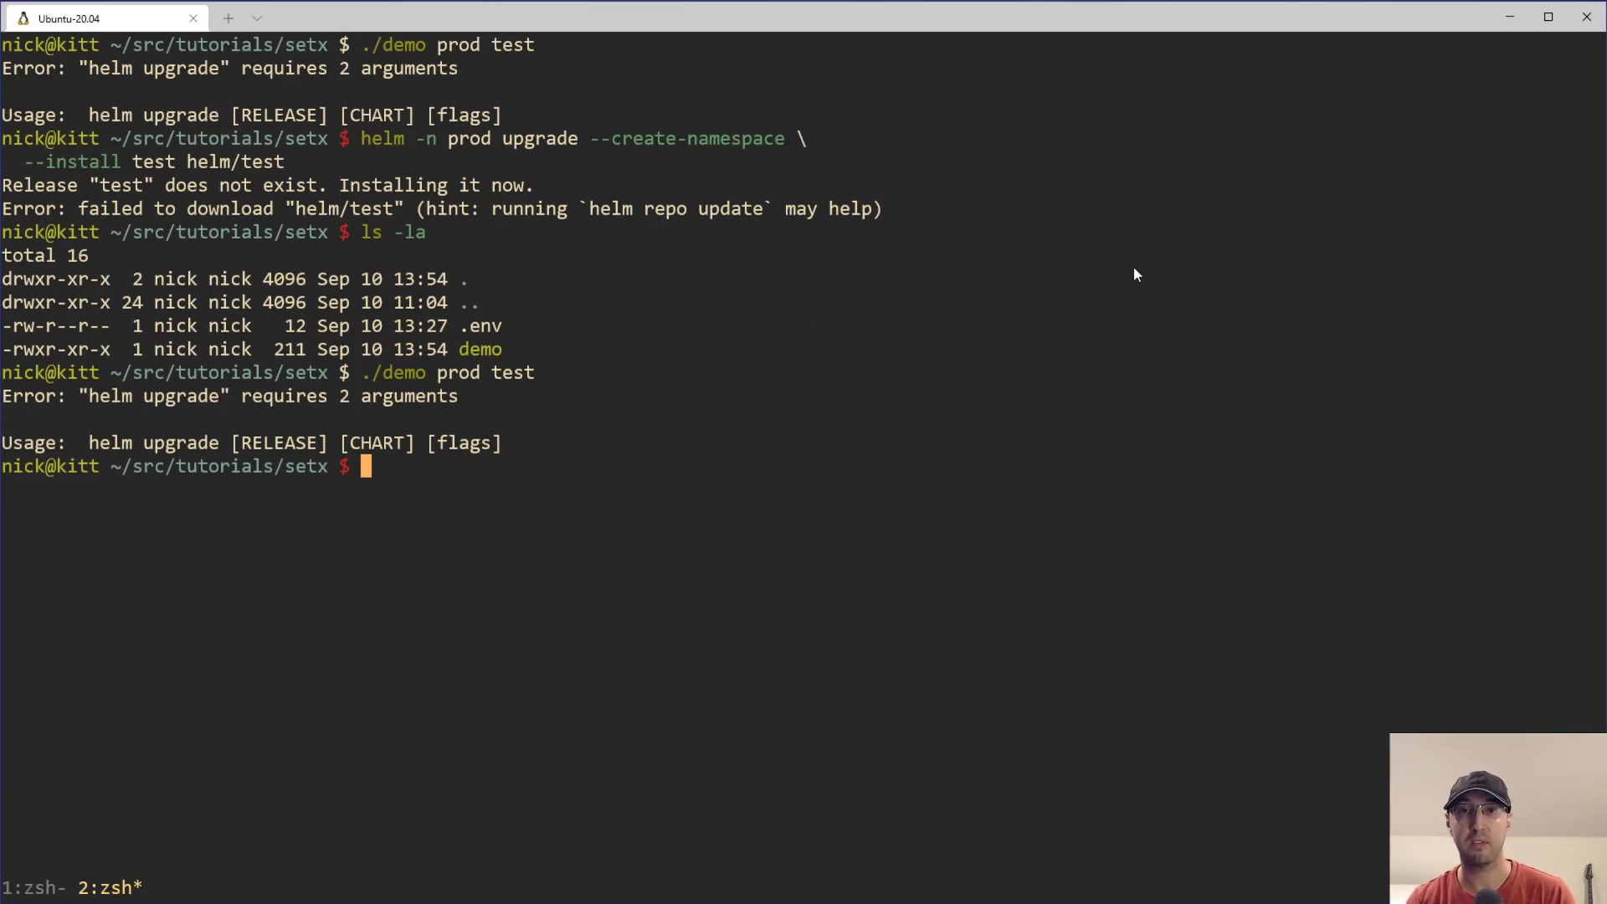
Enter a bash -x trace of the demo script (x y --help) at the prompt.
{"action": "type", "text": "bash -x ./demo x y --help"}
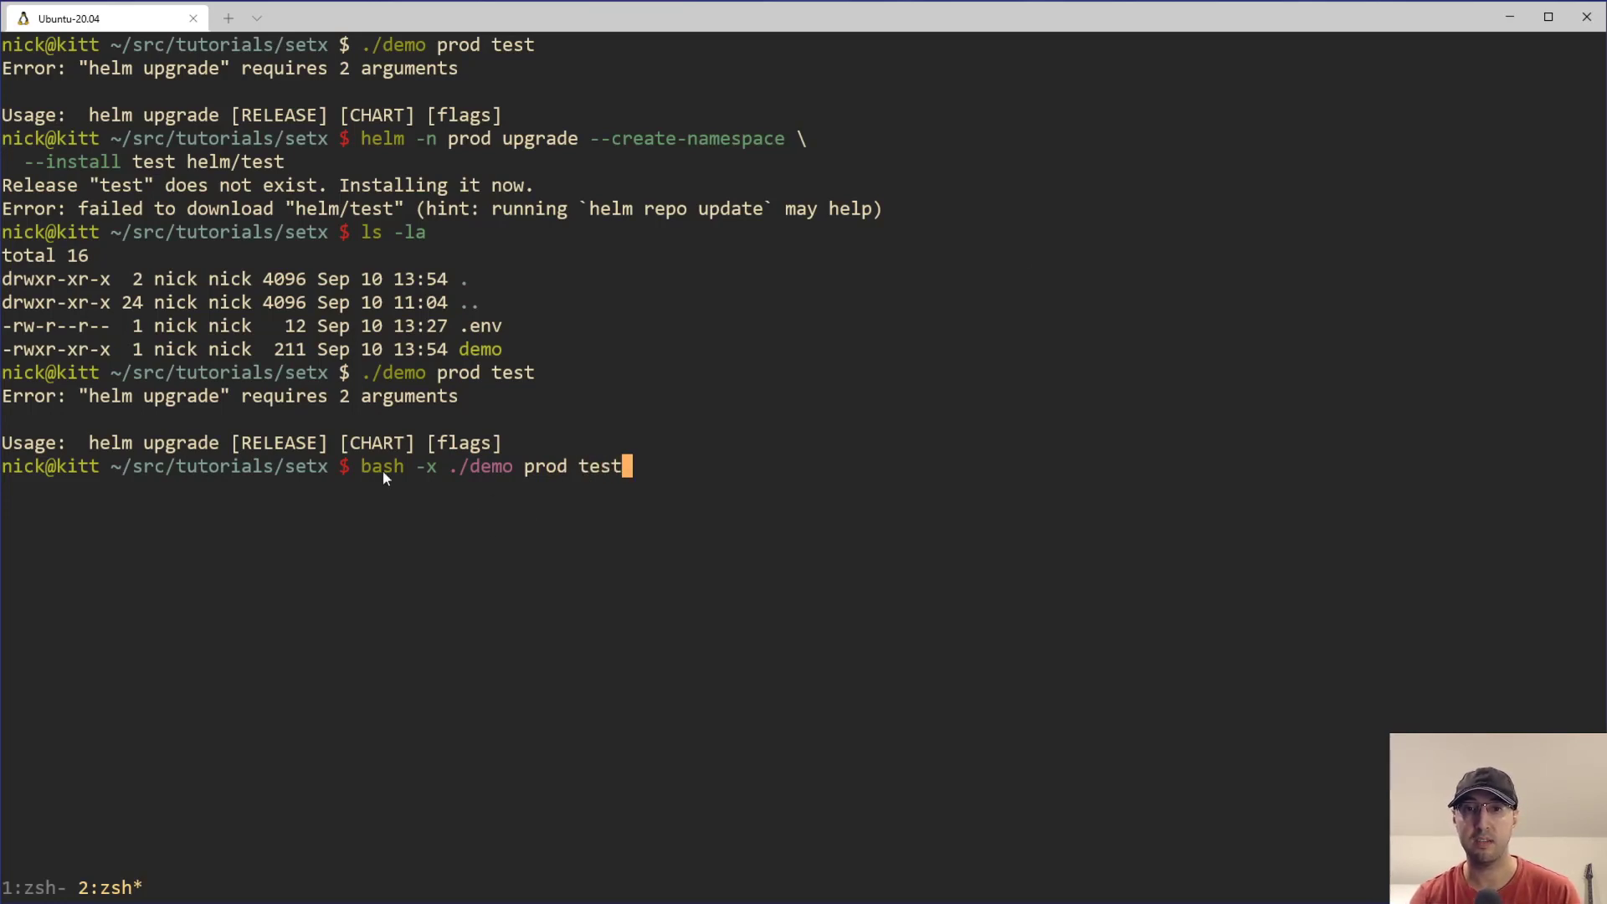
{"action": "mouse_move", "coordinate": [462, 478]}
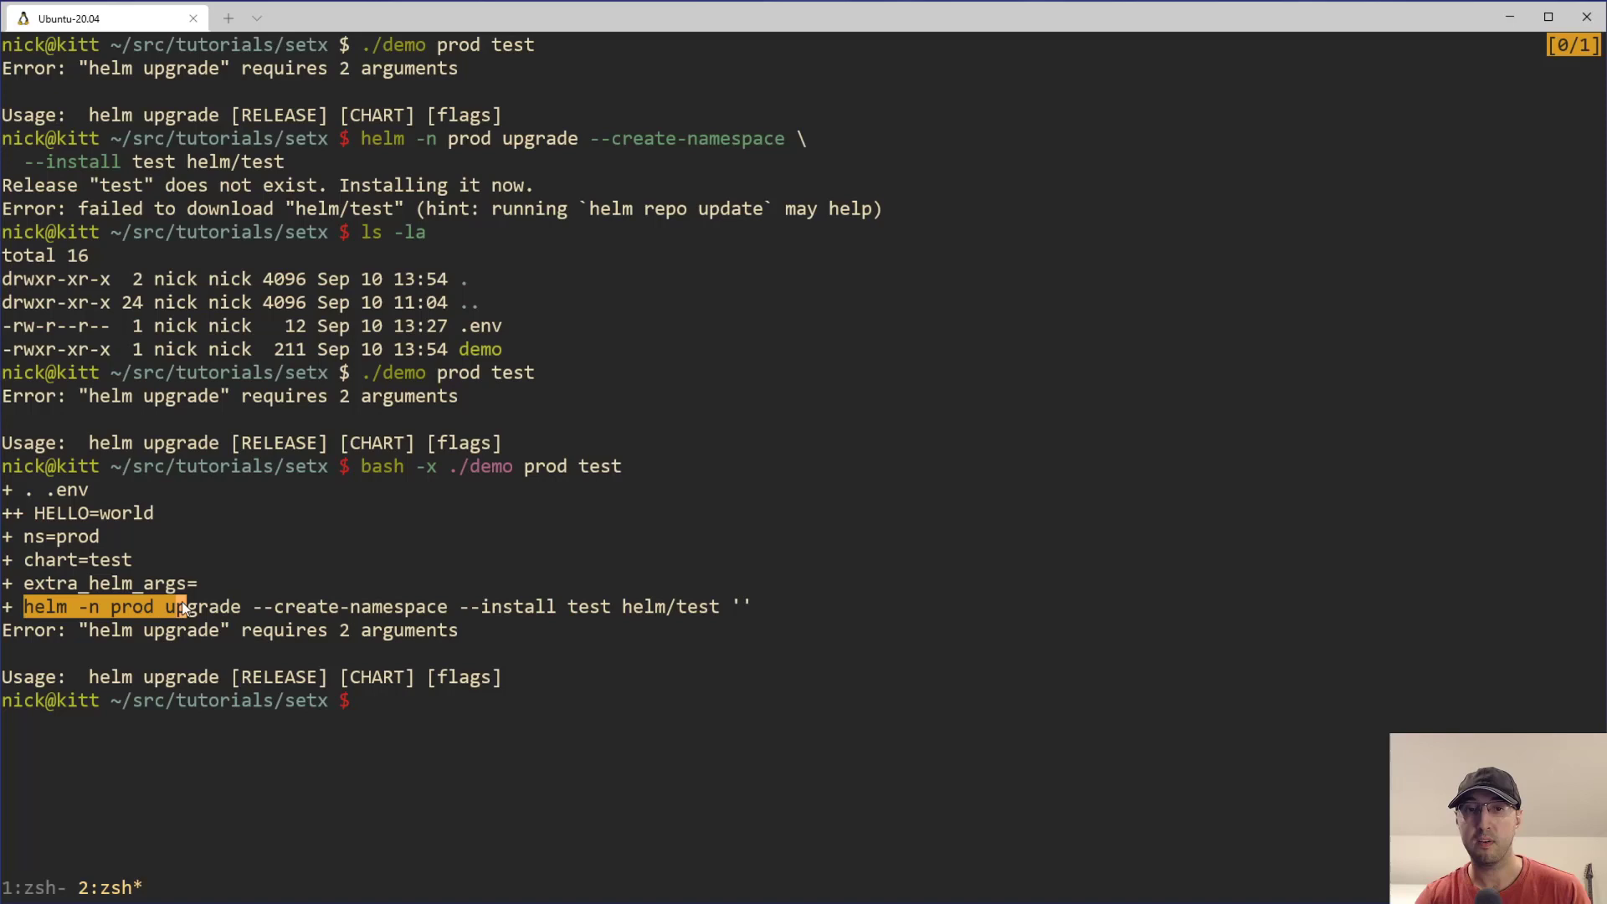
Copy the traced helm command, clear the screen, and try demo prod test --help before aborting with Ctrl+C.
{"action": "left_click_drag", "start_coordinate": [184, 606], "coordinate": [676, 606]}
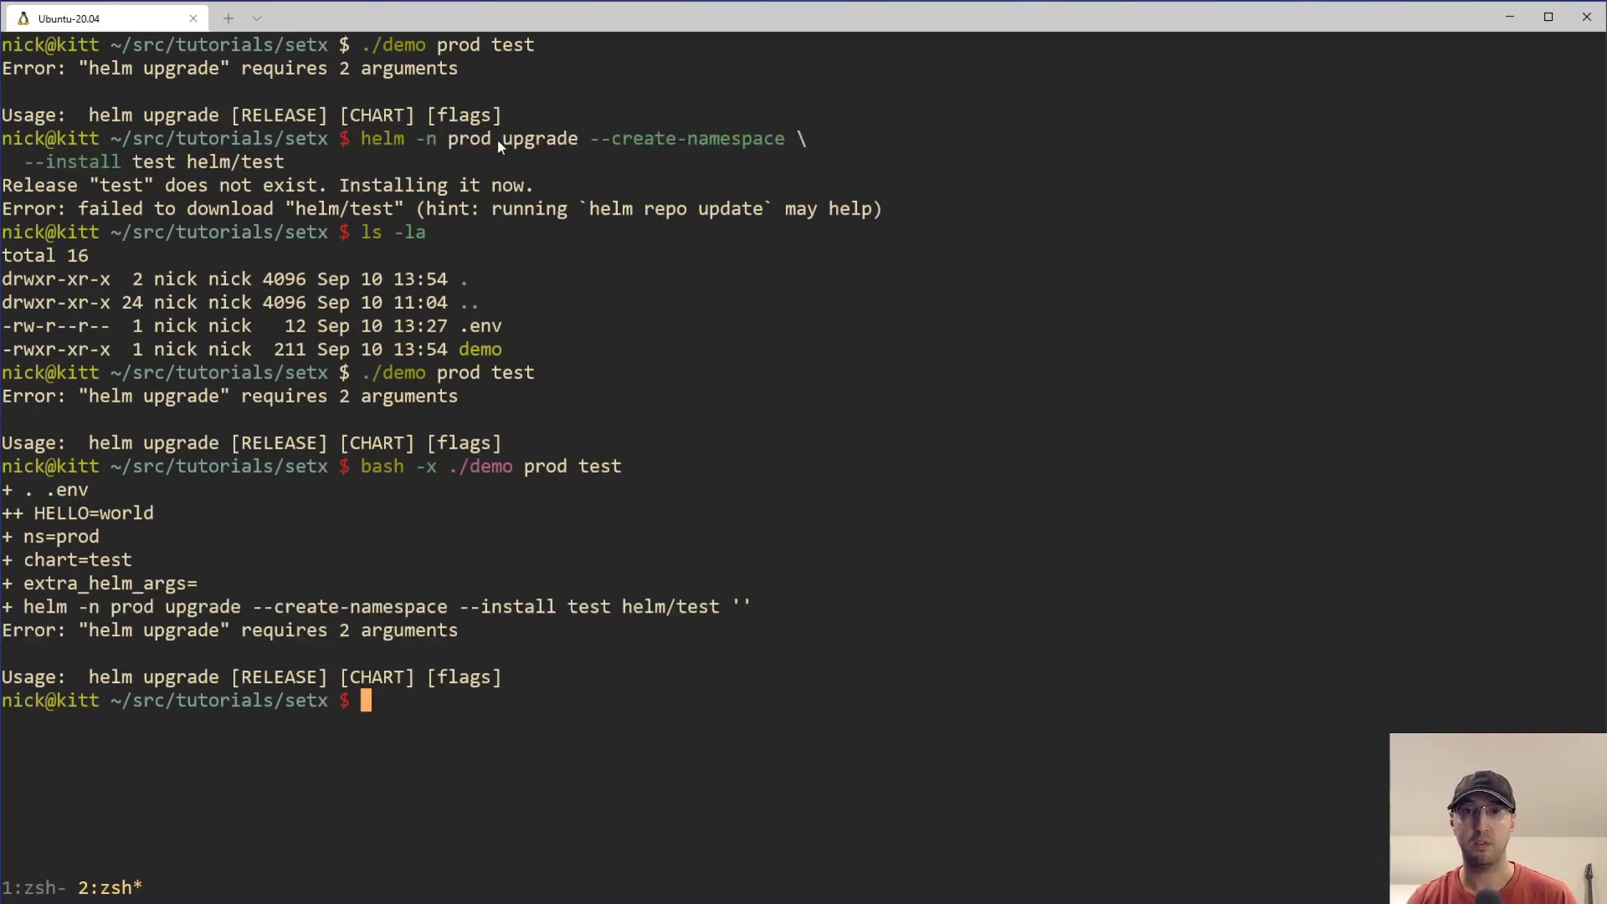
{"action": "mouse_move", "coordinate": [805, 144]}
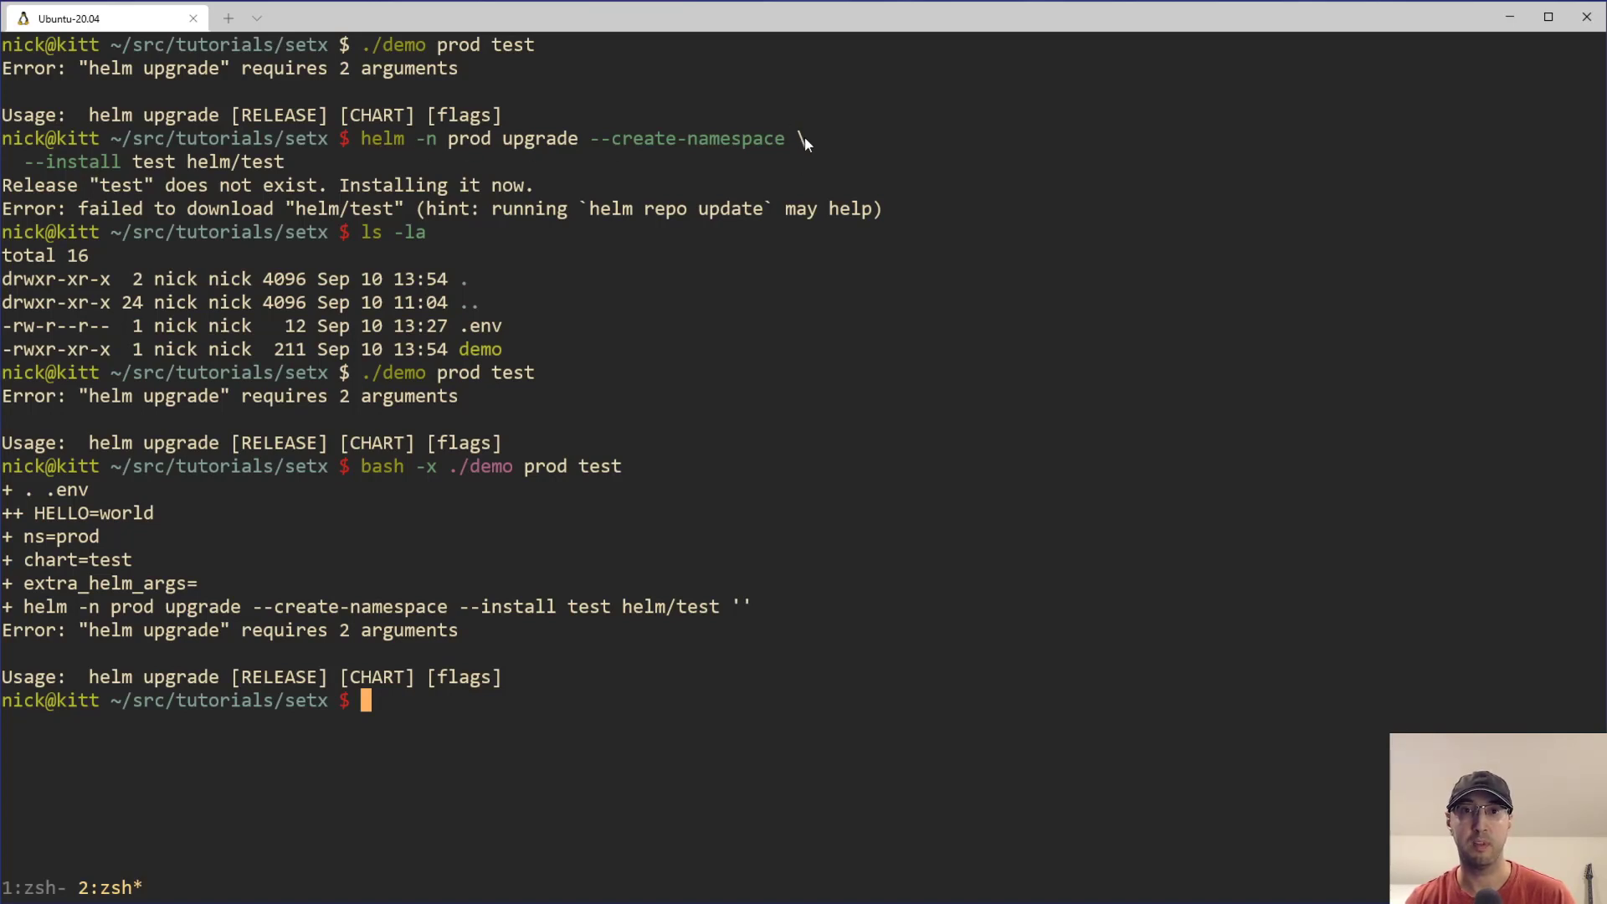
{"action": "mouse_move", "coordinate": [777, 373]}
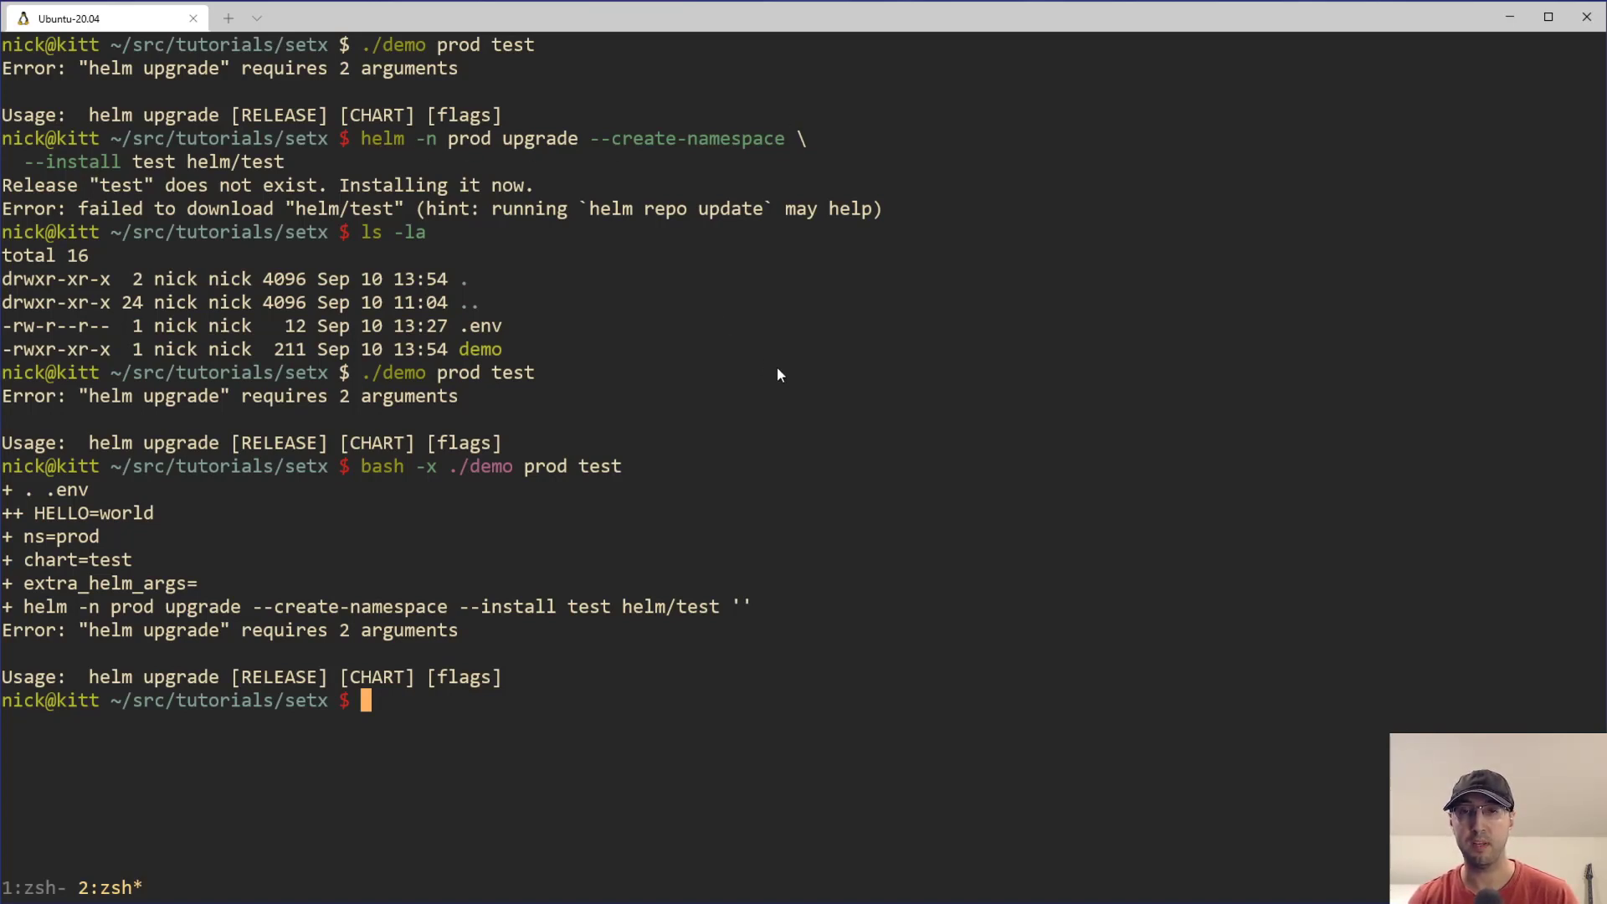
{"action": "mouse_move", "coordinate": [801, 412]}
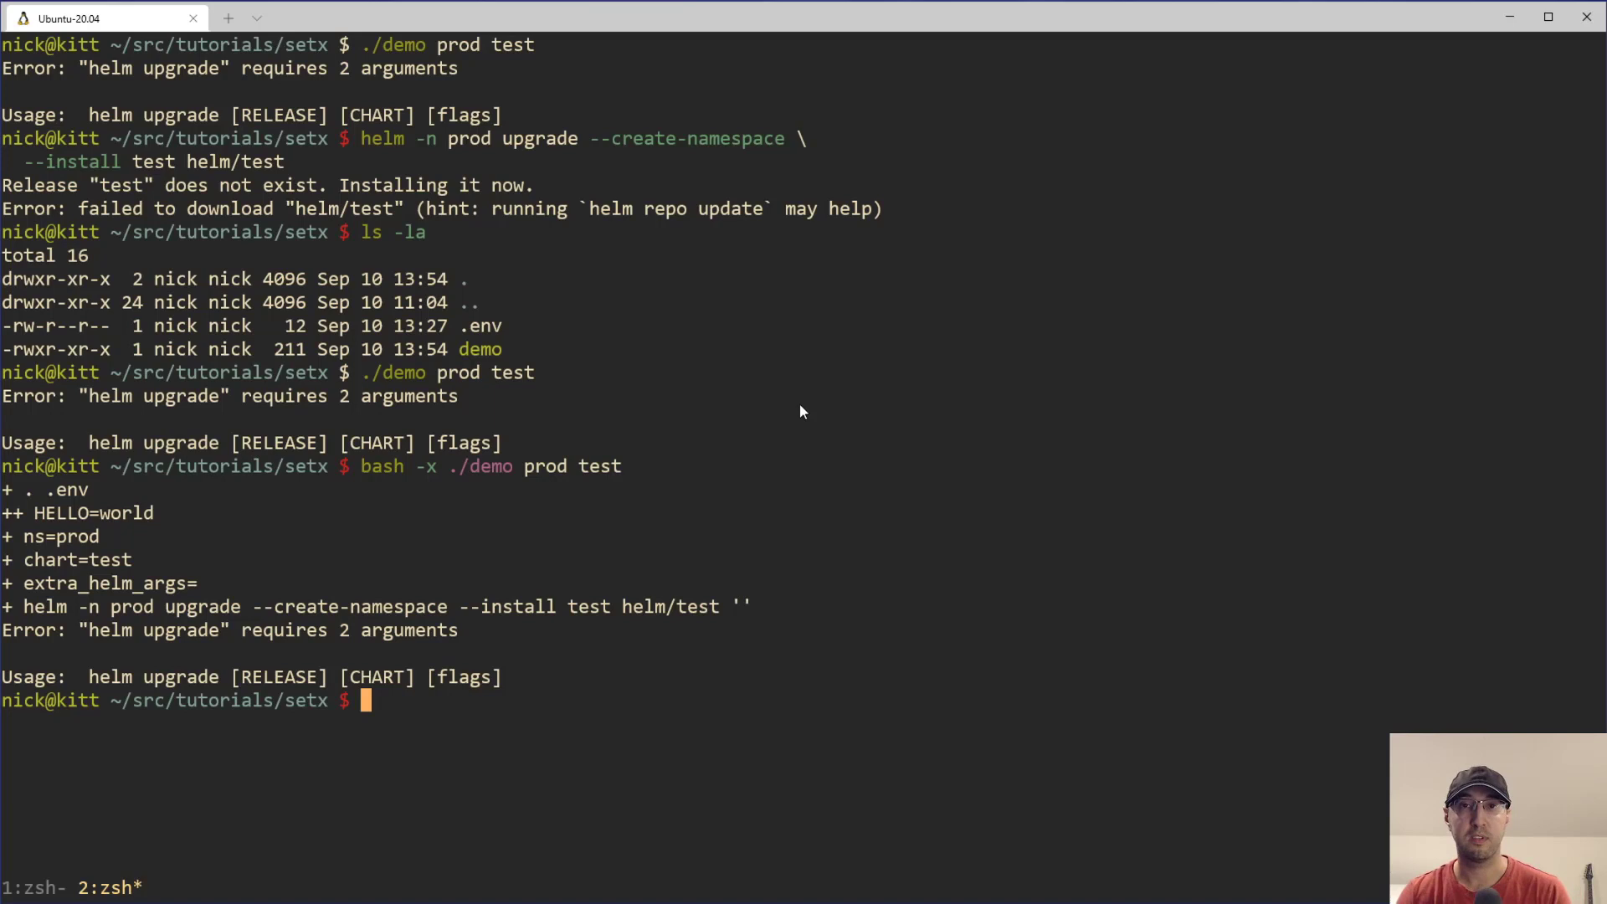
{"action": "mouse_move", "coordinate": [733, 615]}
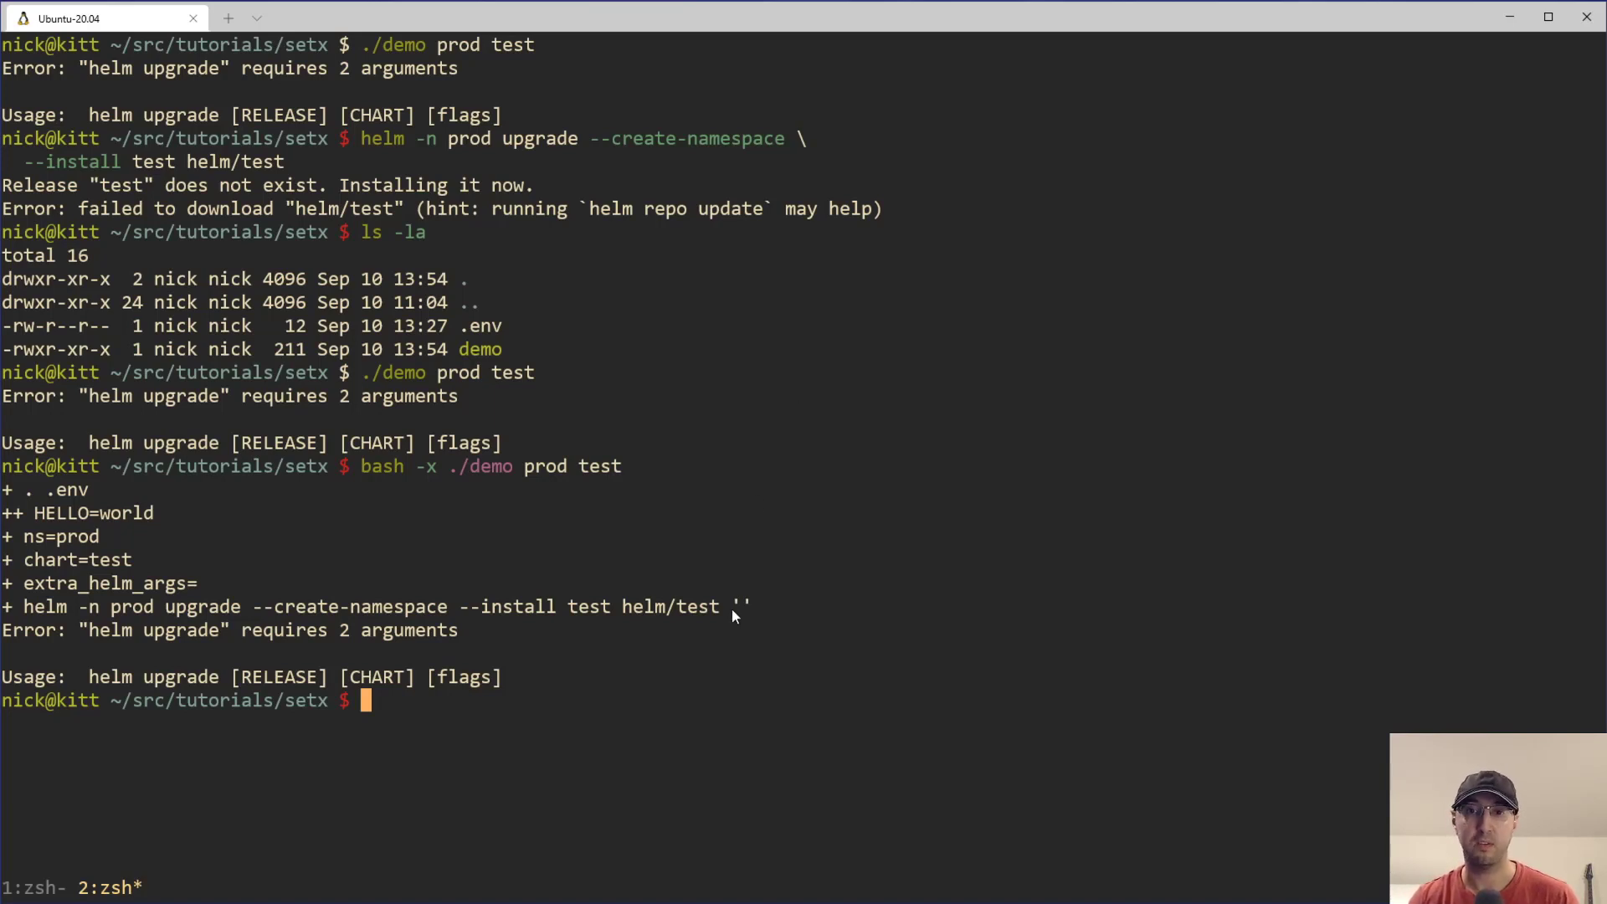
{"action": "mouse_move", "coordinate": [750, 627]}
{"action": "type", "text": "helm -n prod upgrade --create-namespace --install test helm/test ''"}
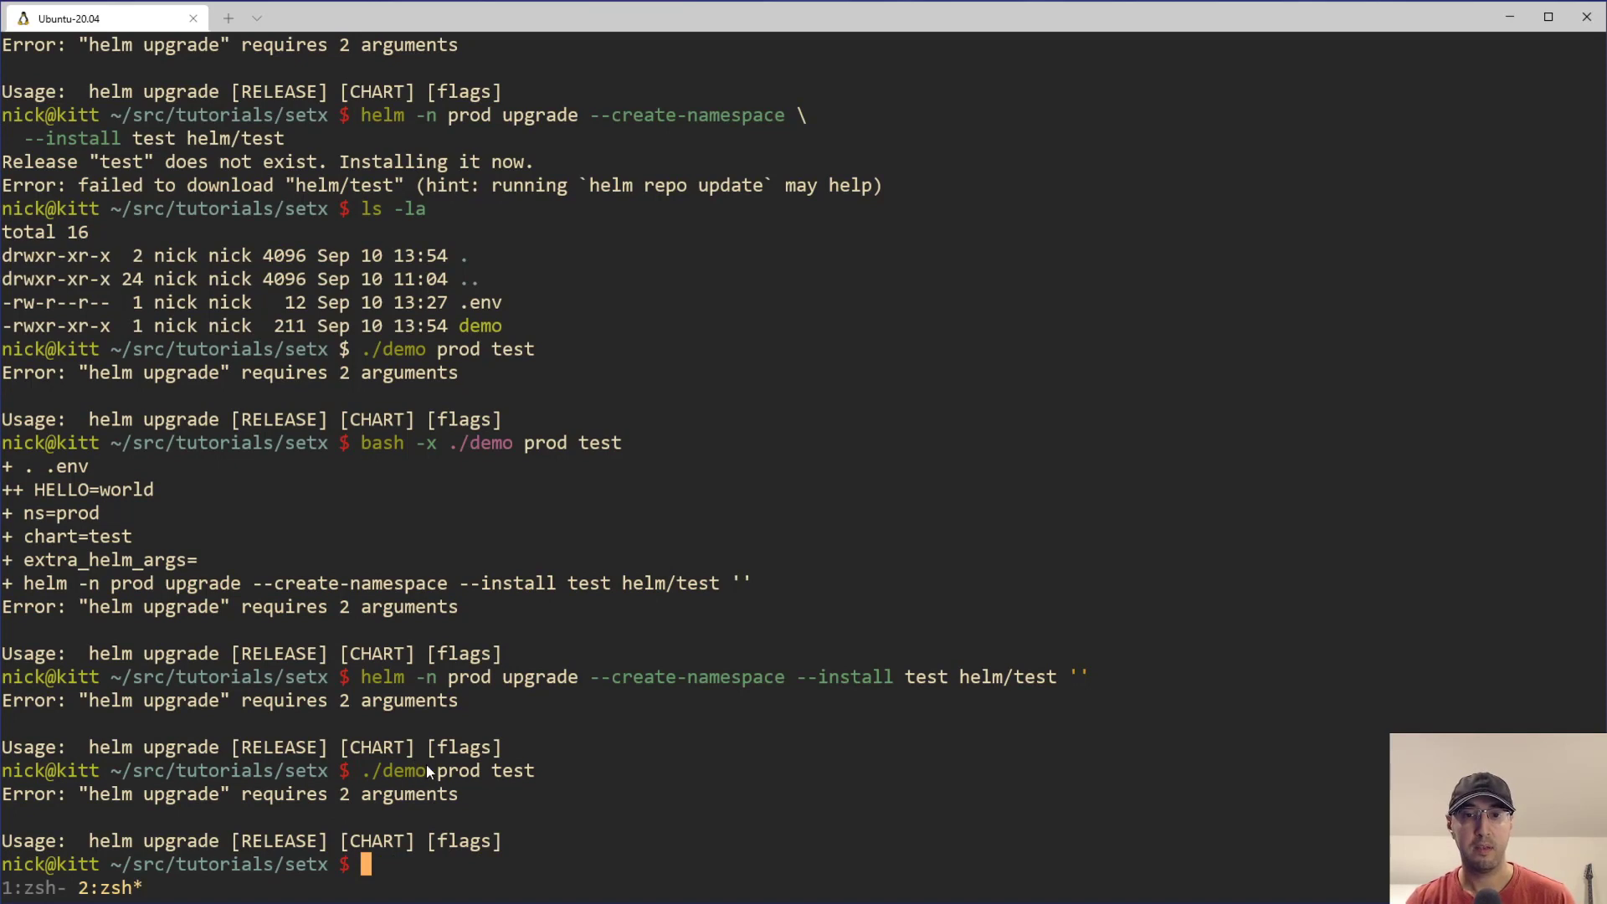
{"action": "mouse_move", "coordinate": [531, 751]}
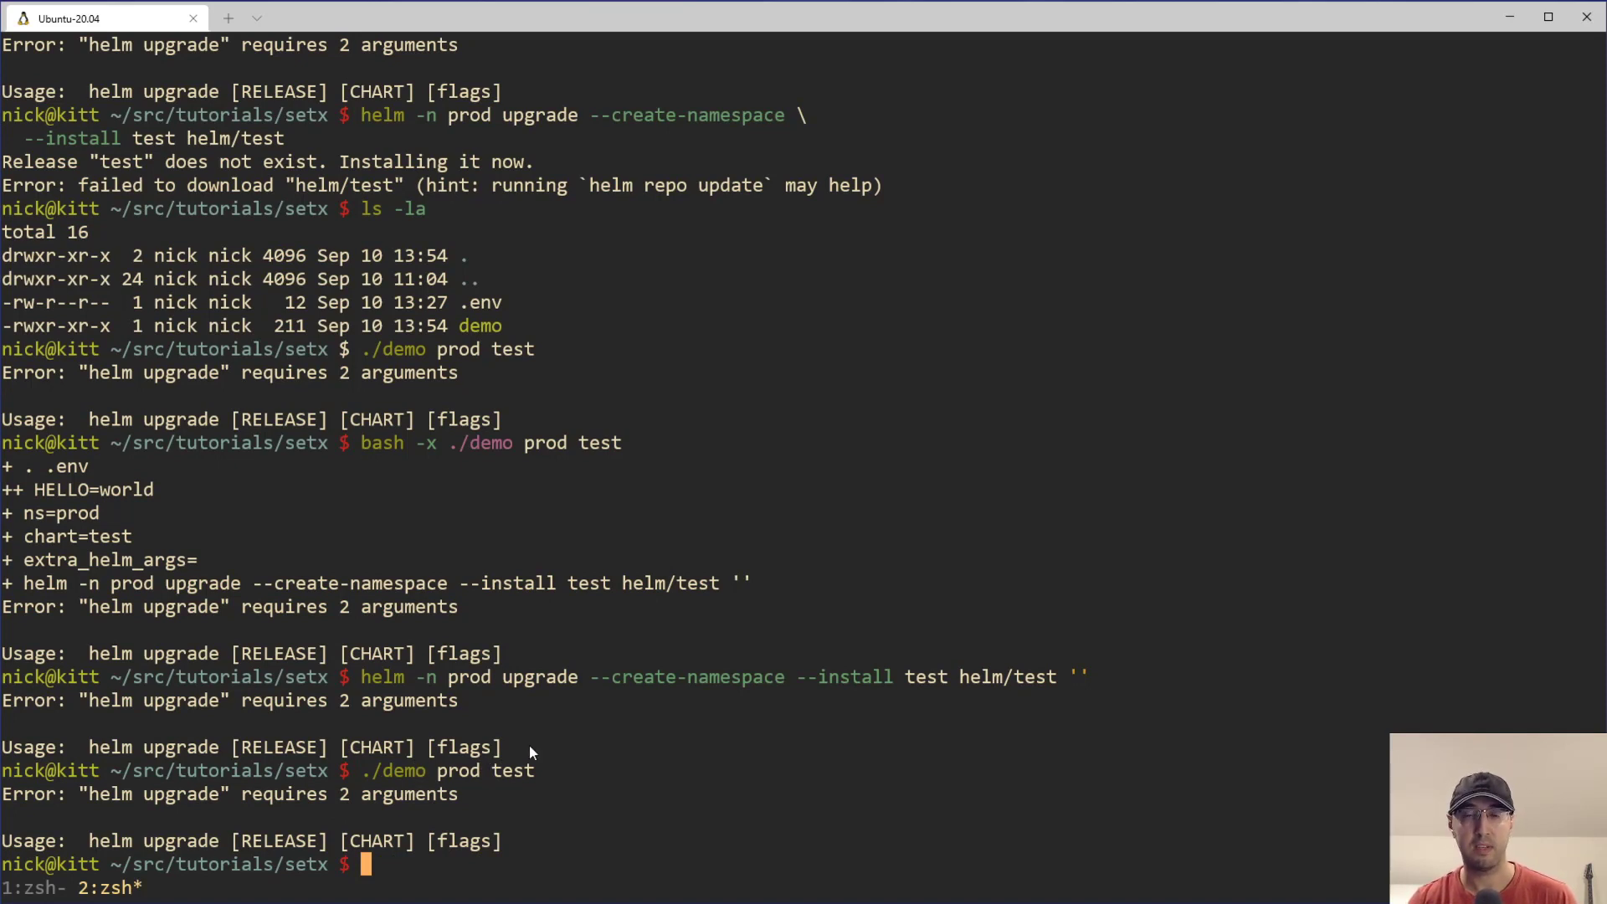
{"action": "mouse_move", "coordinate": [663, 582]}
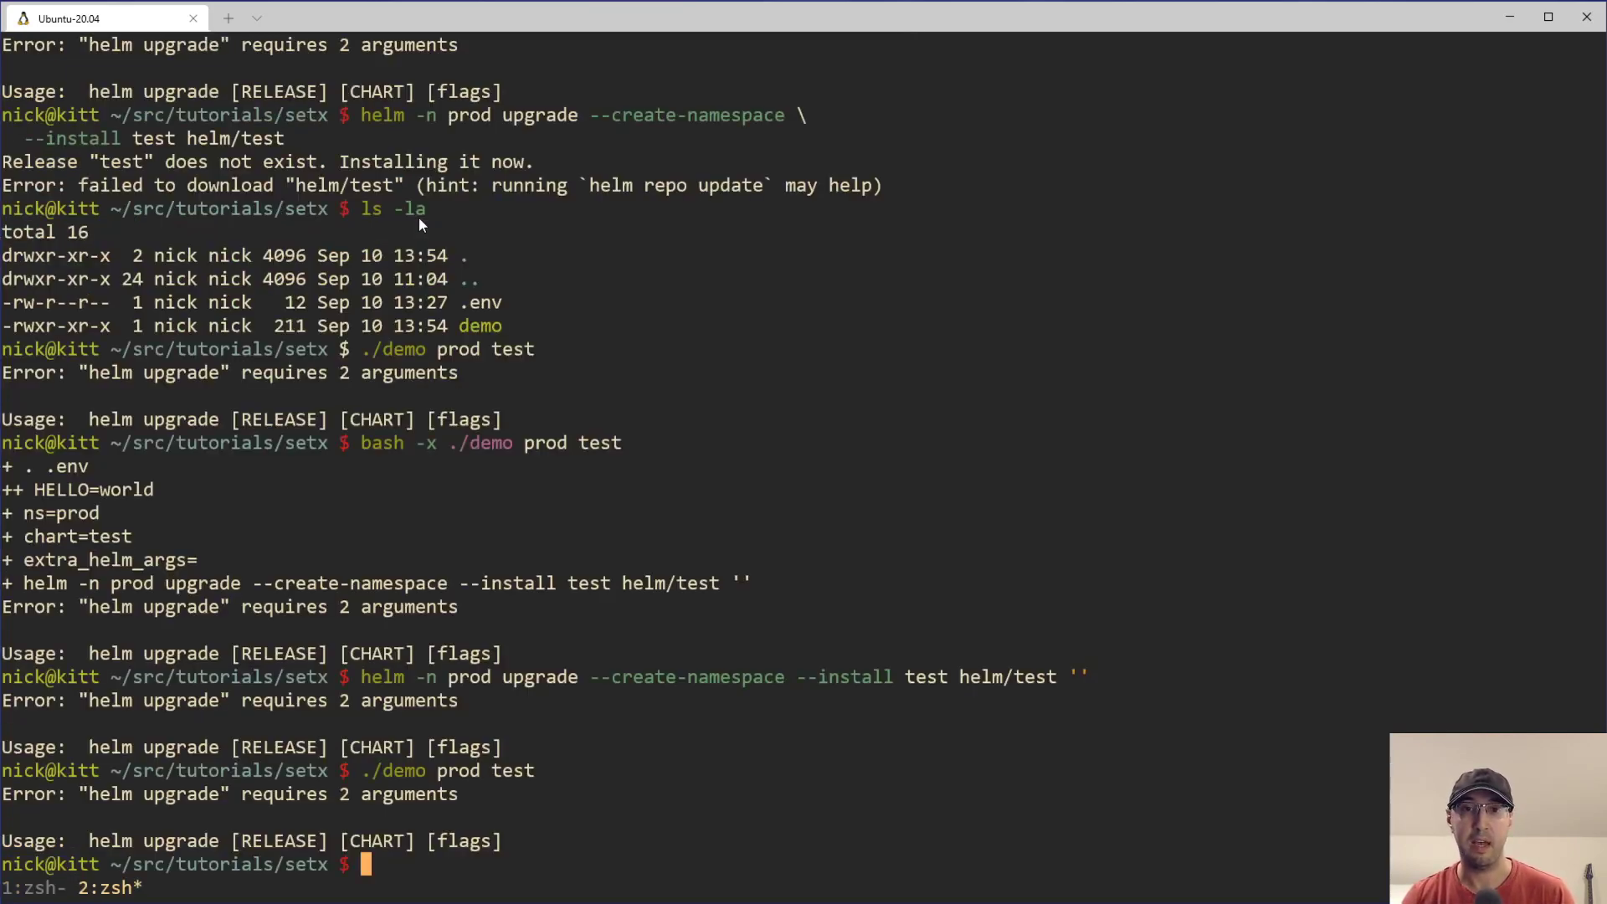
{"action": "mouse_move", "coordinate": [1009, 686]}
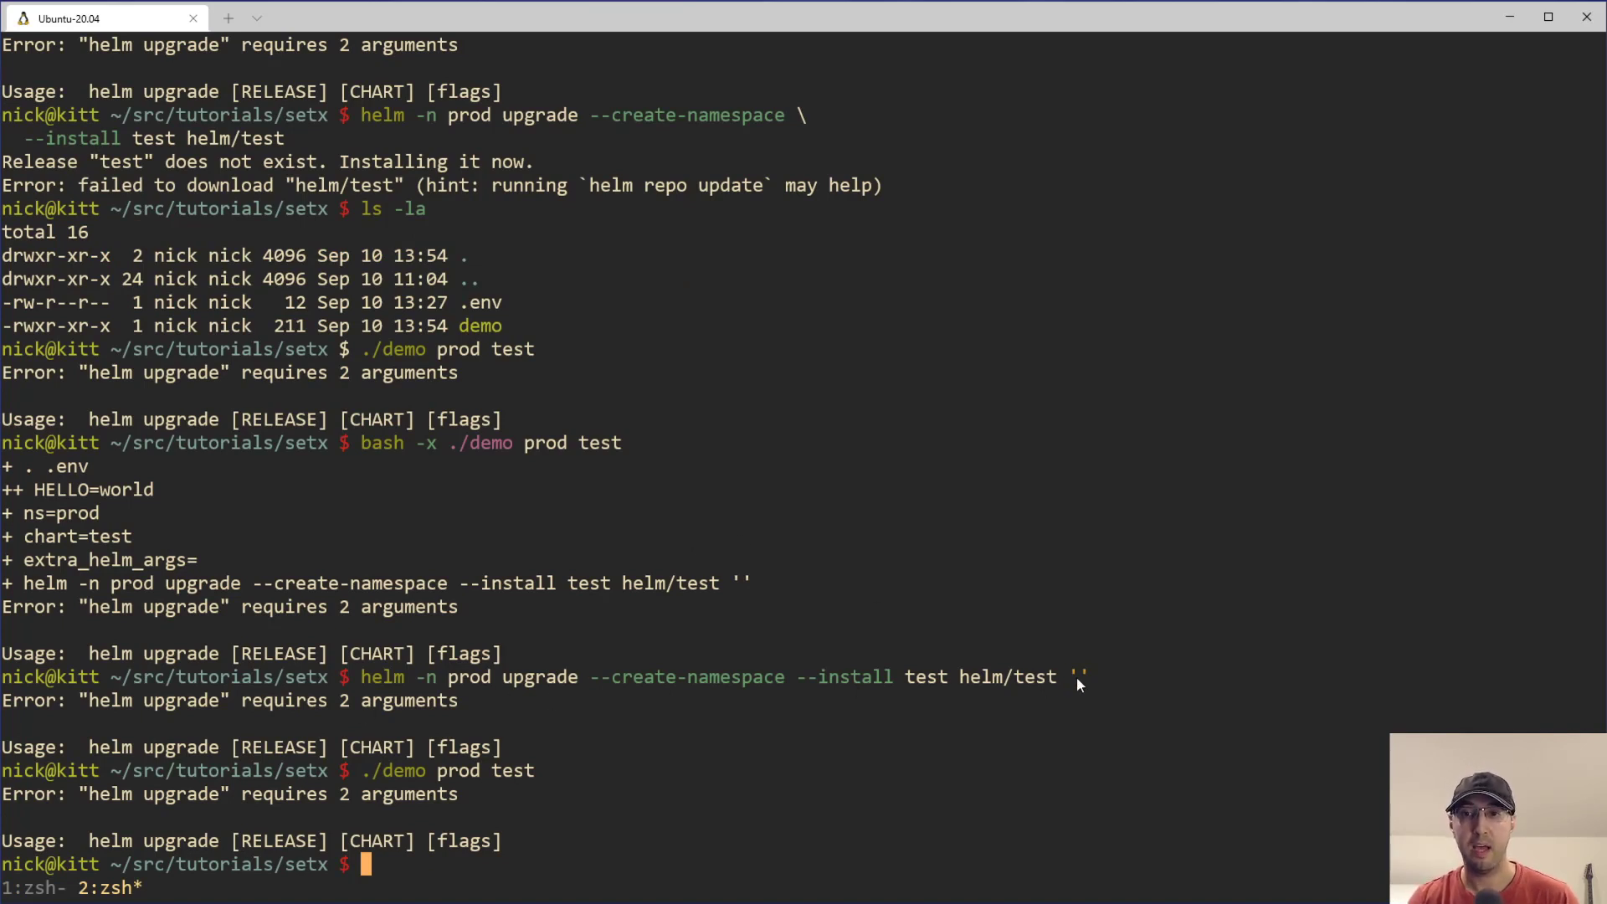
{"action": "mouse_move", "coordinate": [1006, 622]}
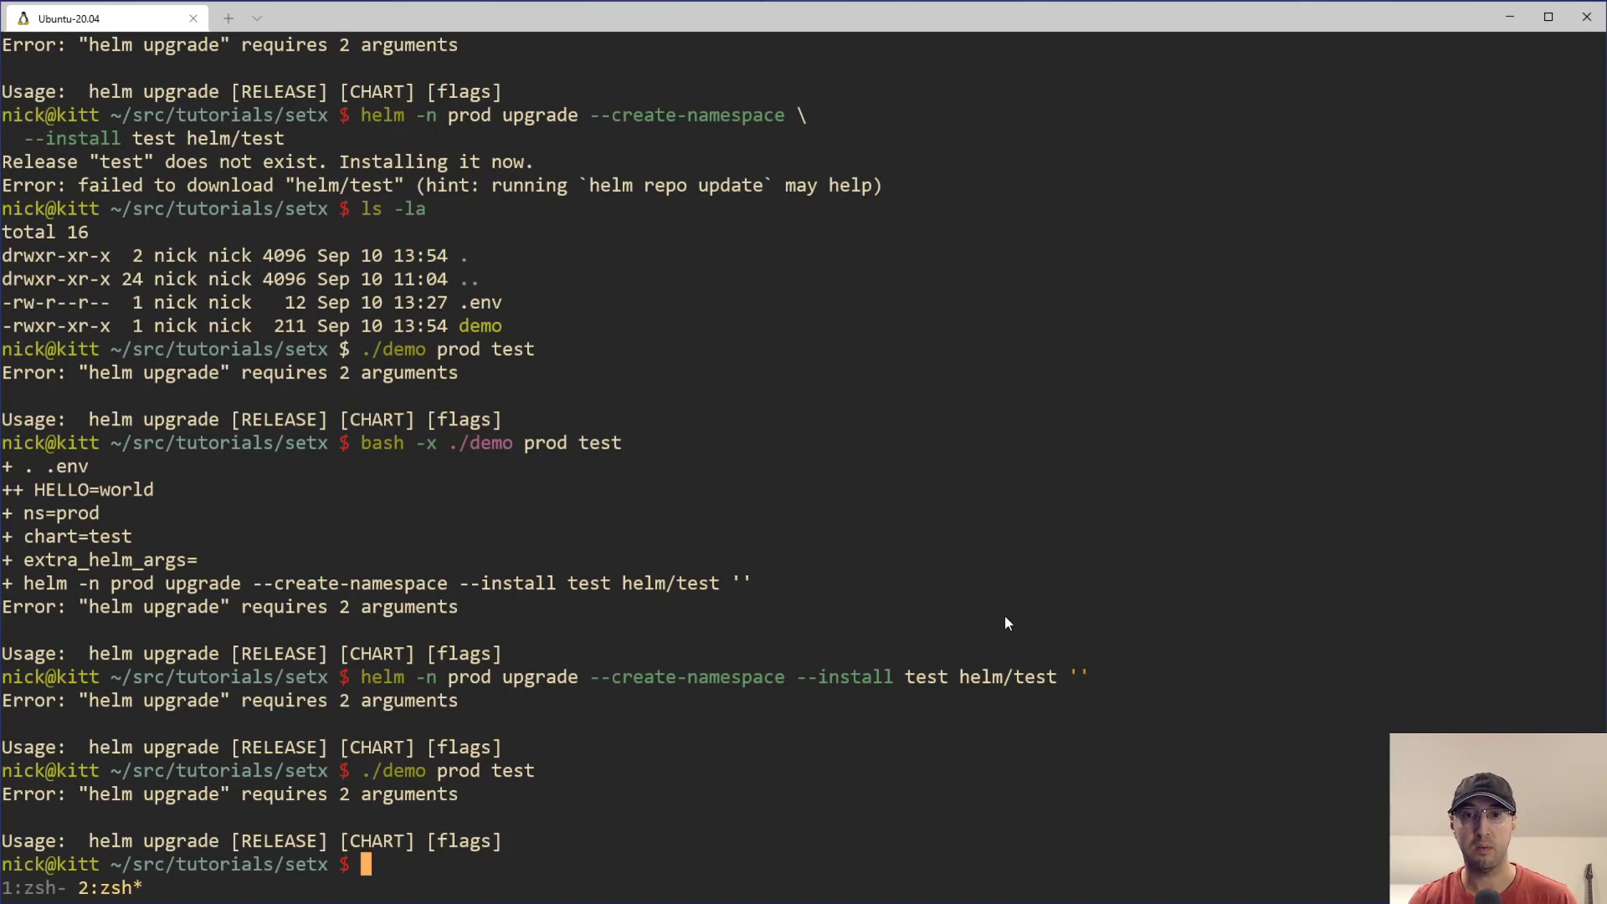
{"action": "type", "text": "clear"}
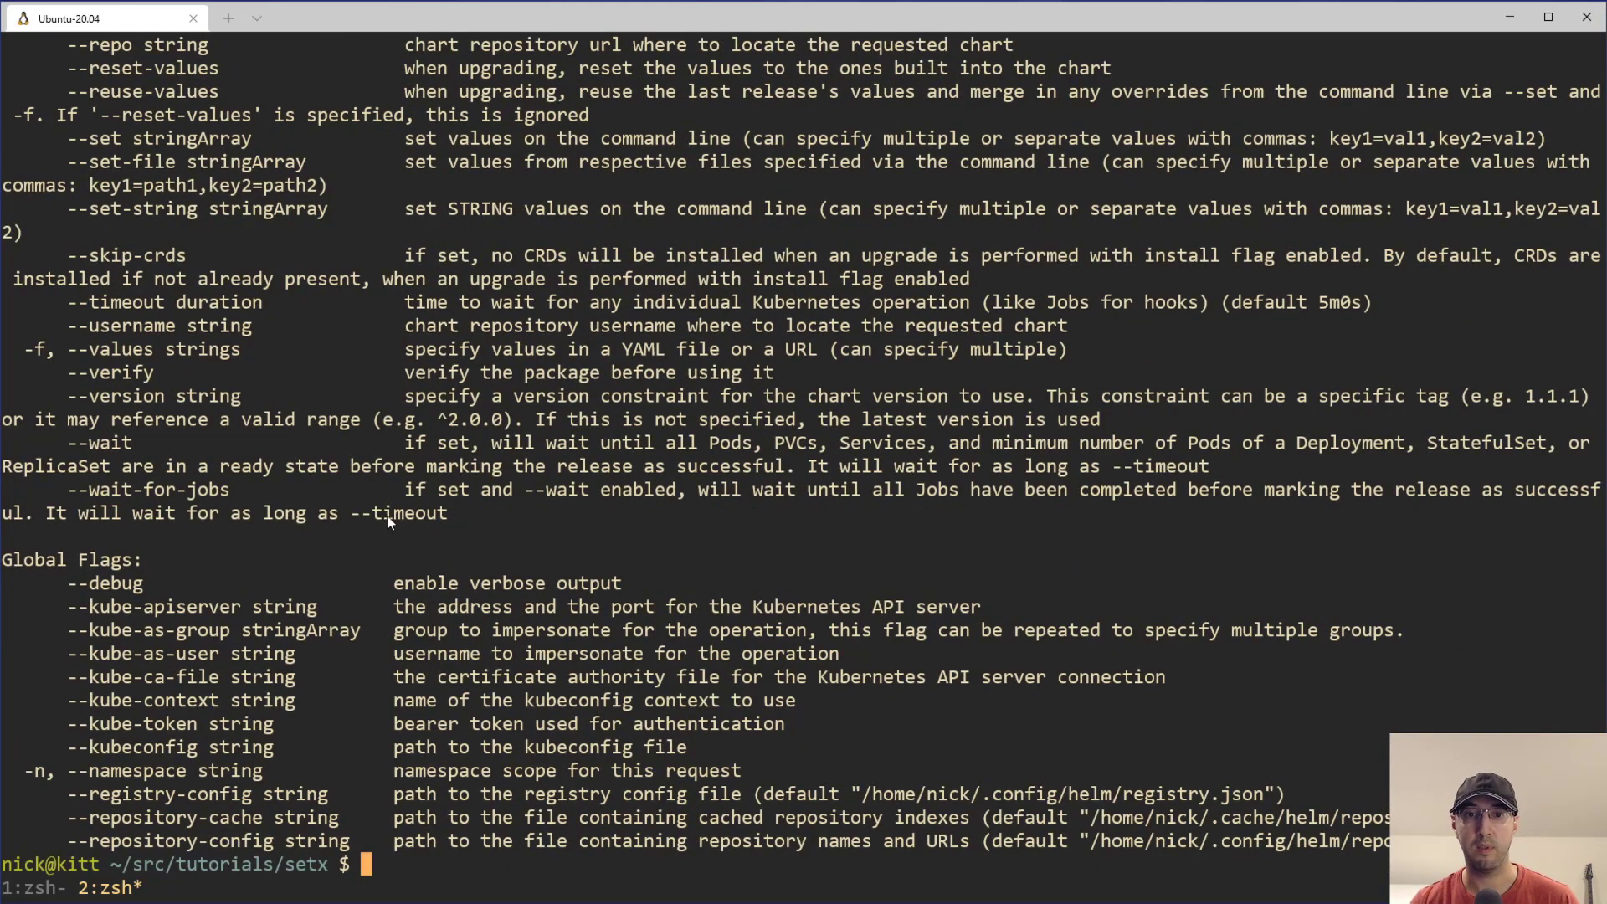
{"action": "mouse_move", "coordinate": [463, 522]}
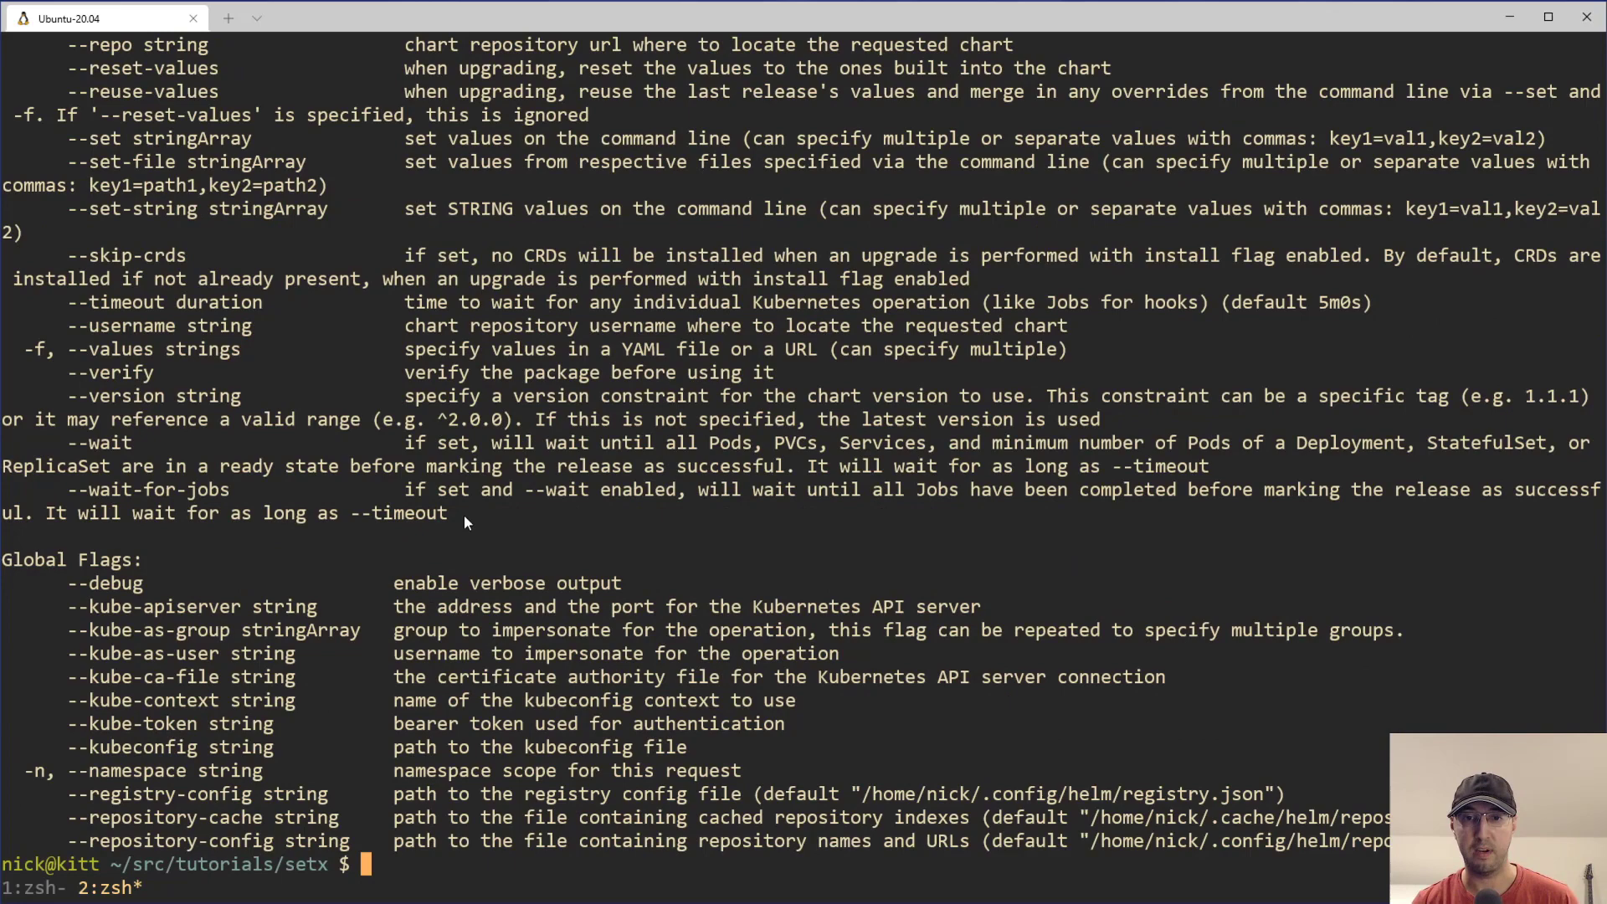
{"action": "type", "text": "bat/demo prod test --help"}
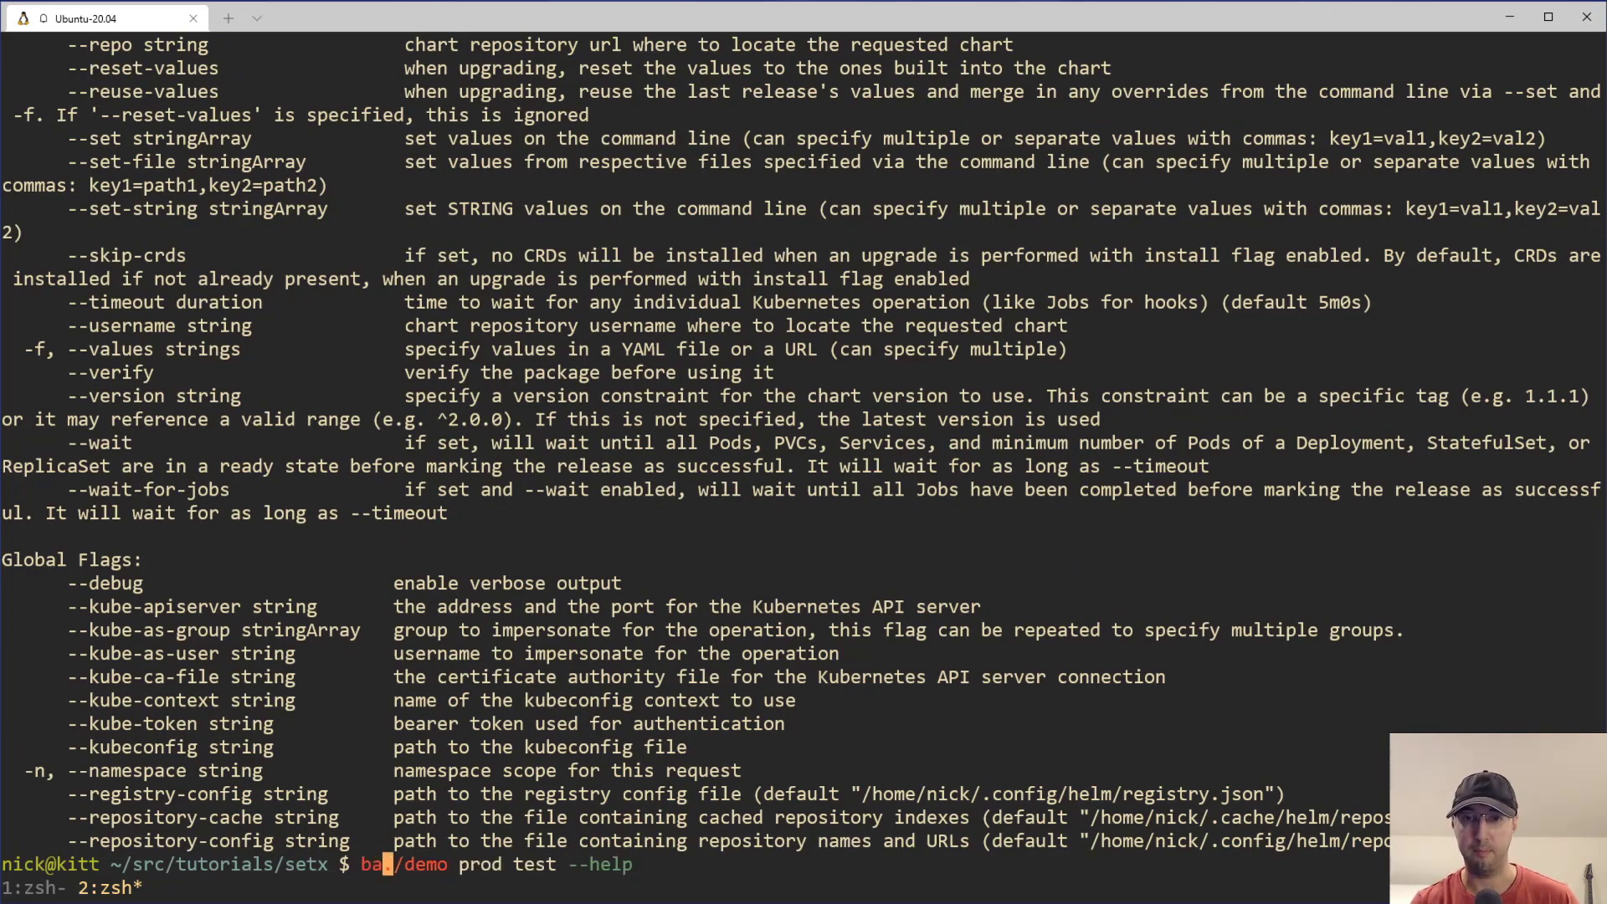
{"action": "key", "text": "ctrl+c"}
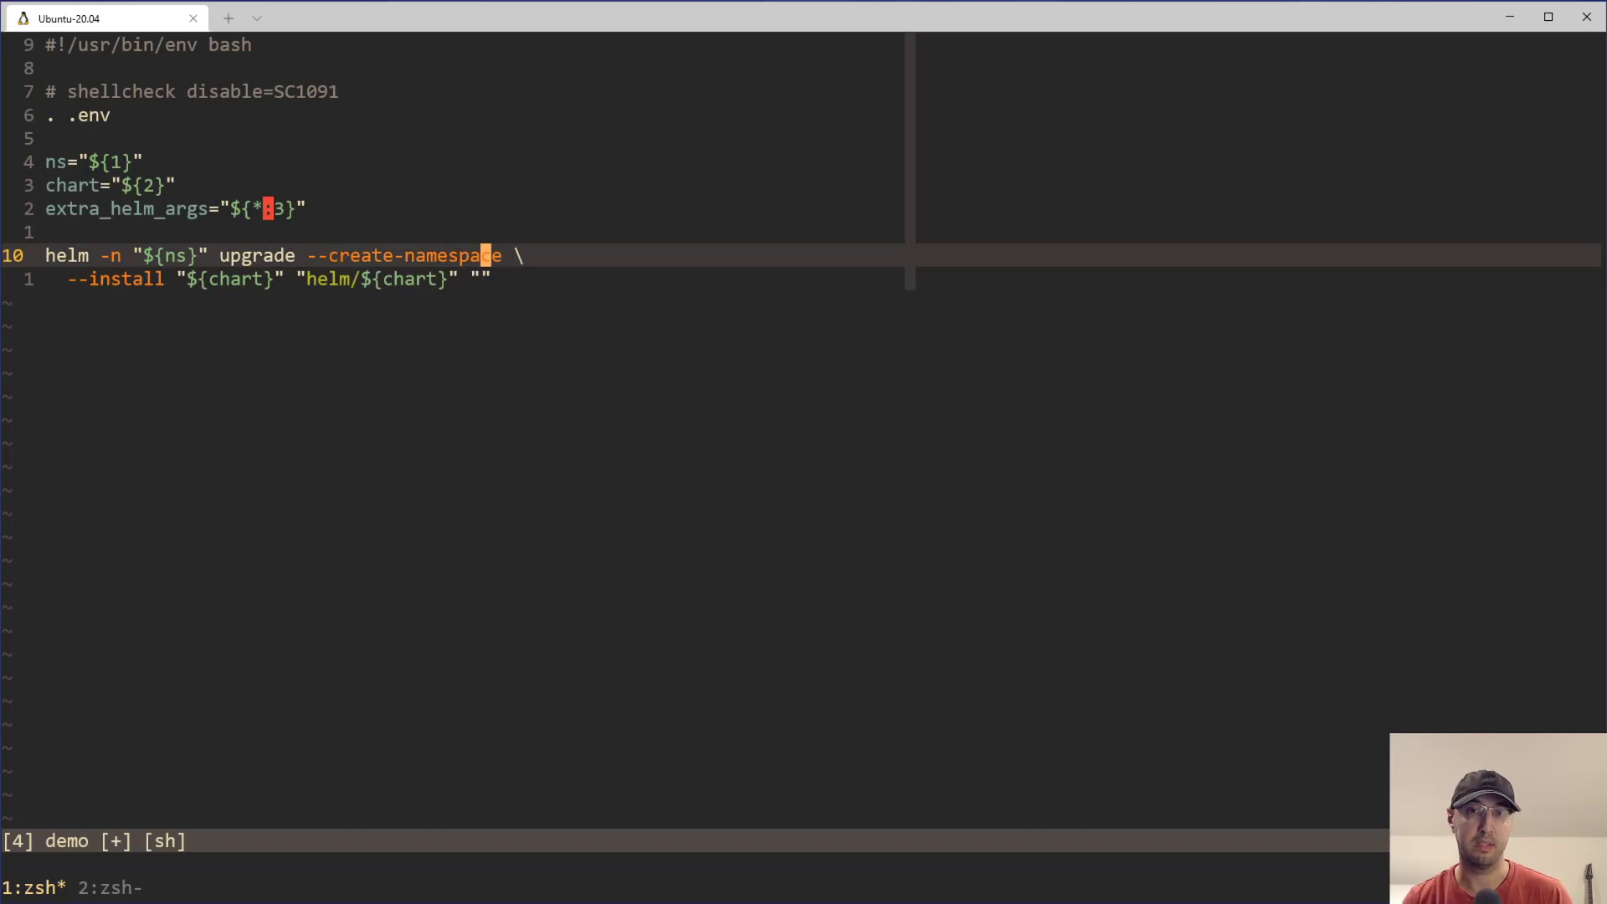
Save demo with "${extra_helm_args}" as the helm command's last argument (:w).
{"action": "type", "text": ":w"}
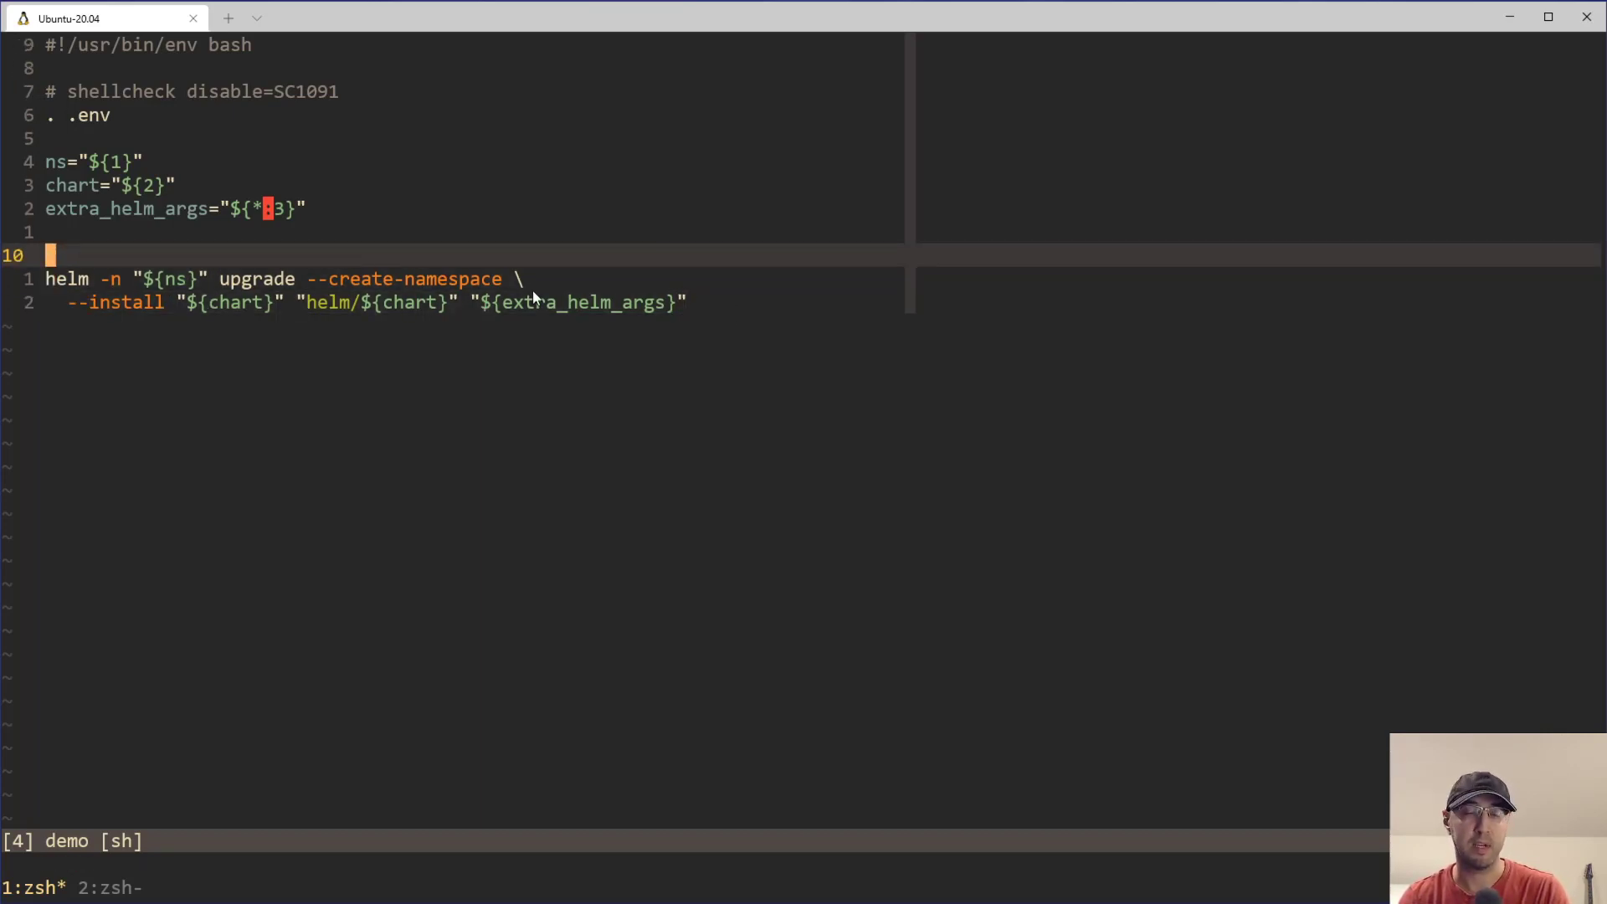
{"action": "mouse_move", "coordinate": [549, 290]}
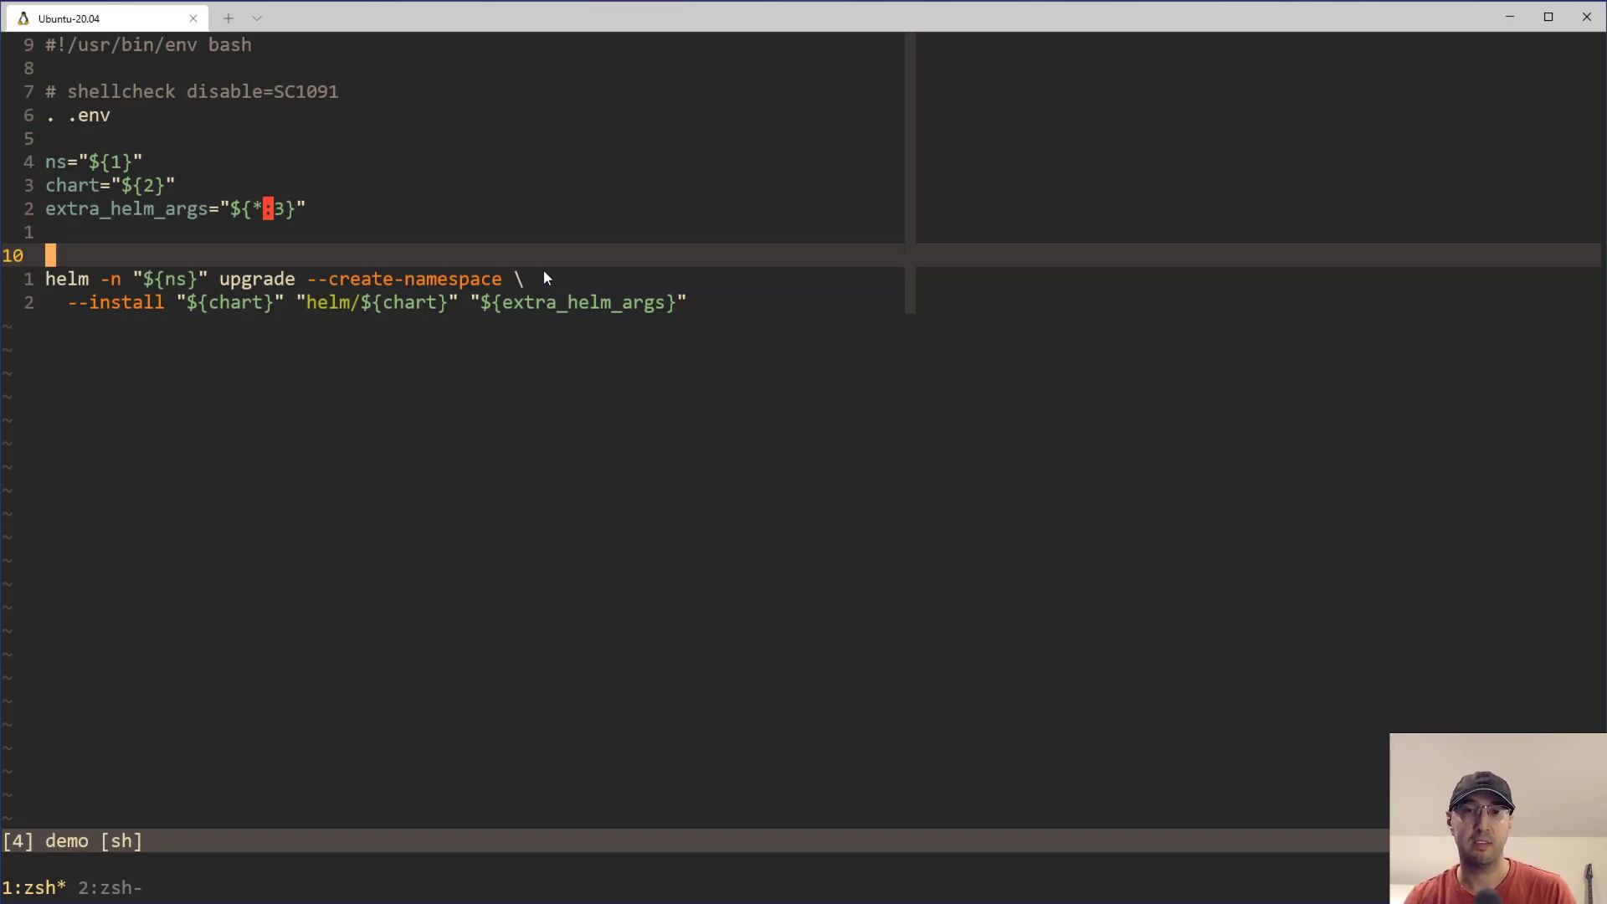
{"action": "mouse_move", "coordinate": [530, 275]}
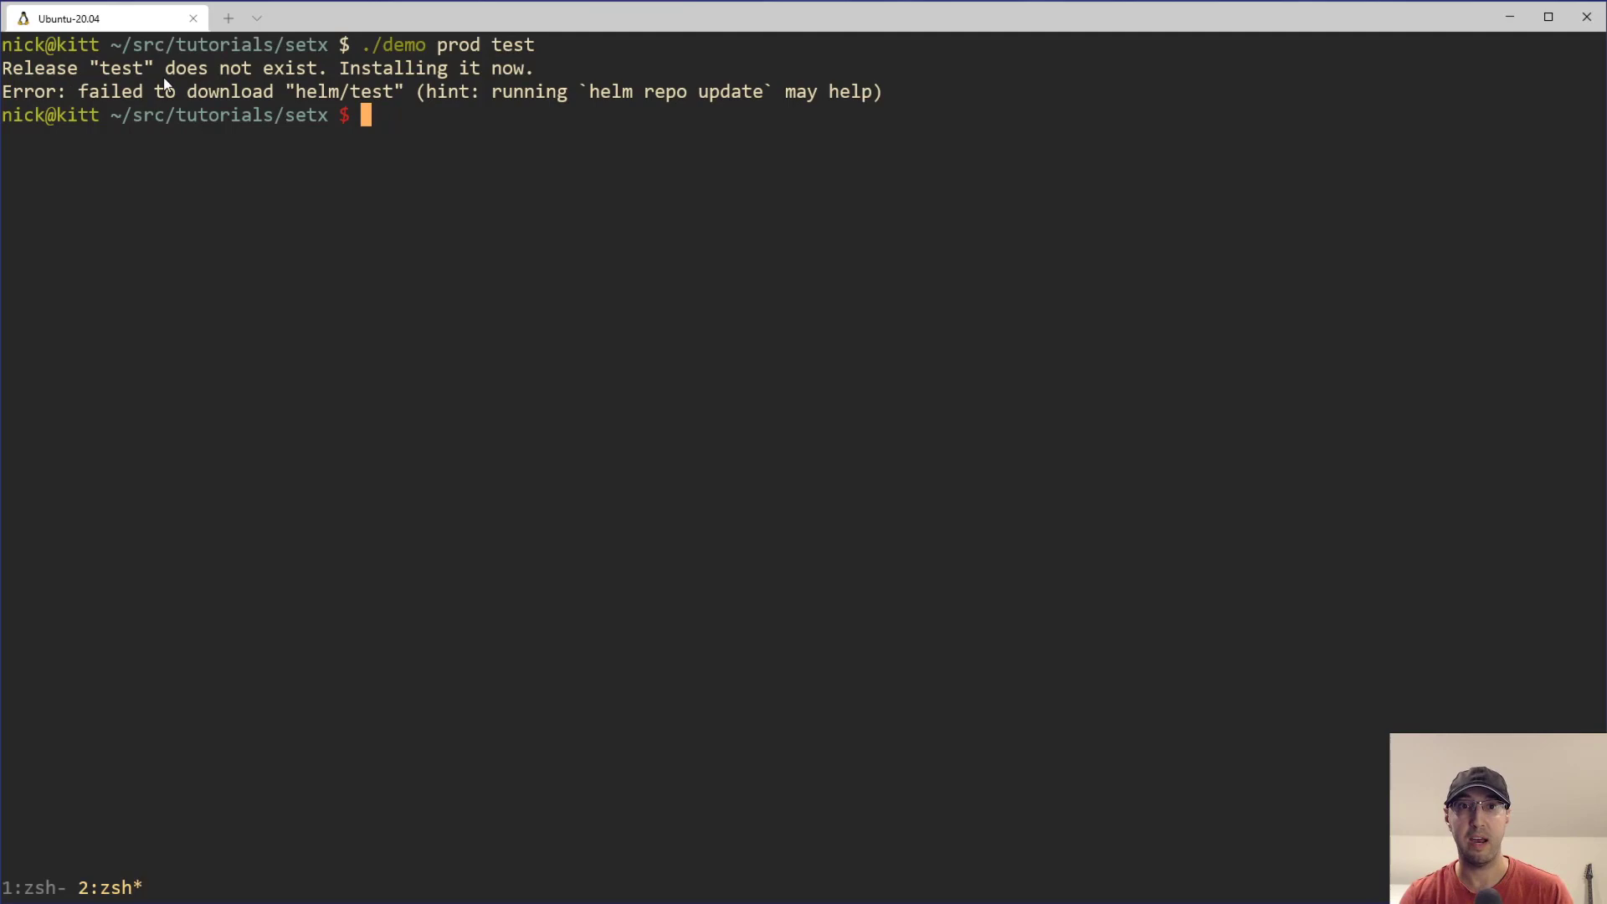
Run ./demo prod test, then shellcheck demo to get the SC2086 quoting warning.
{"action": "type", "text": "./demo prod test"}
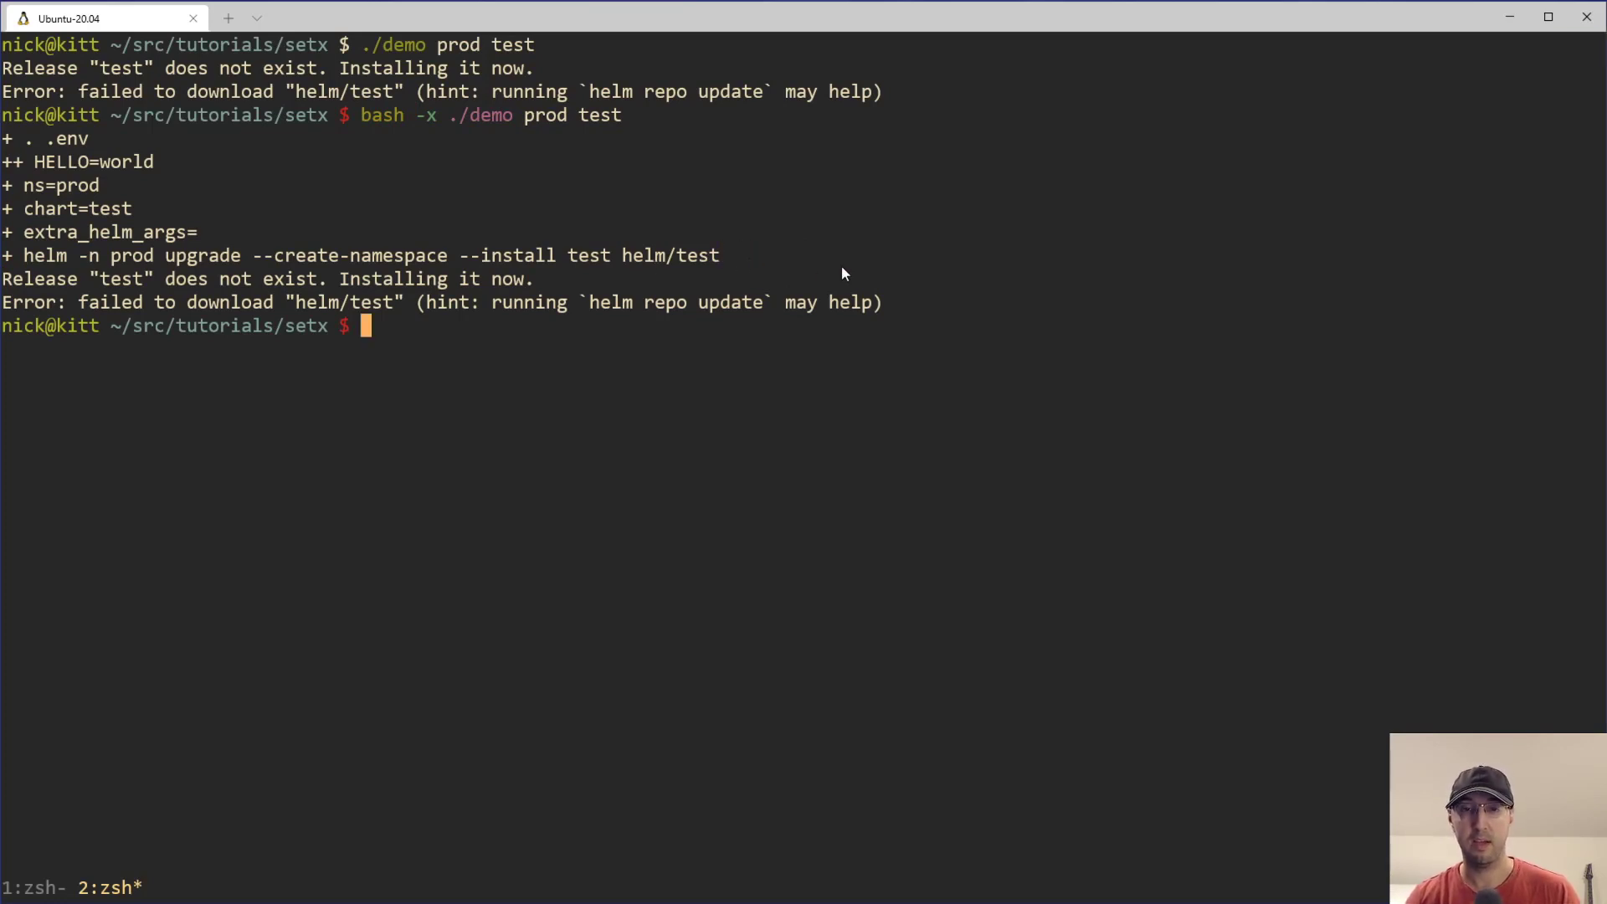
{"action": "type", "text": "shellcheck demo"}
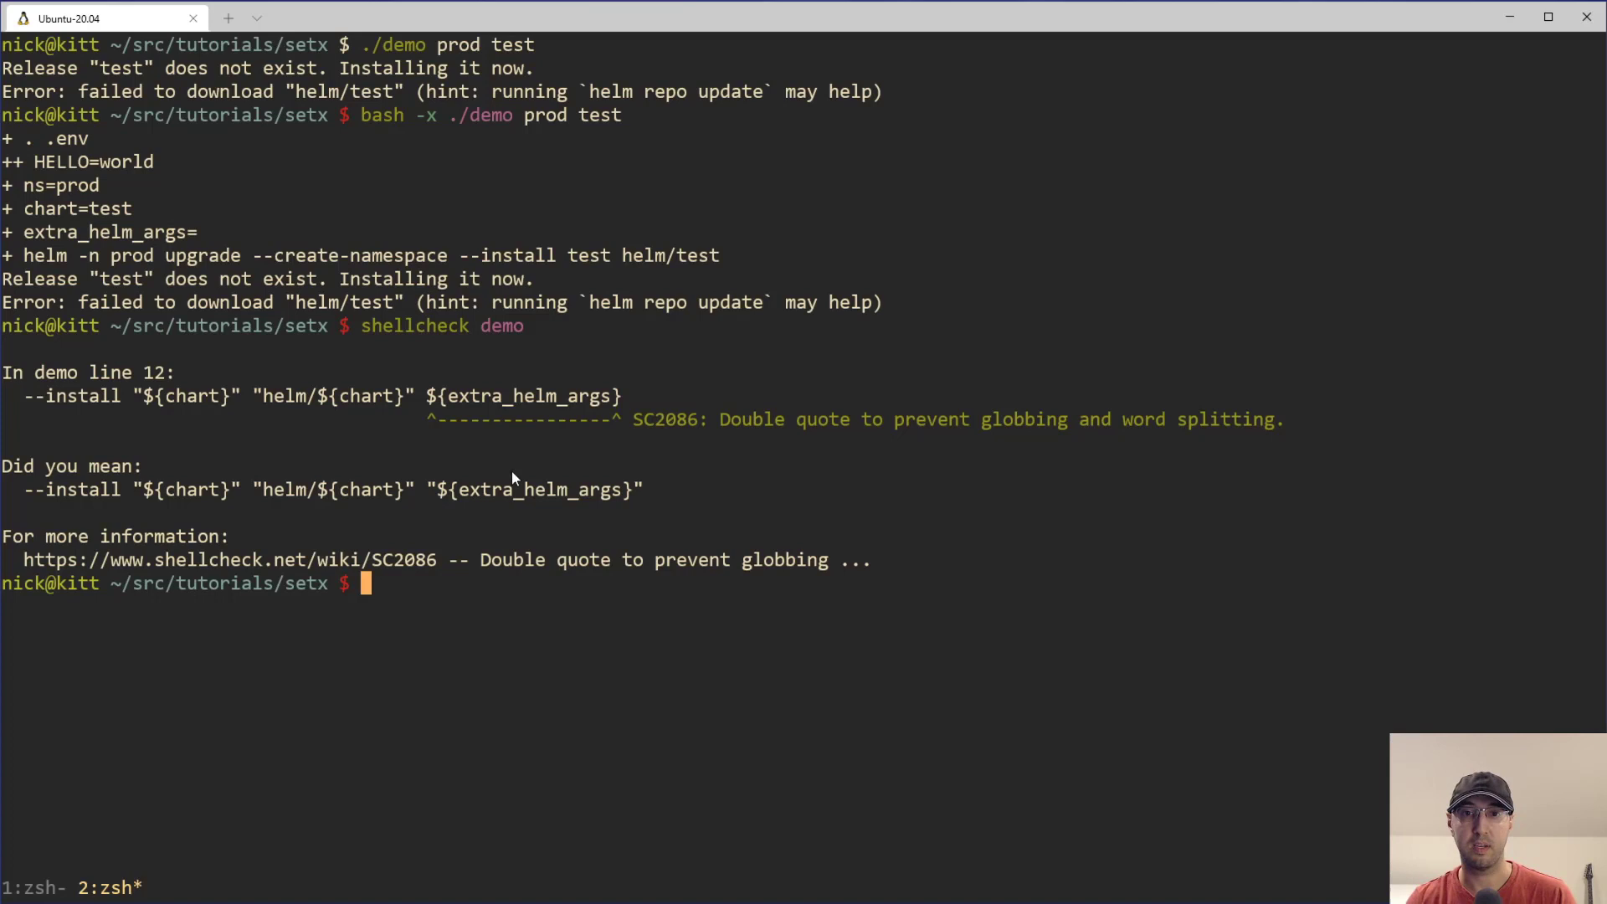
{"action": "mouse_move", "coordinate": [1106, 428]}
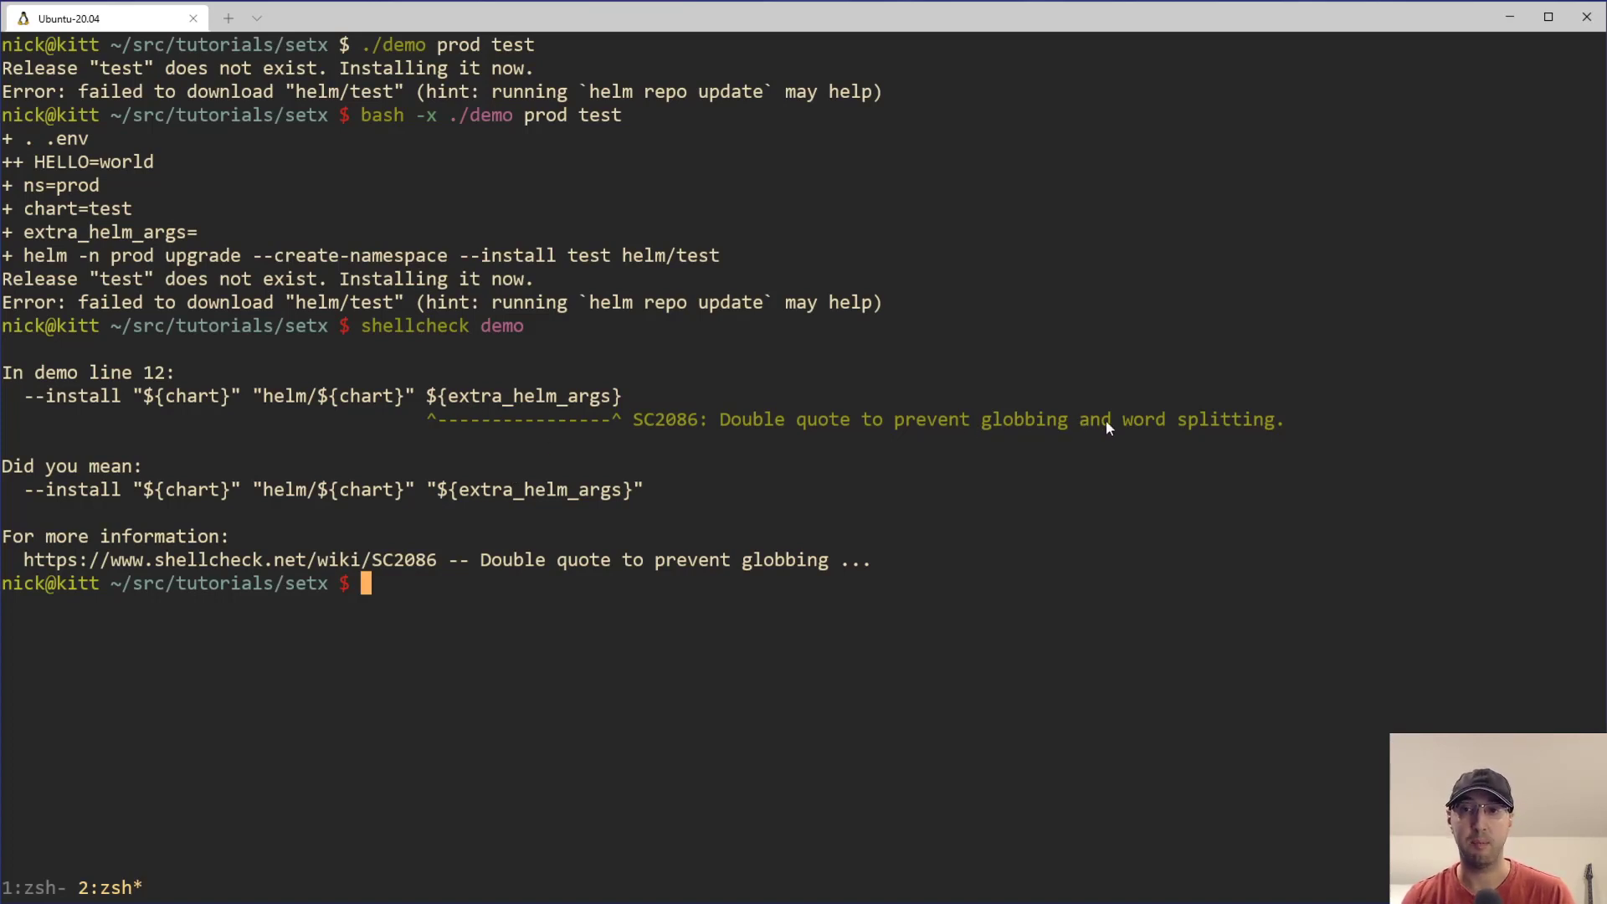
{"action": "mouse_move", "coordinate": [1176, 434]}
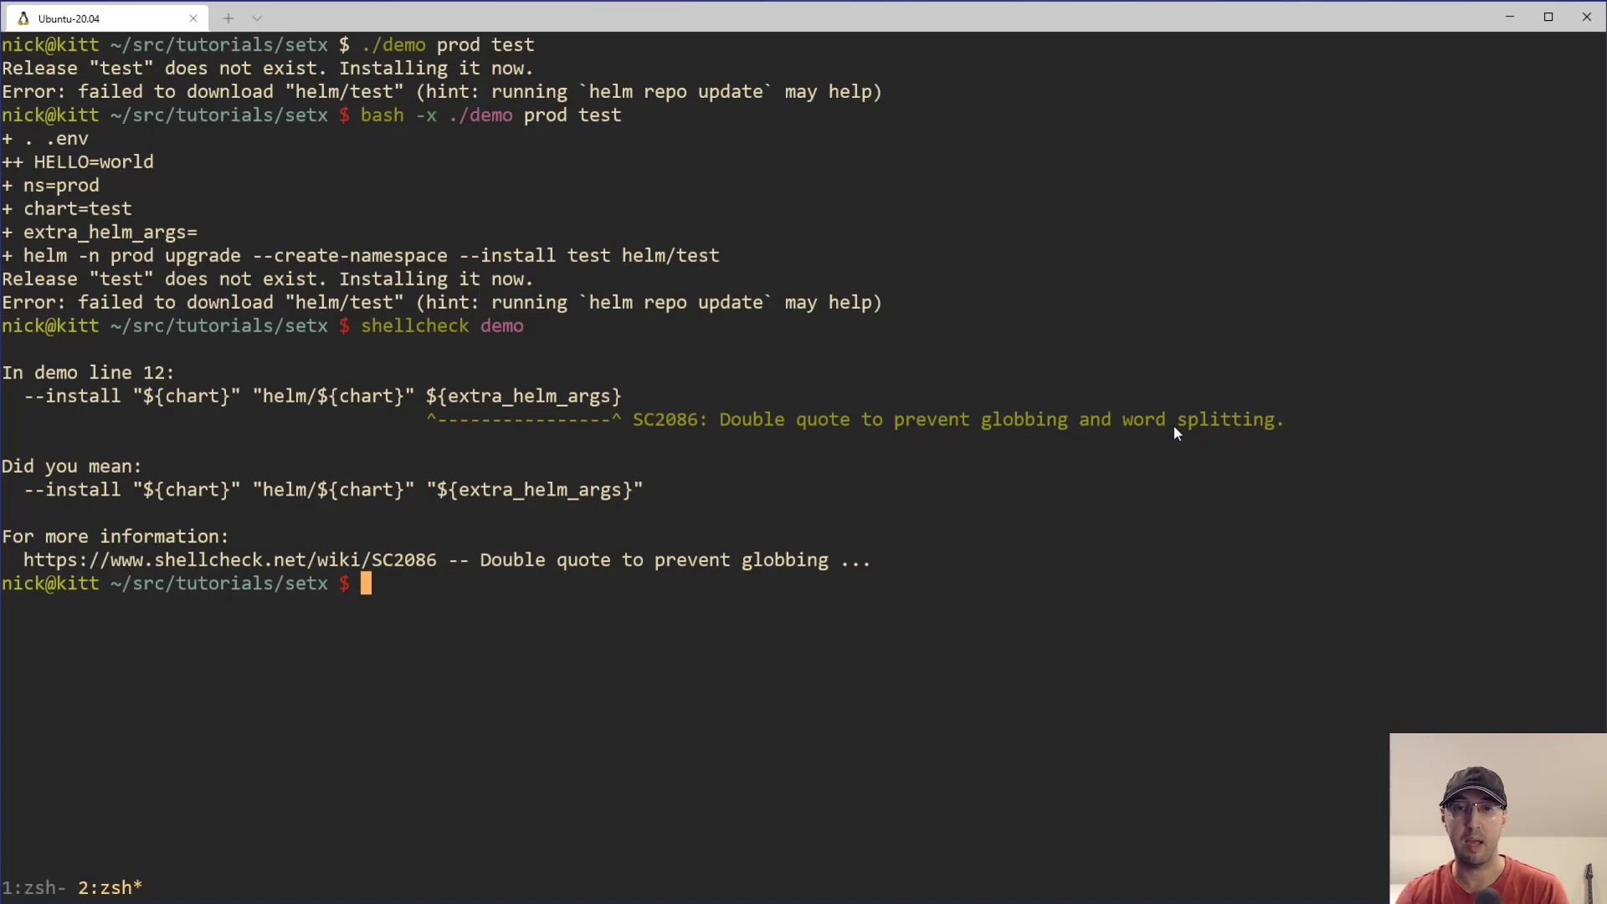
{"action": "mouse_move", "coordinate": [789, 440]}
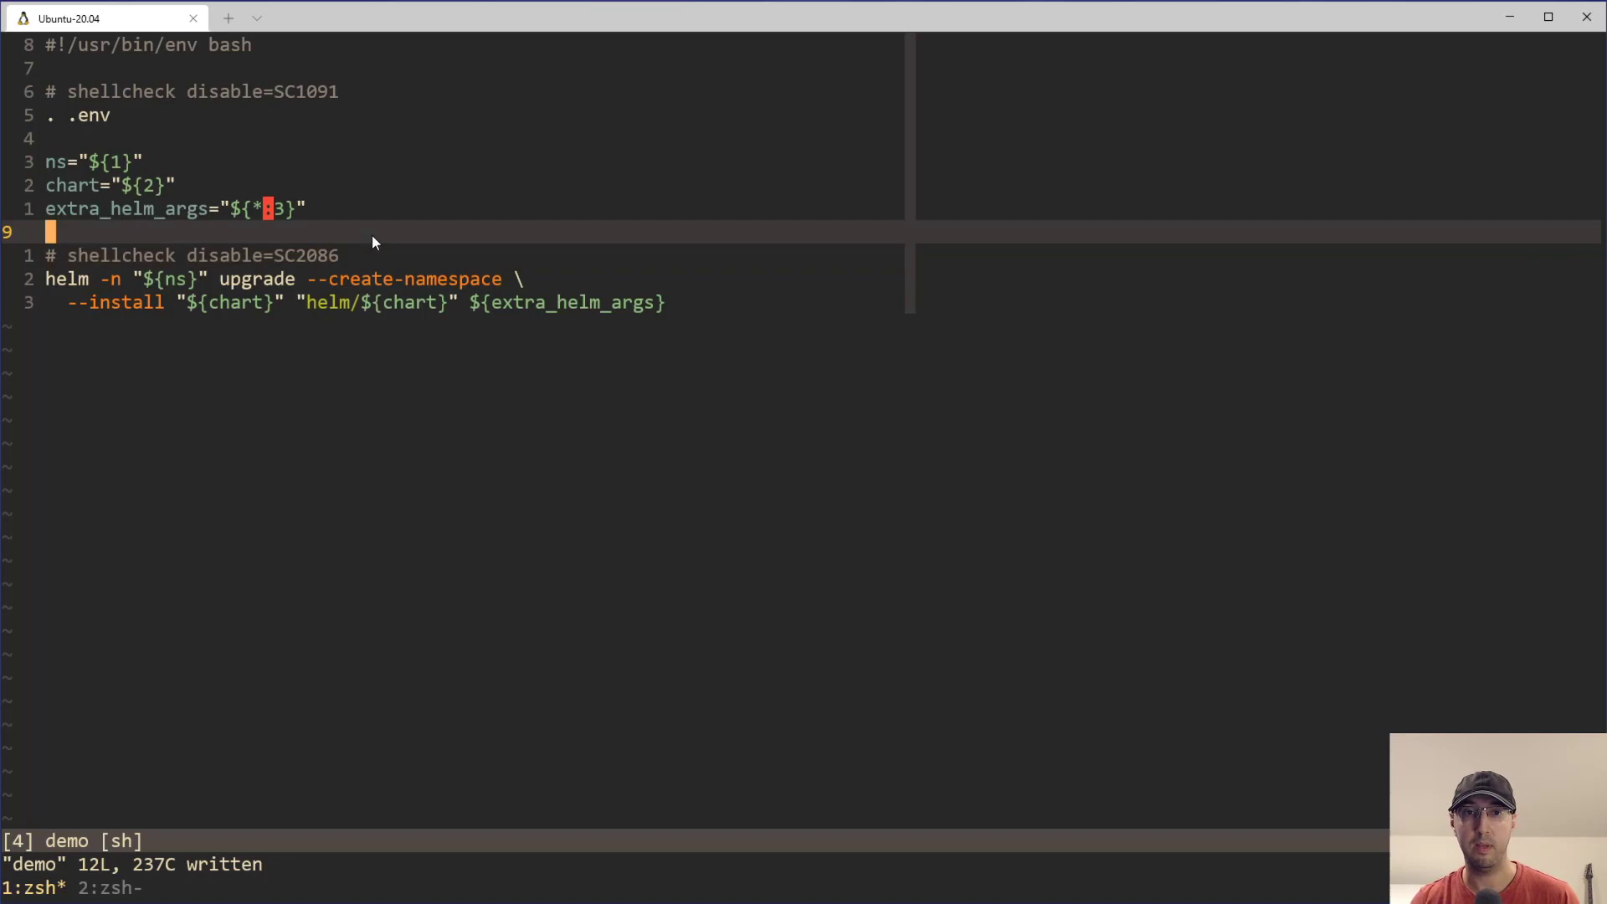
{"action": "mouse_move", "coordinate": [437, 308]}
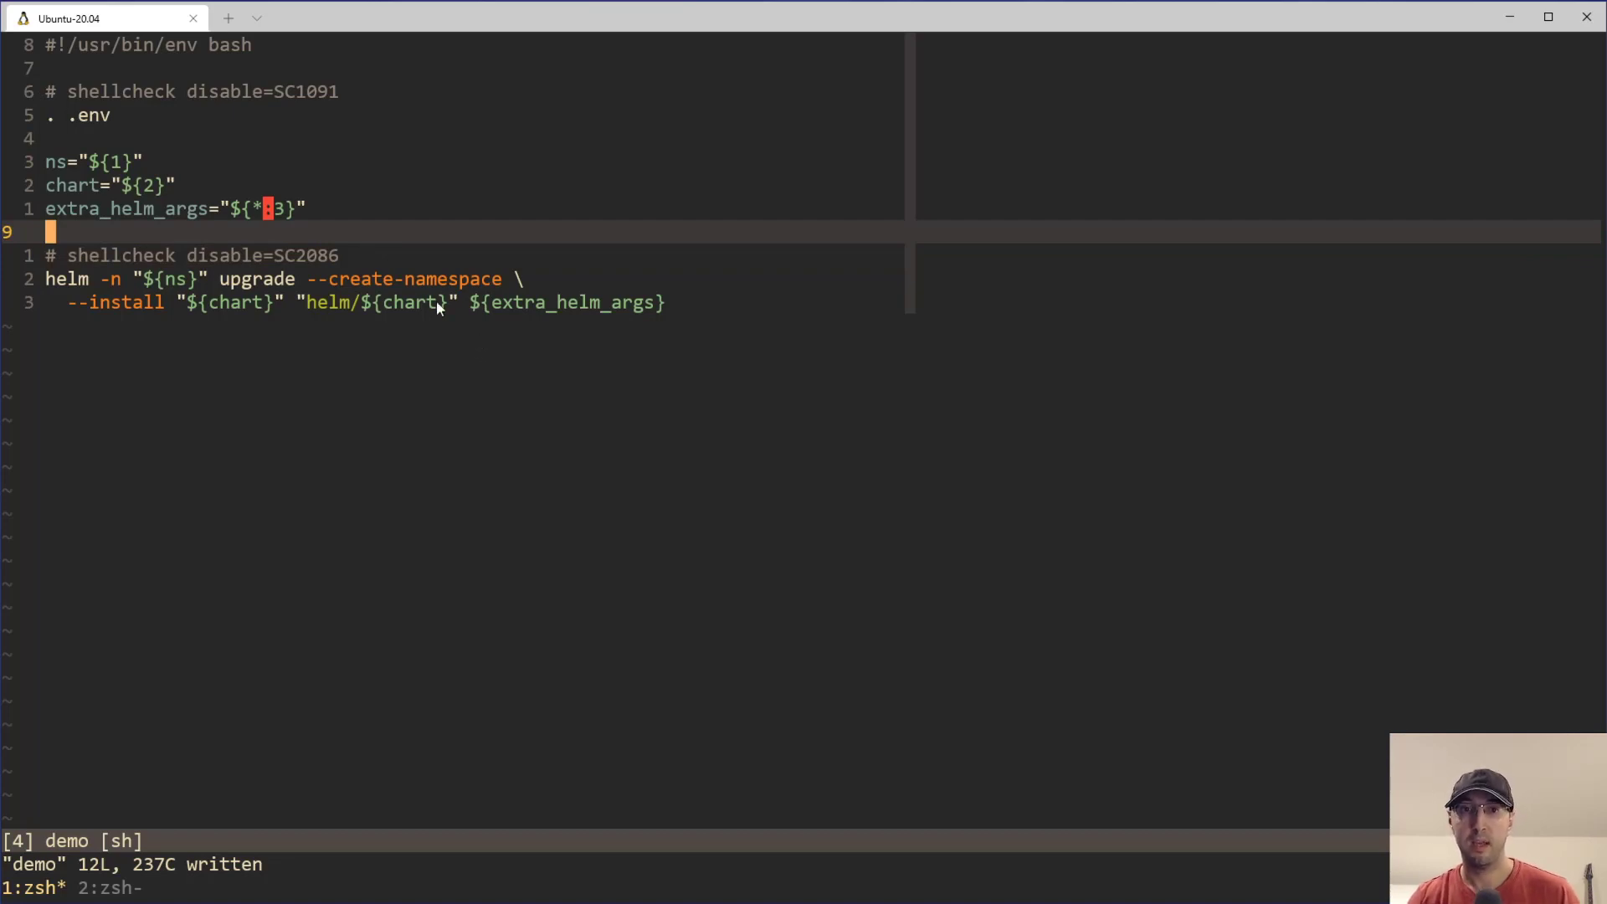
Change the extra_helm_args assignment from ${*:3} to ${@:3}.
{"action": "key", "text": "v"}
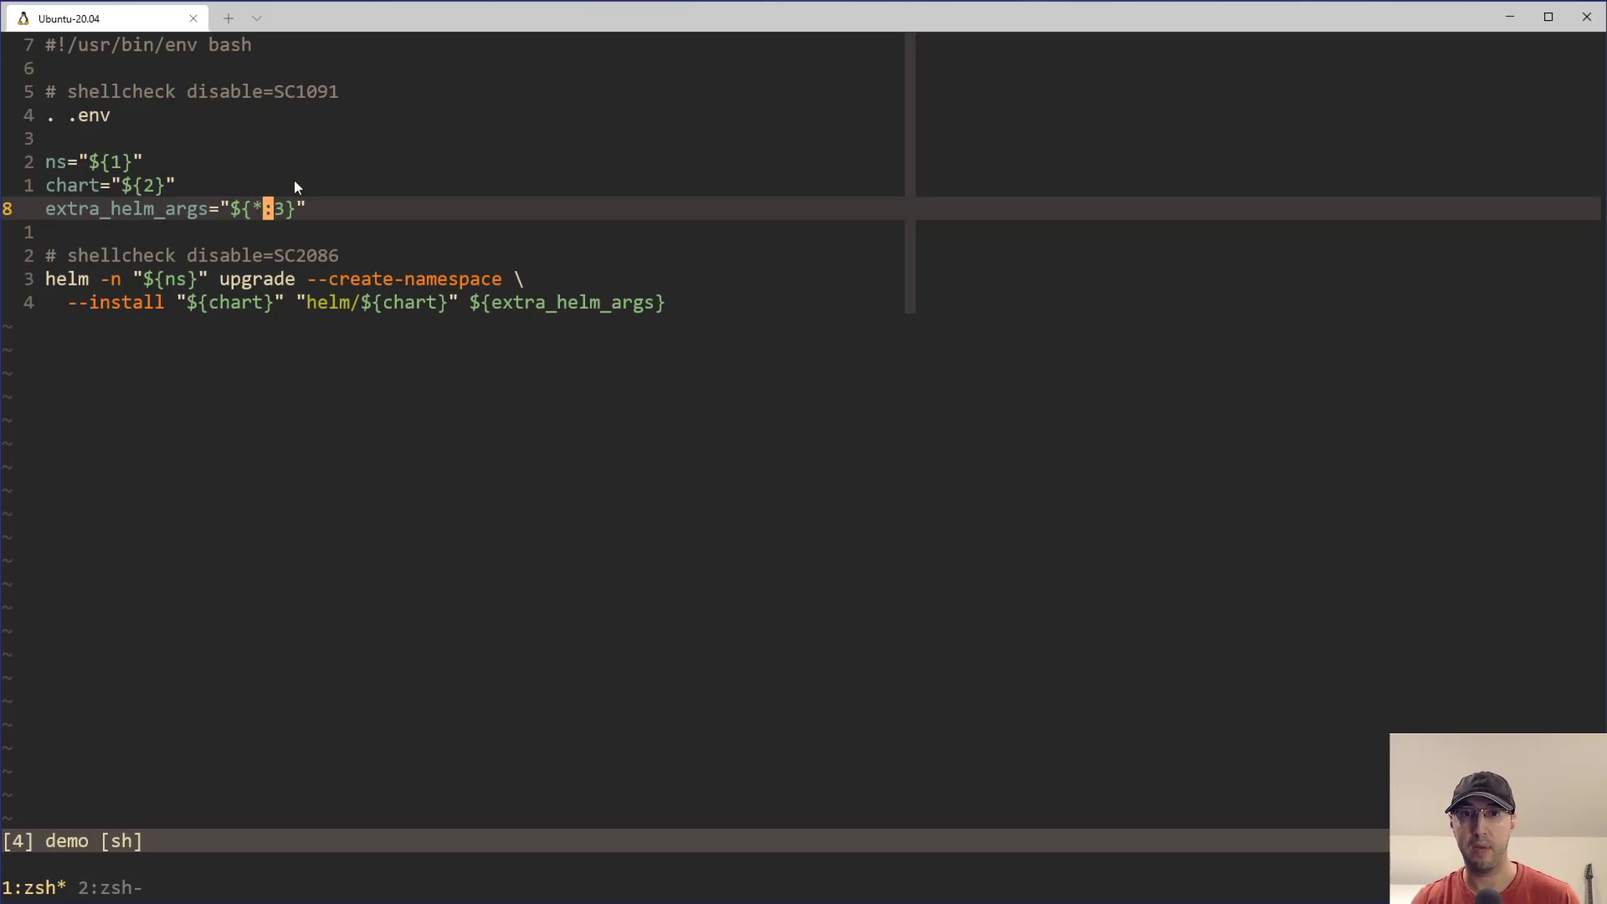
{"action": "mouse_move", "coordinate": [505, 223]}
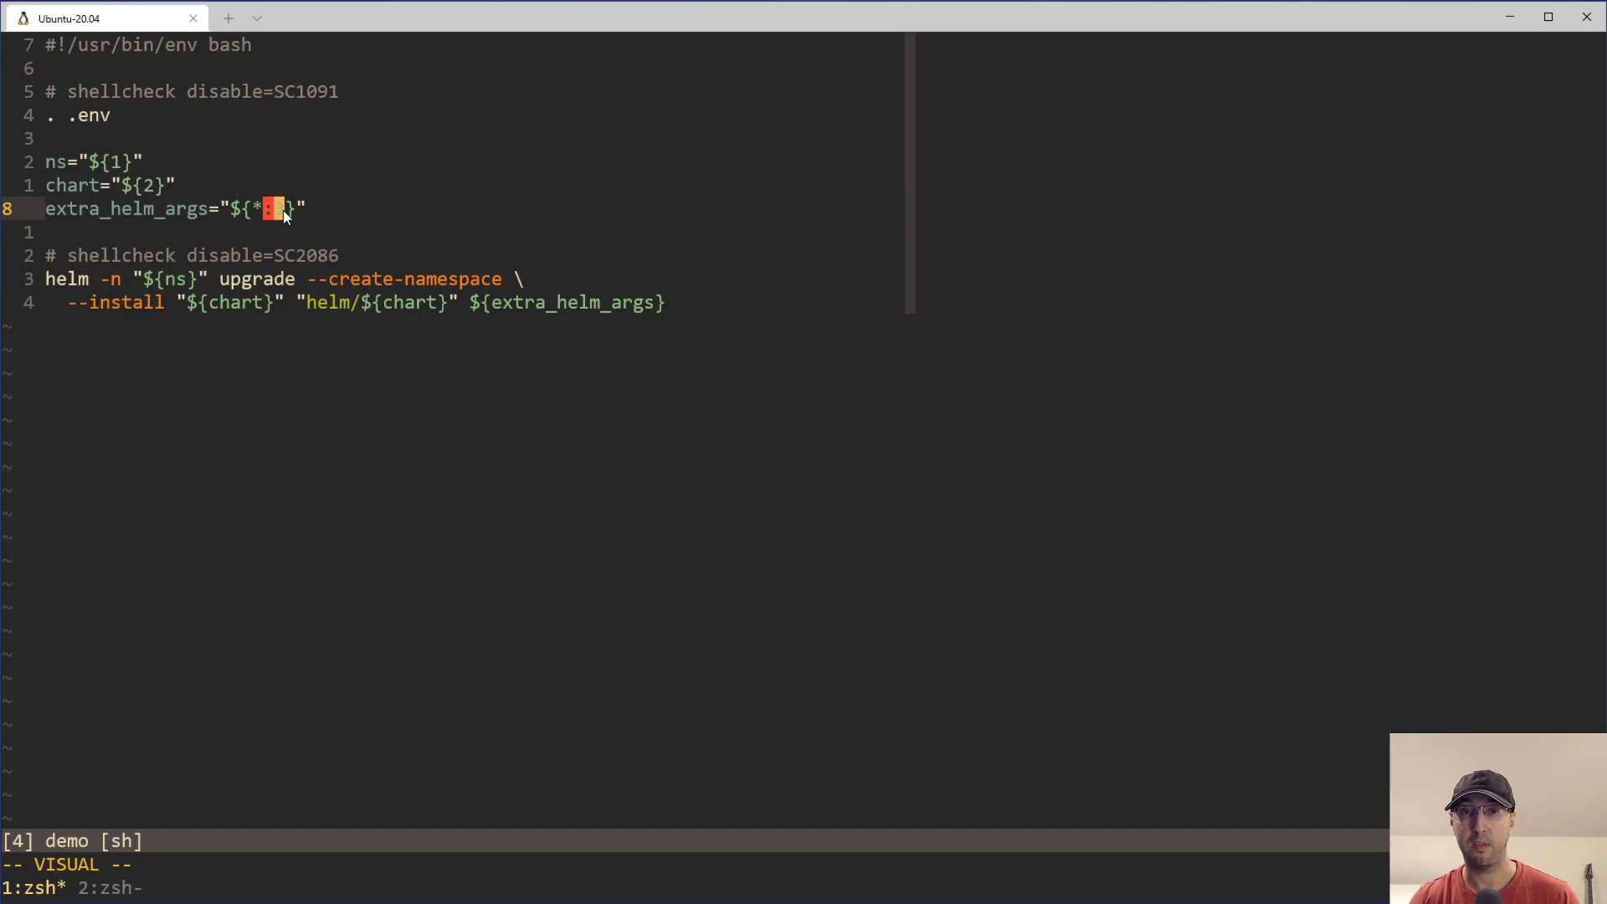
{"action": "mouse_move", "coordinate": [232, 210]}
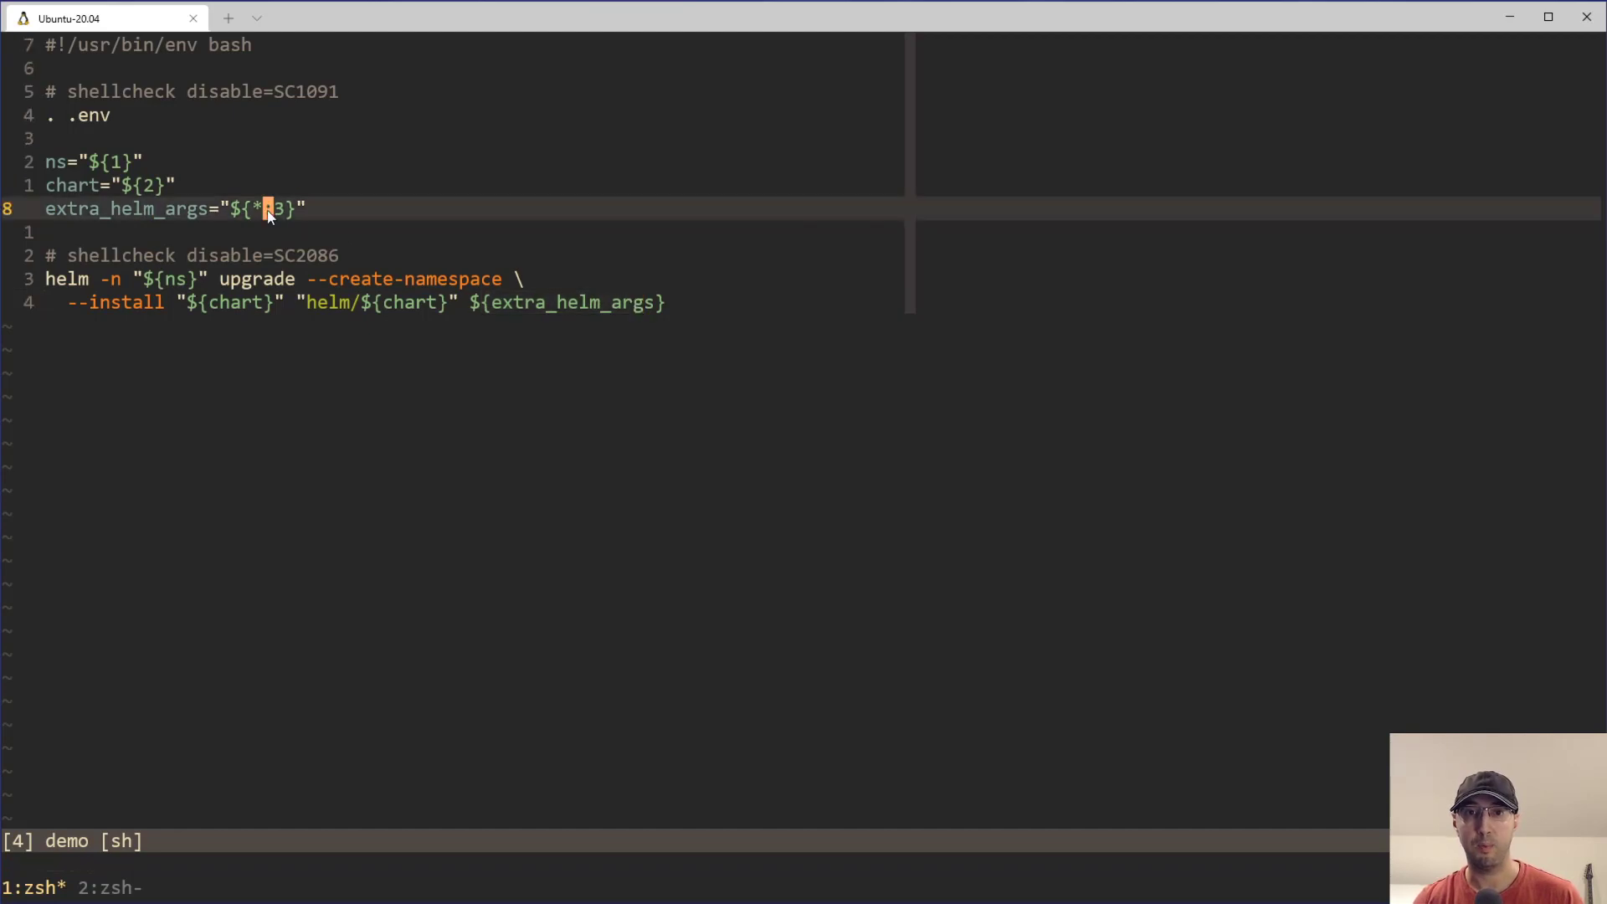
{"action": "type", "text": "@"}
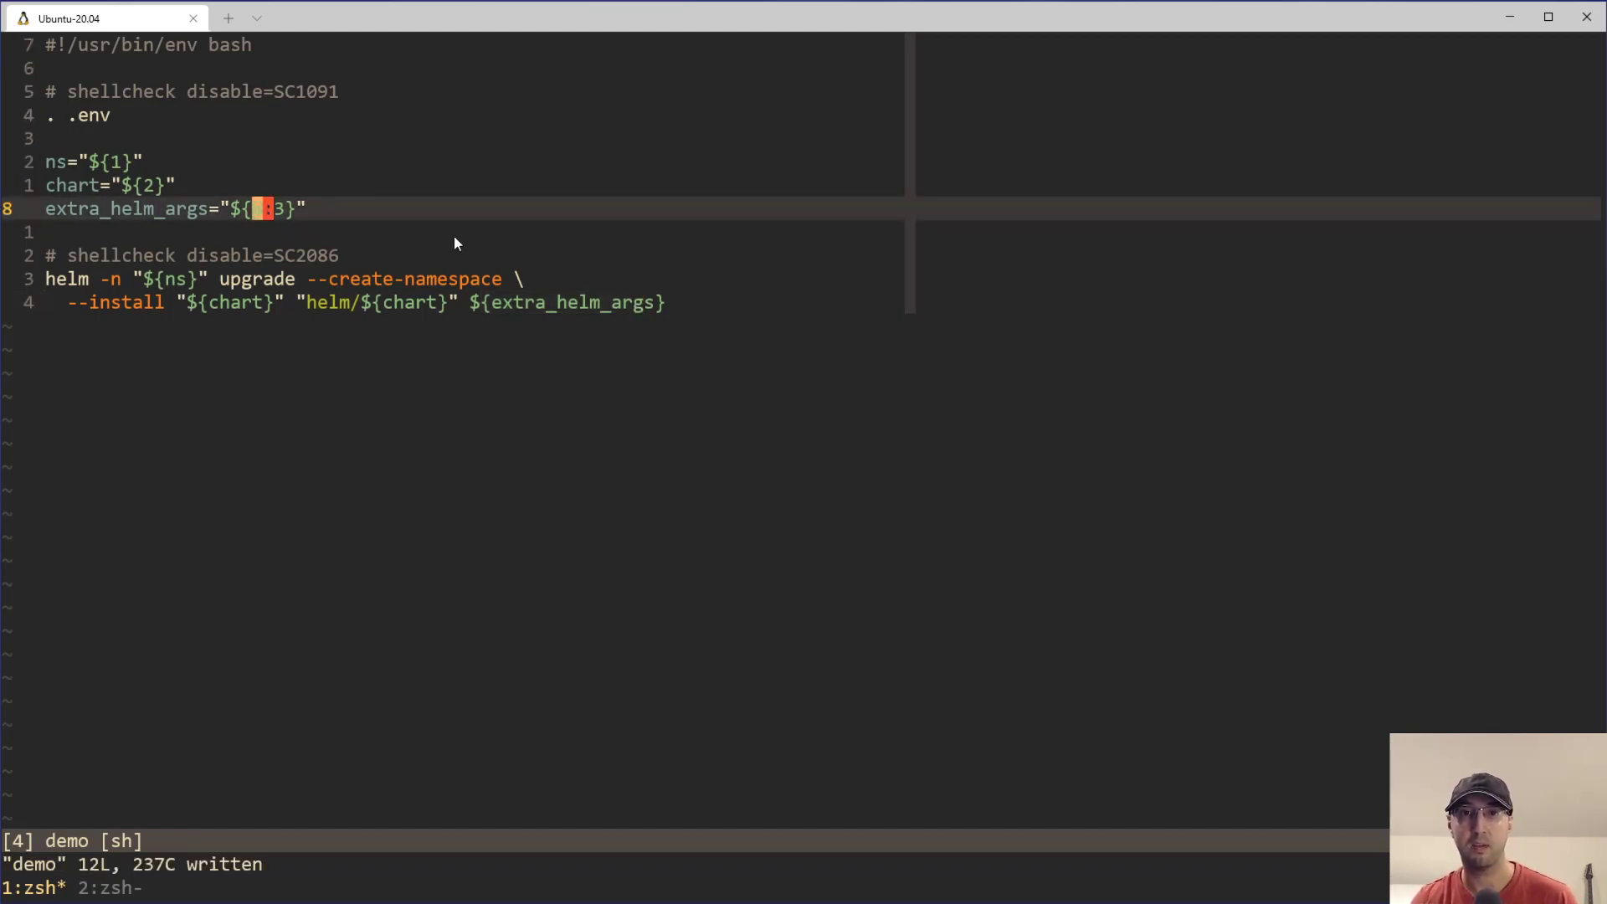
{"action": "mouse_move", "coordinate": [500, 239]}
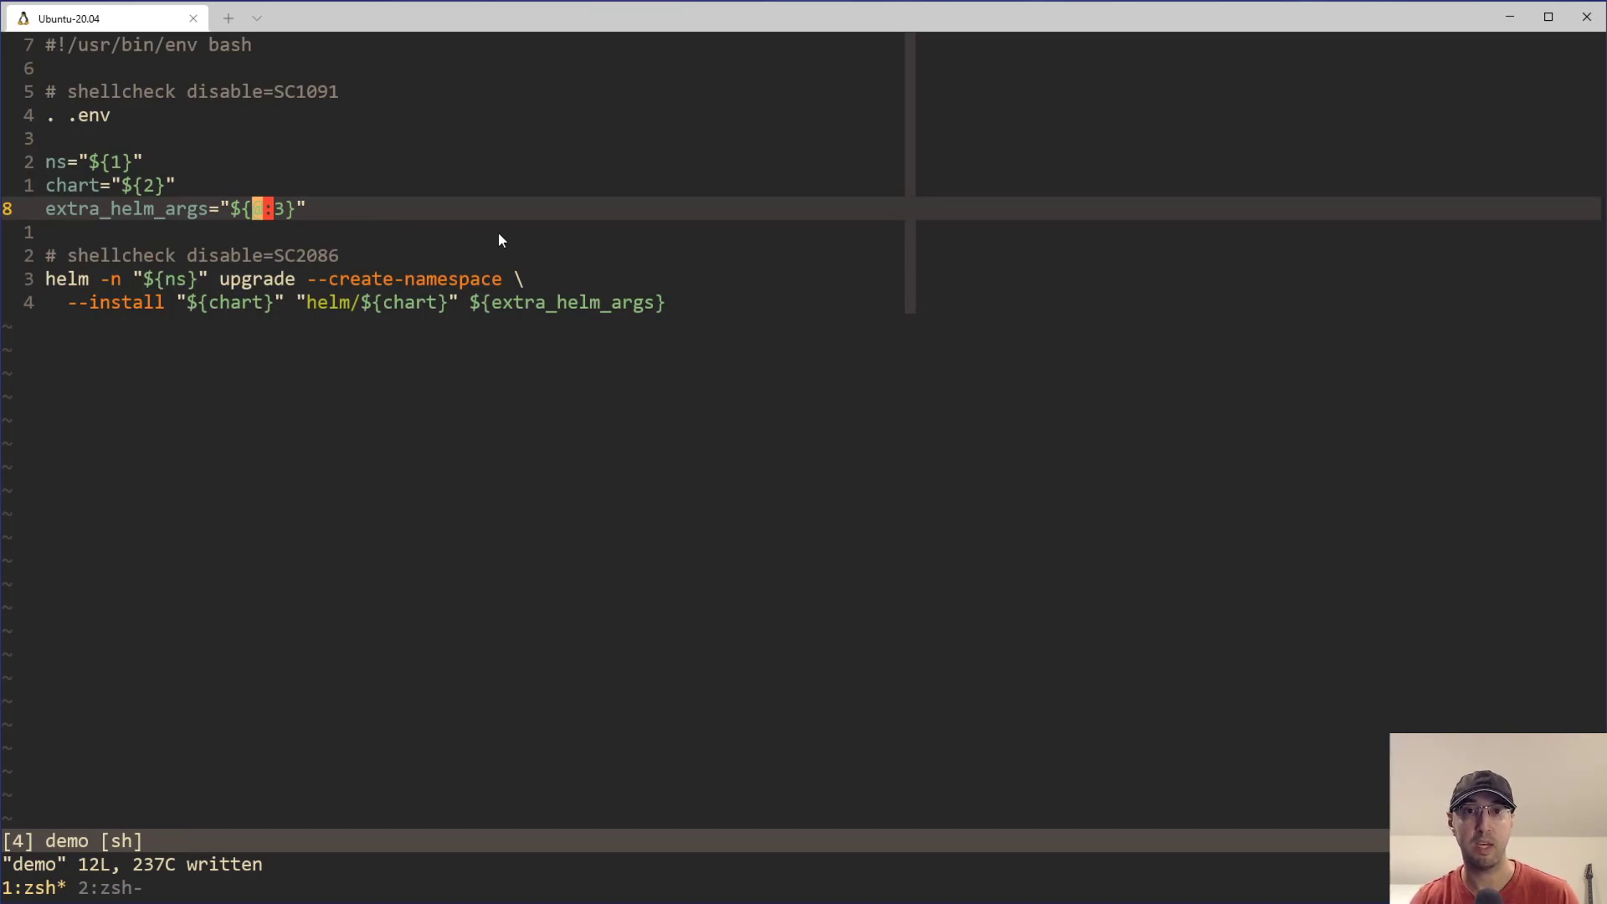
{"action": "mouse_move", "coordinate": [441, 239]}
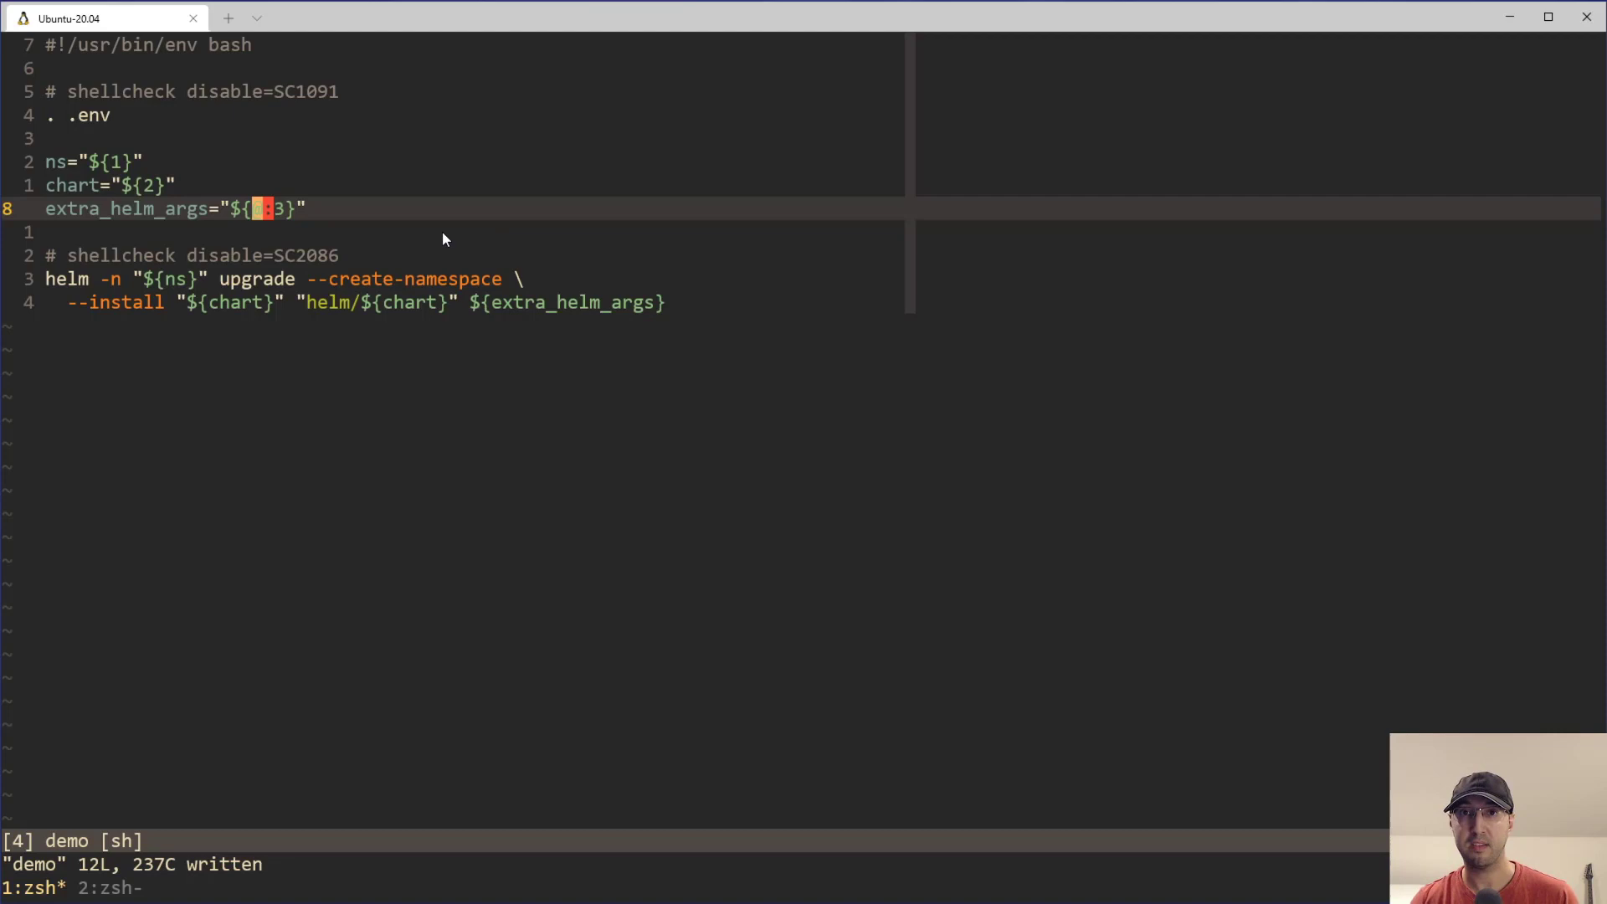
{"action": "mouse_move", "coordinate": [420, 245]}
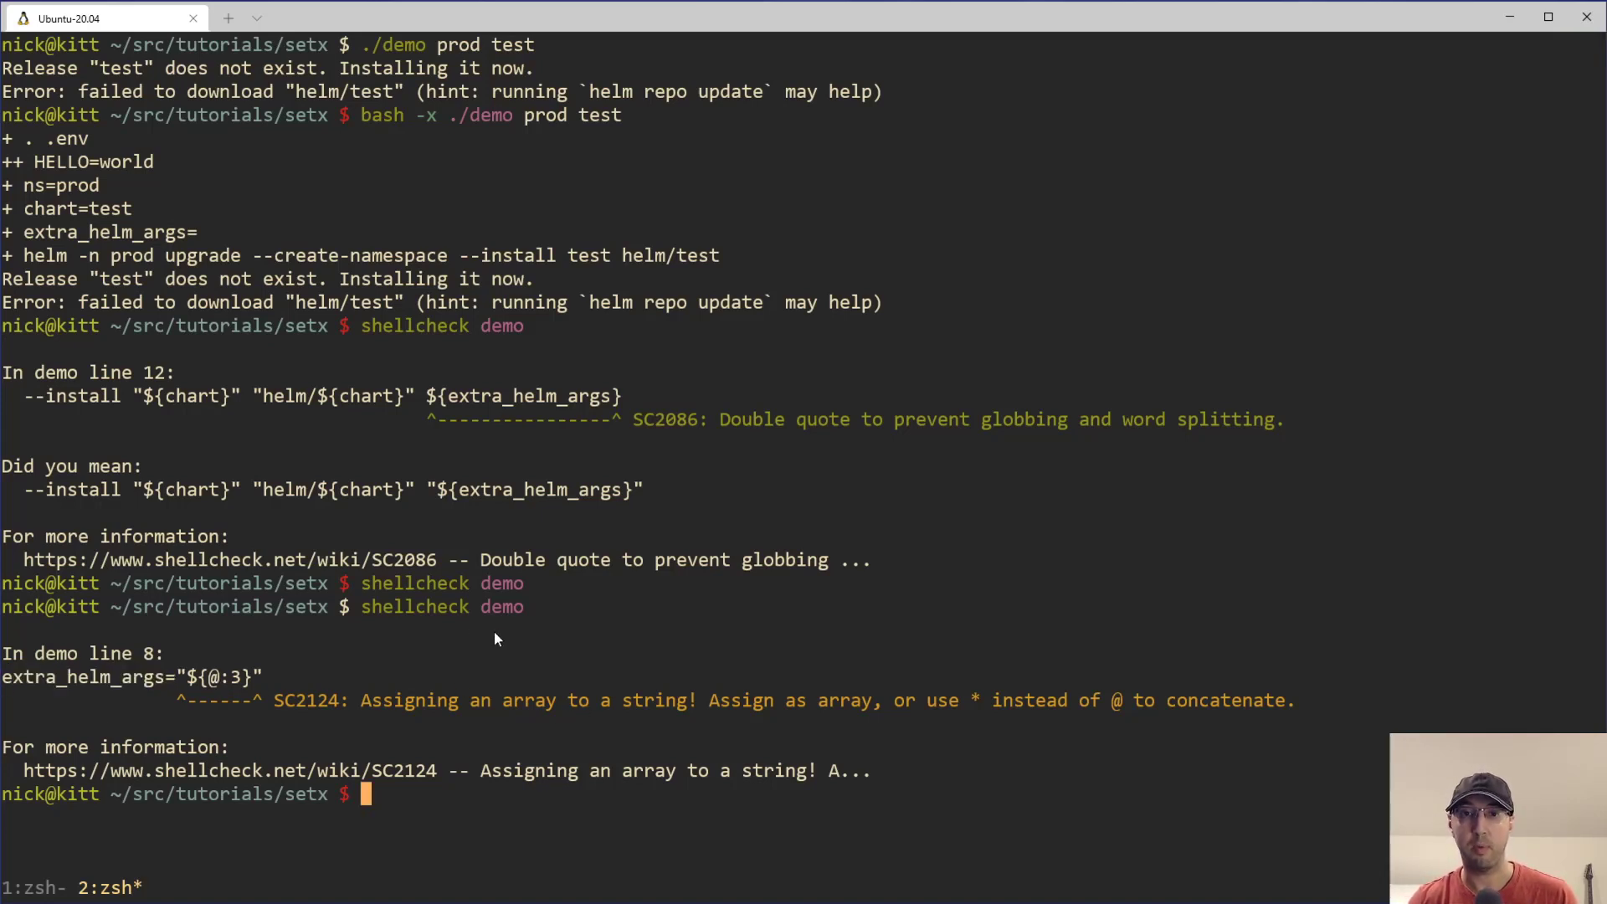
{"action": "mouse_move", "coordinate": [588, 637]}
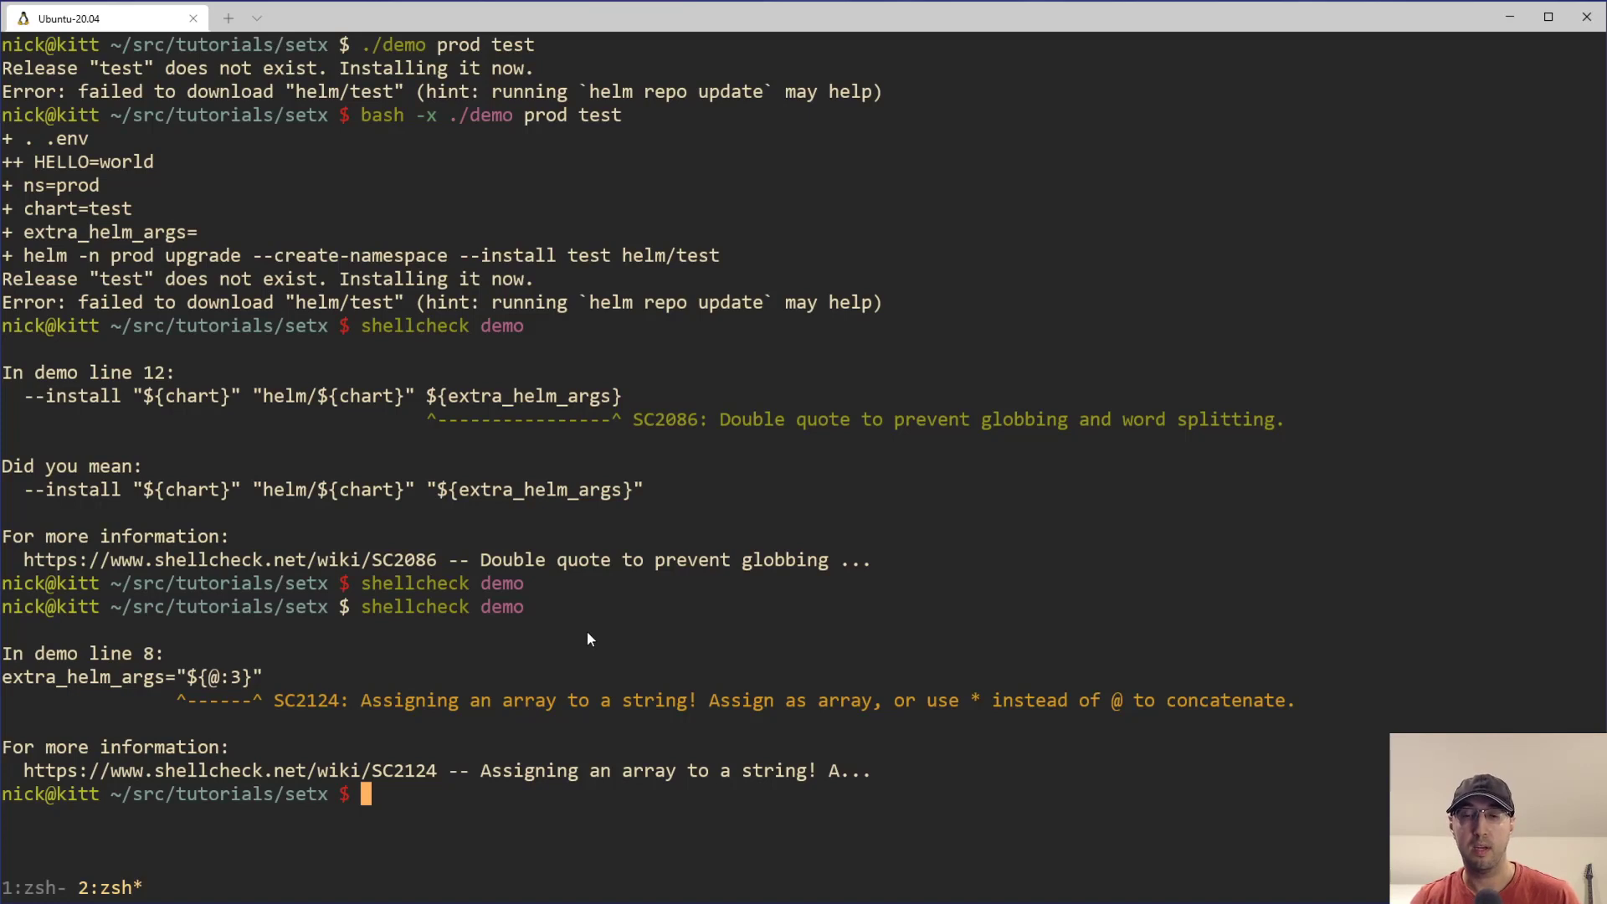
{"action": "mouse_move", "coordinate": [260, 696]}
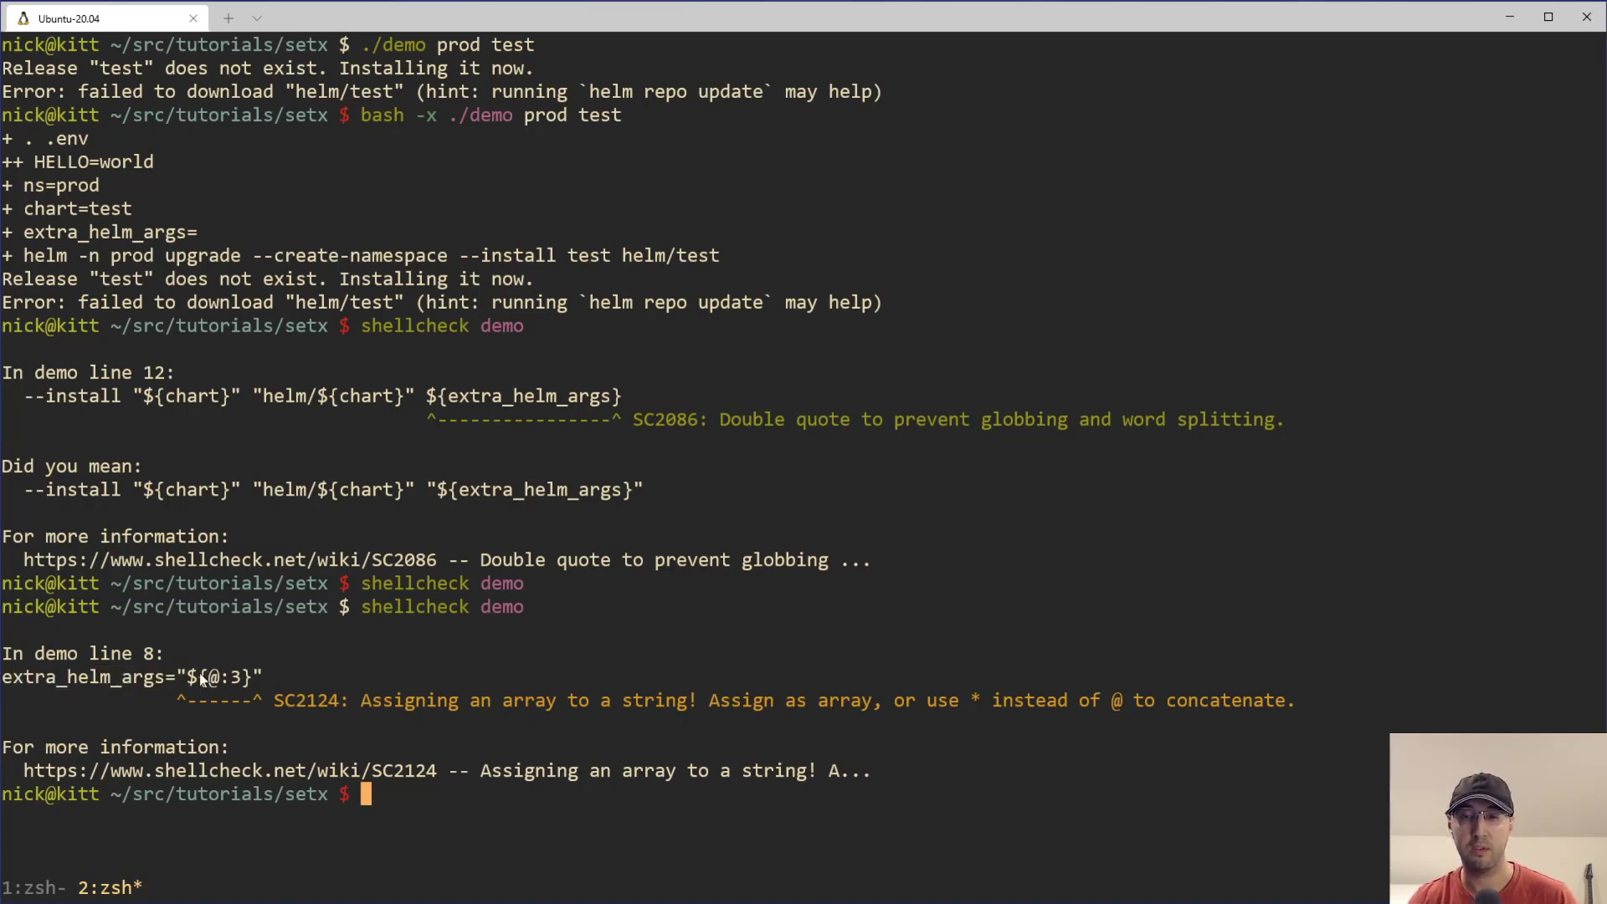
{"action": "mouse_move", "coordinate": [917, 693]}
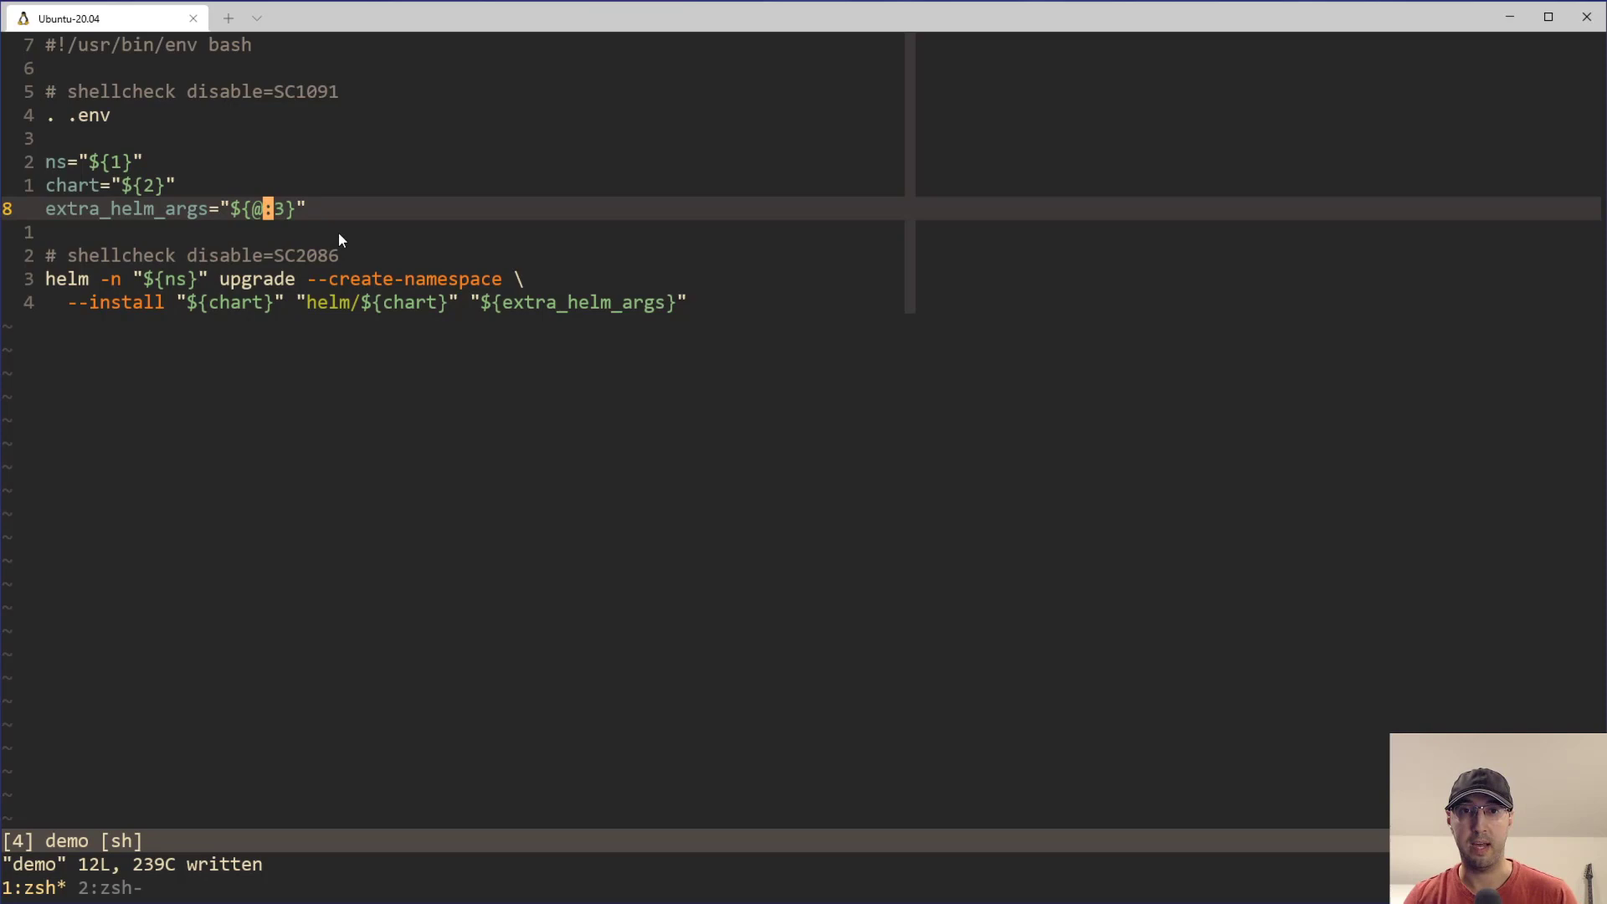
Comment out the extra_helm_args line and select the ${@:3} expansion passed directly to helm.
{"action": "key", "text": "v"}
{"action": "type", "text": "#"}
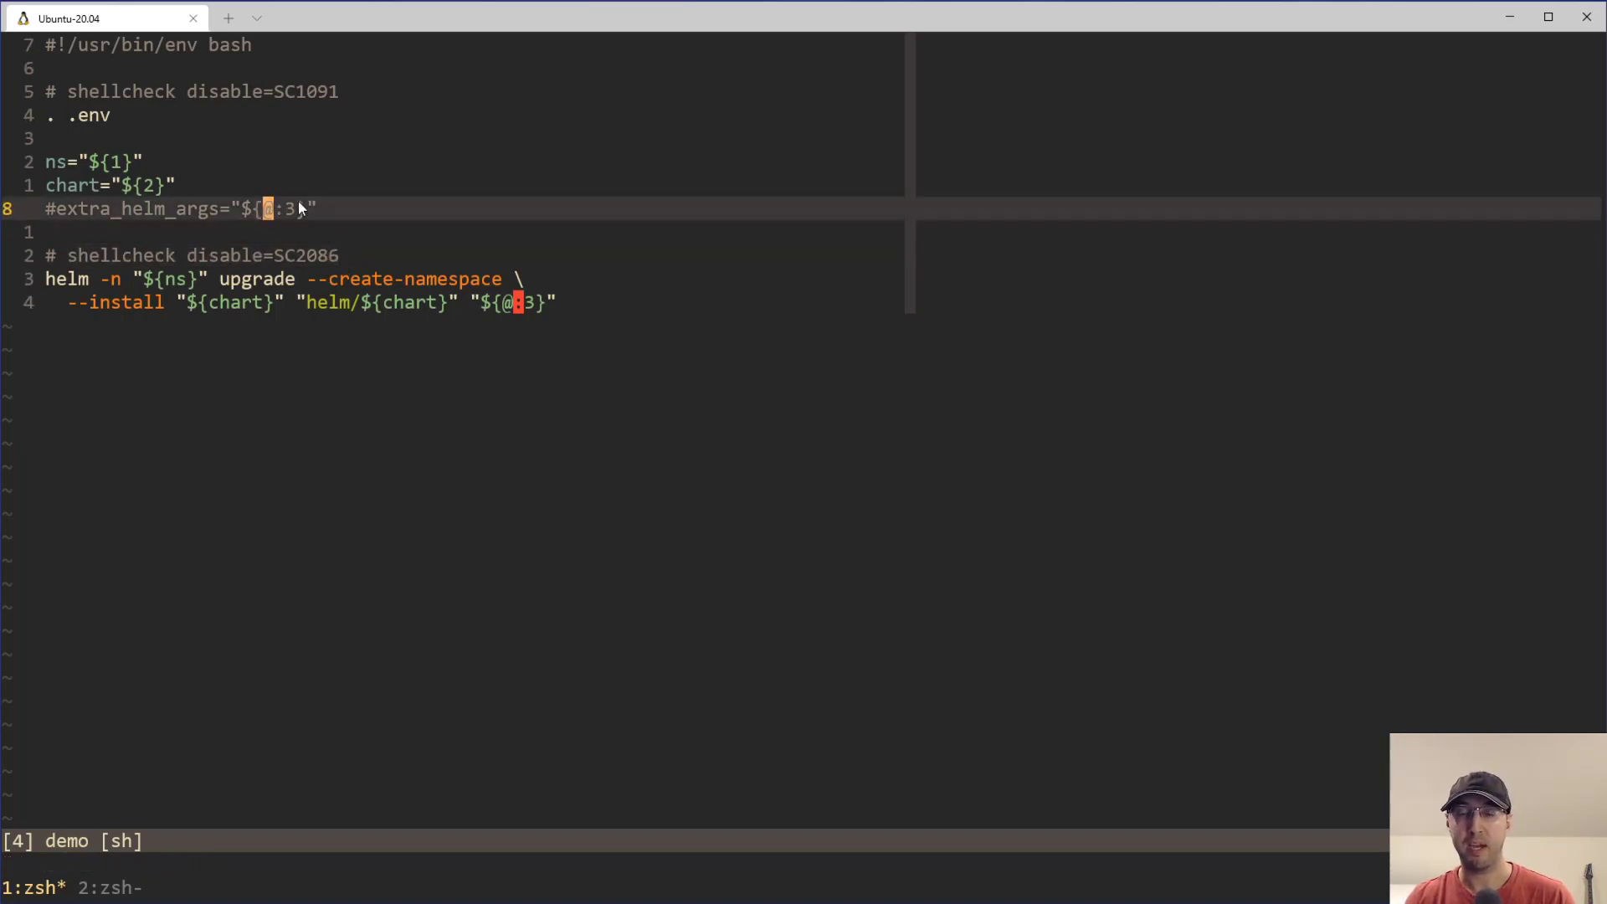
{"action": "mouse_move", "coordinate": [502, 315]}
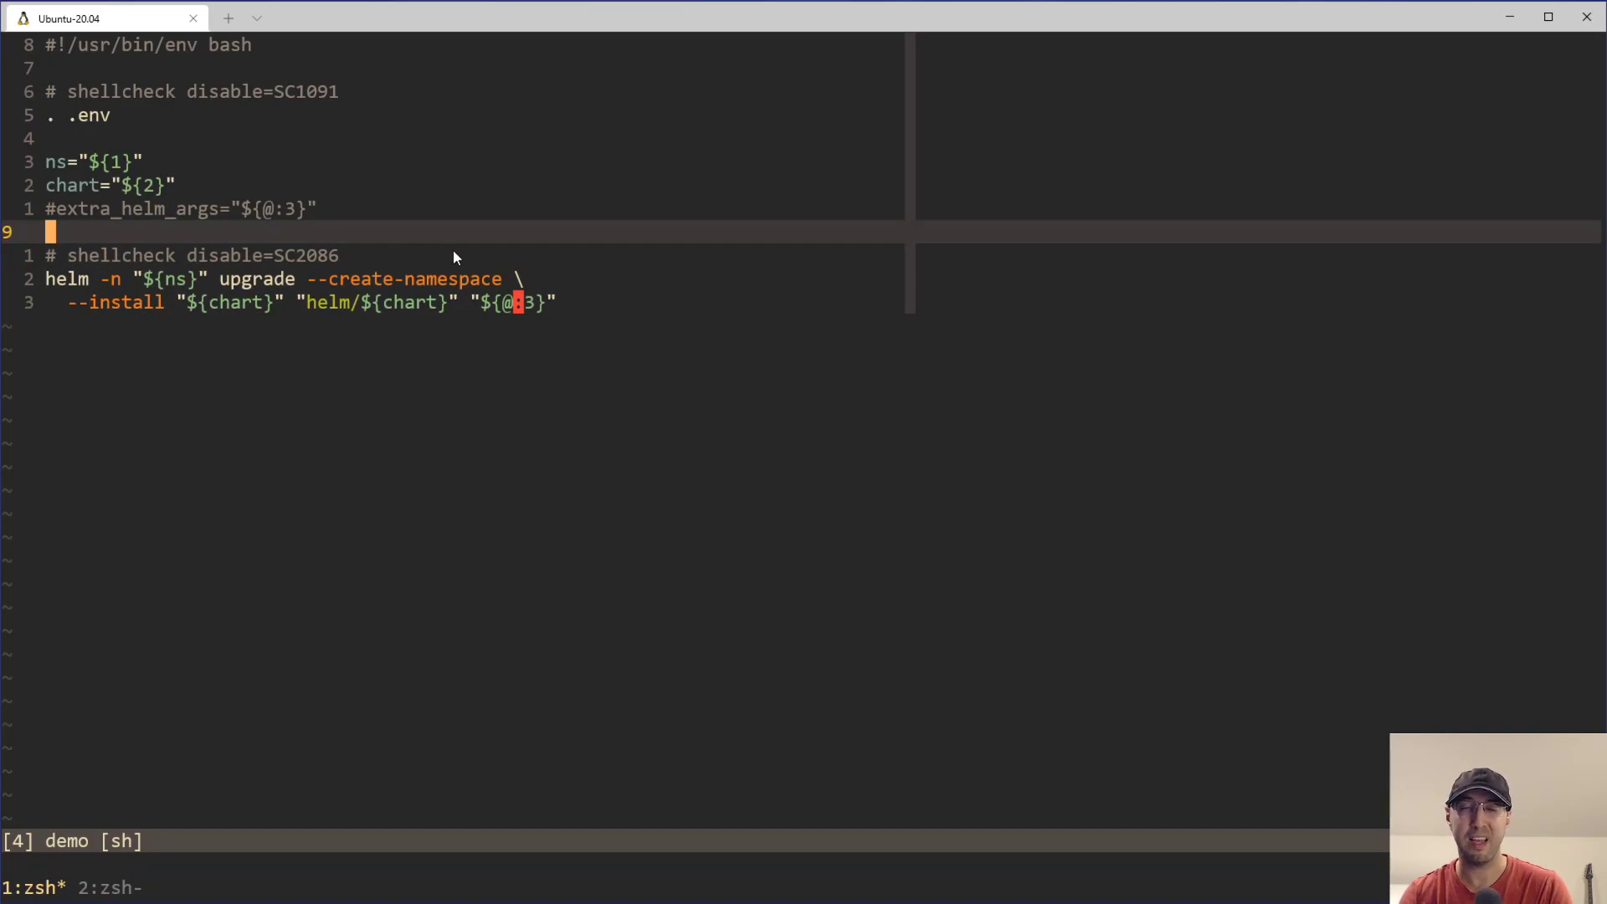
{"action": "mouse_move", "coordinate": [430, 256]}
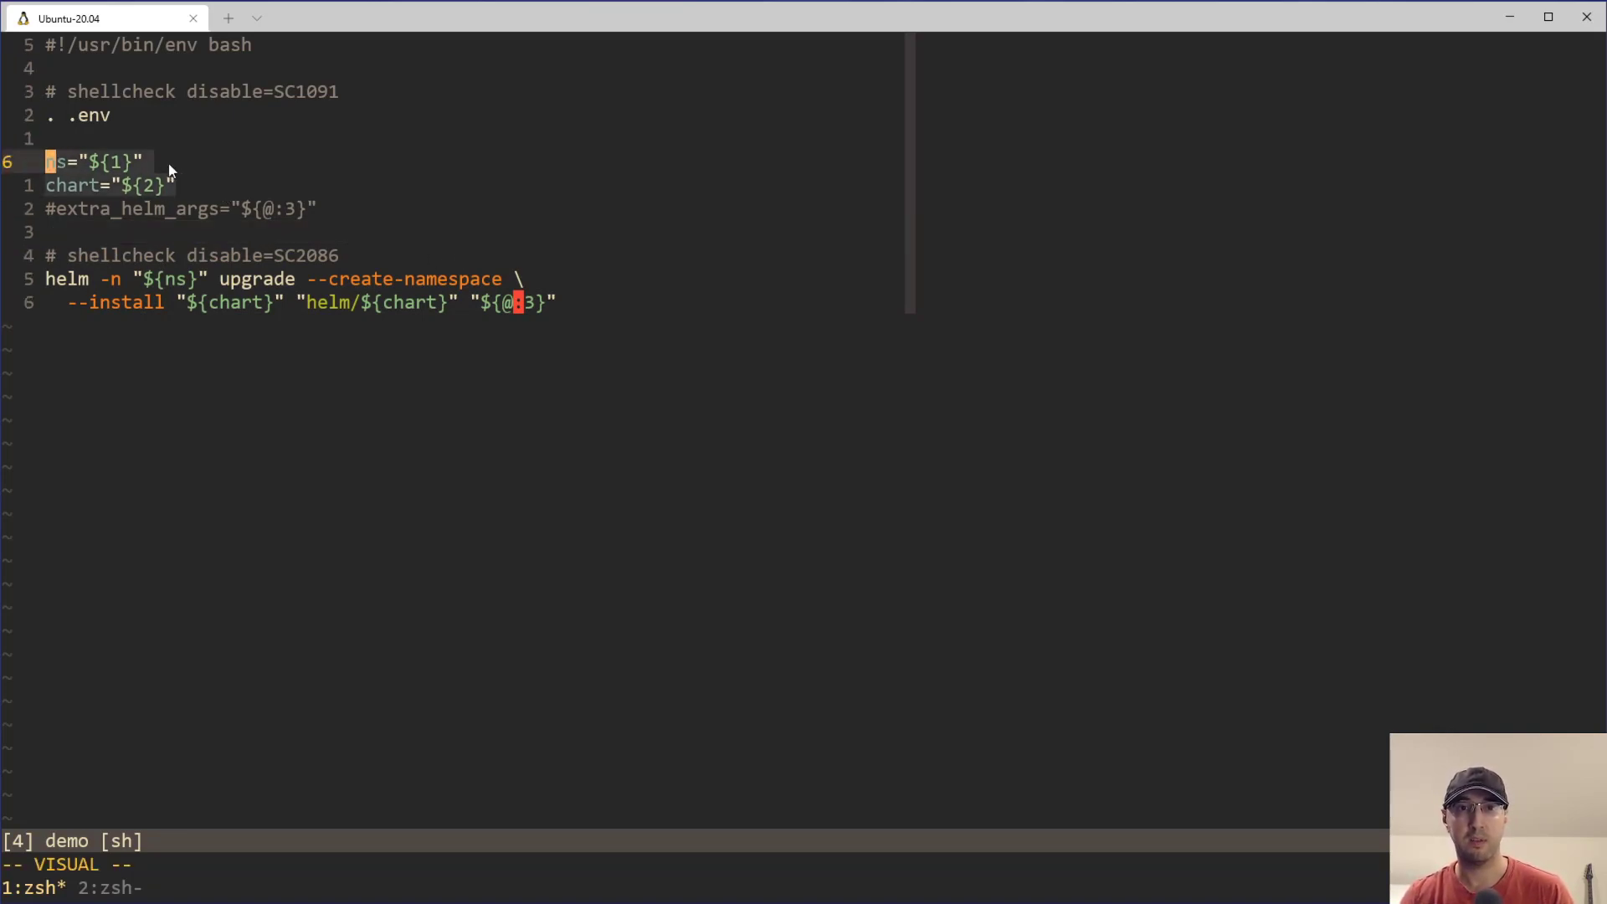
{"action": "mouse_move", "coordinate": [178, 285]}
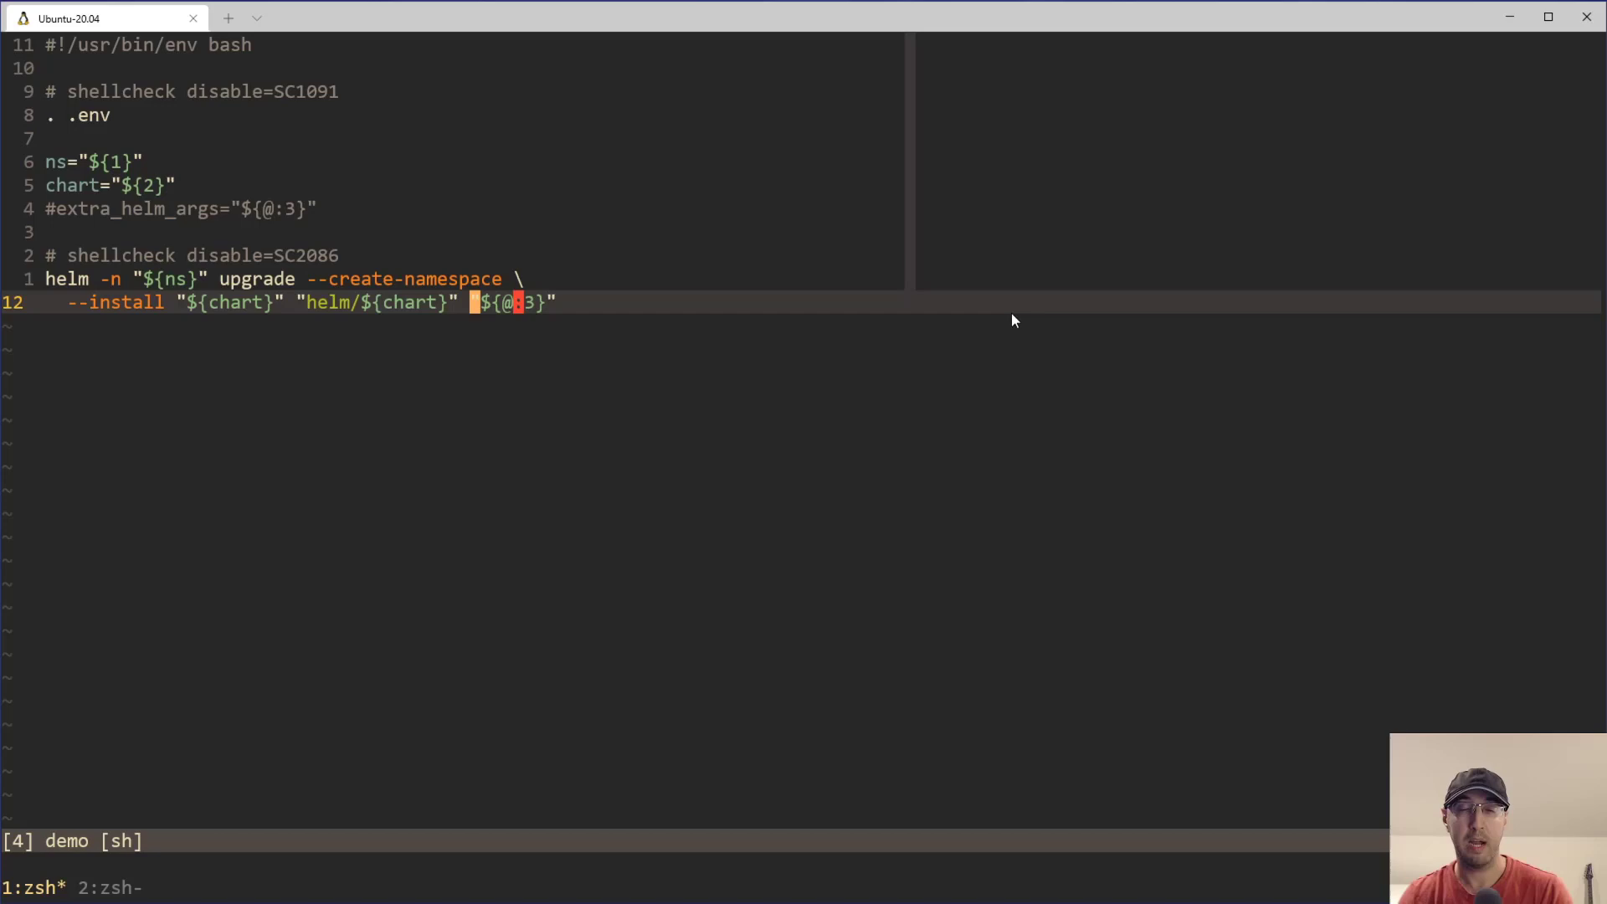
{"action": "mouse_move", "coordinate": [828, 363]}
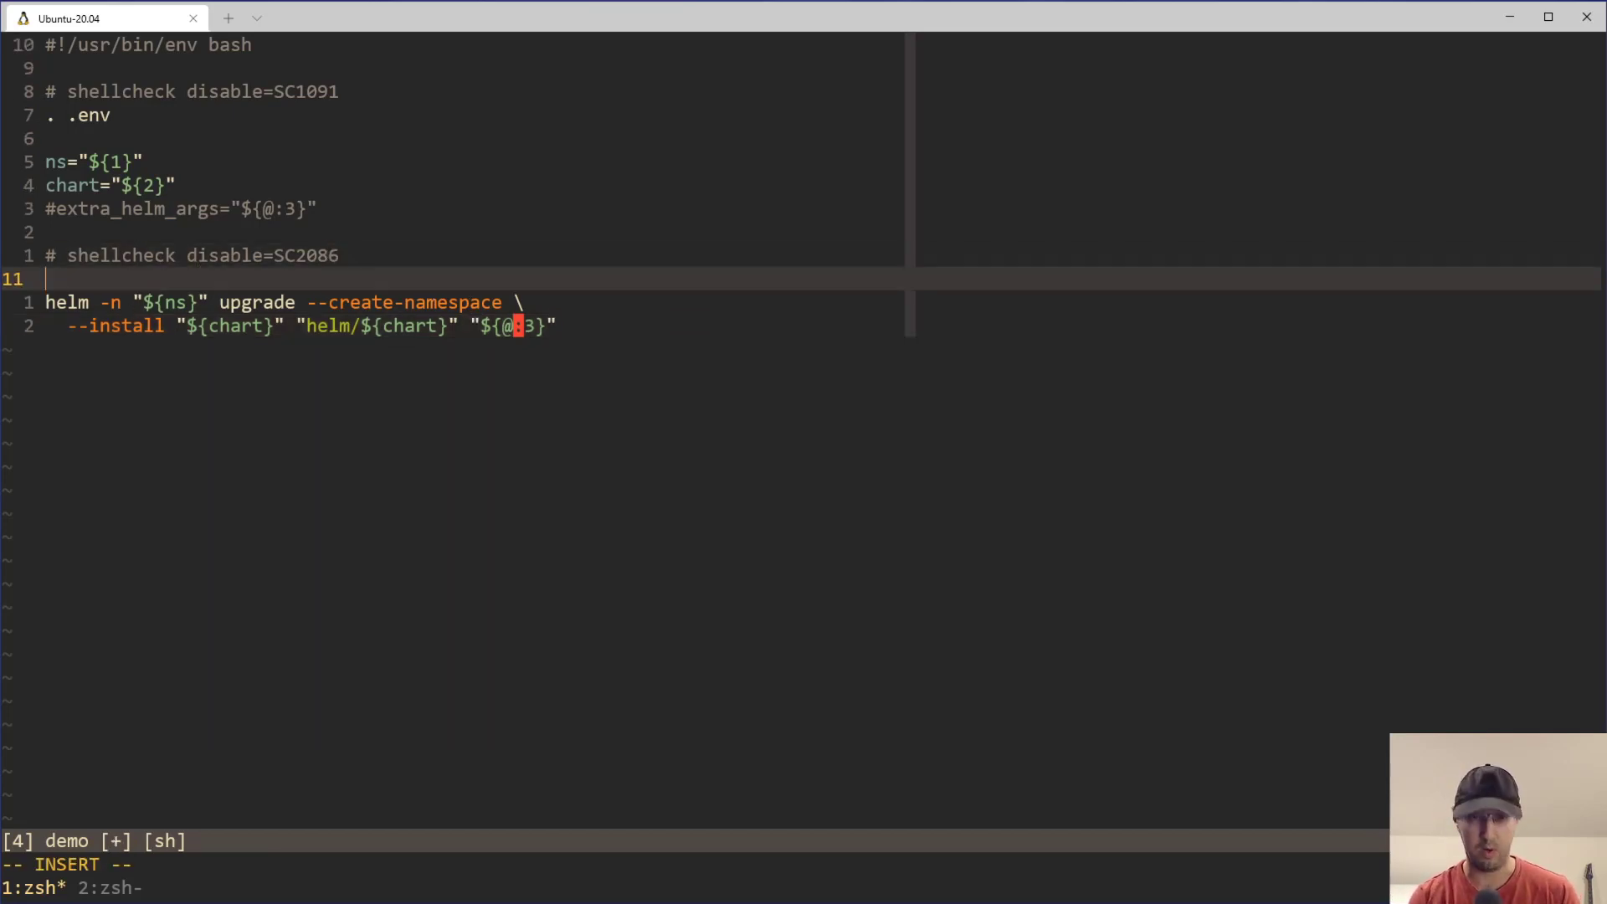
{"action": "type", "text": "# 3"}
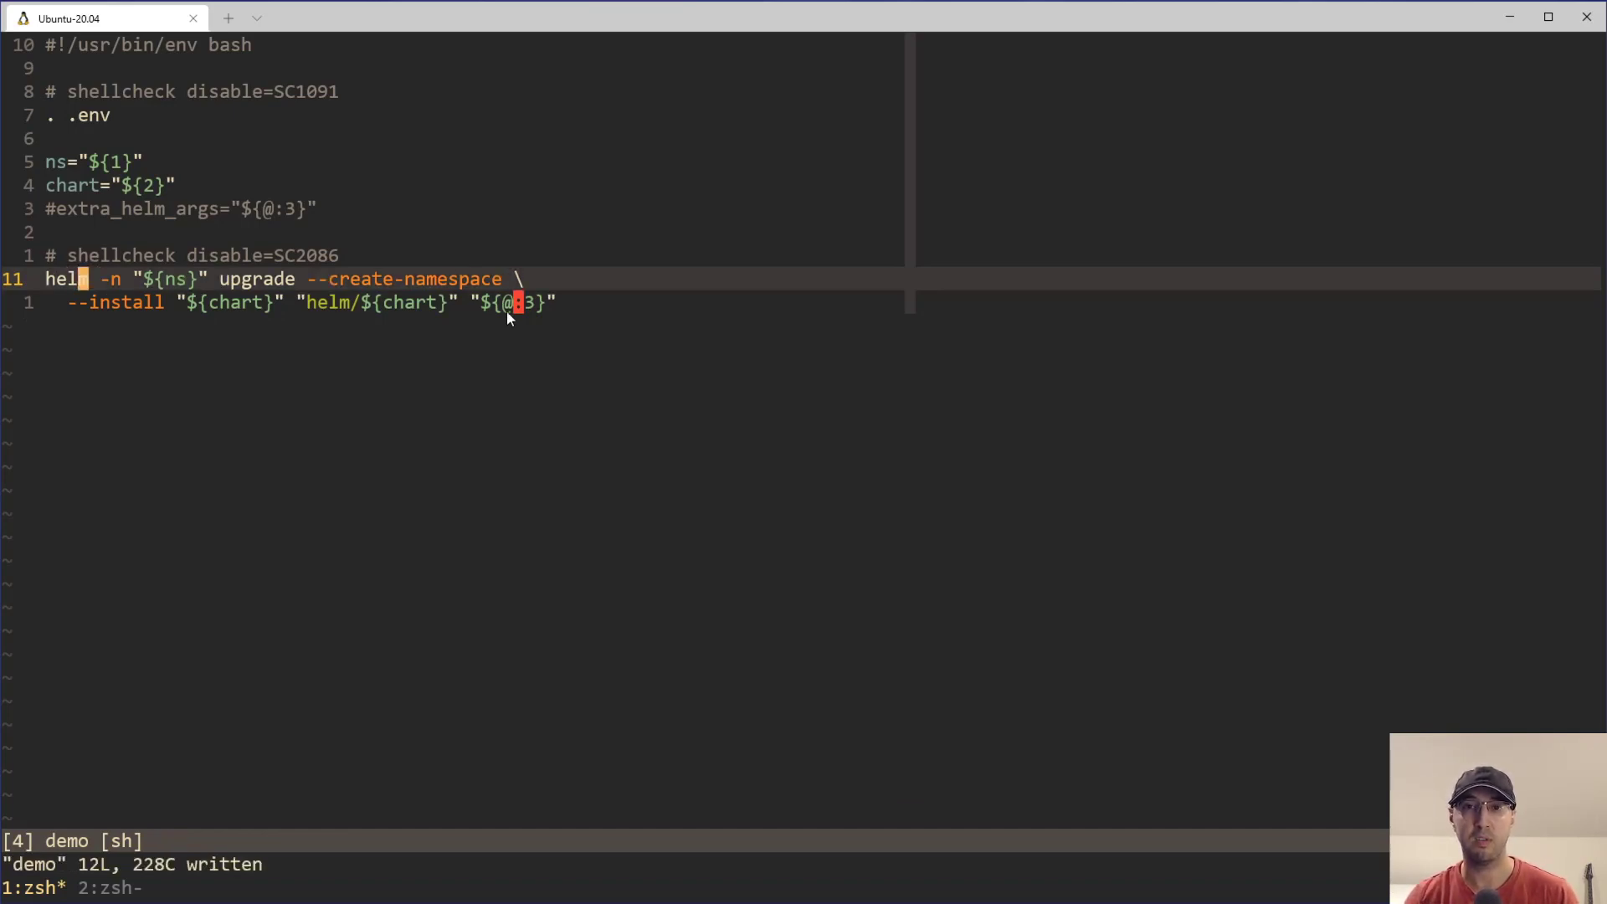
{"action": "key", "text": "v"}
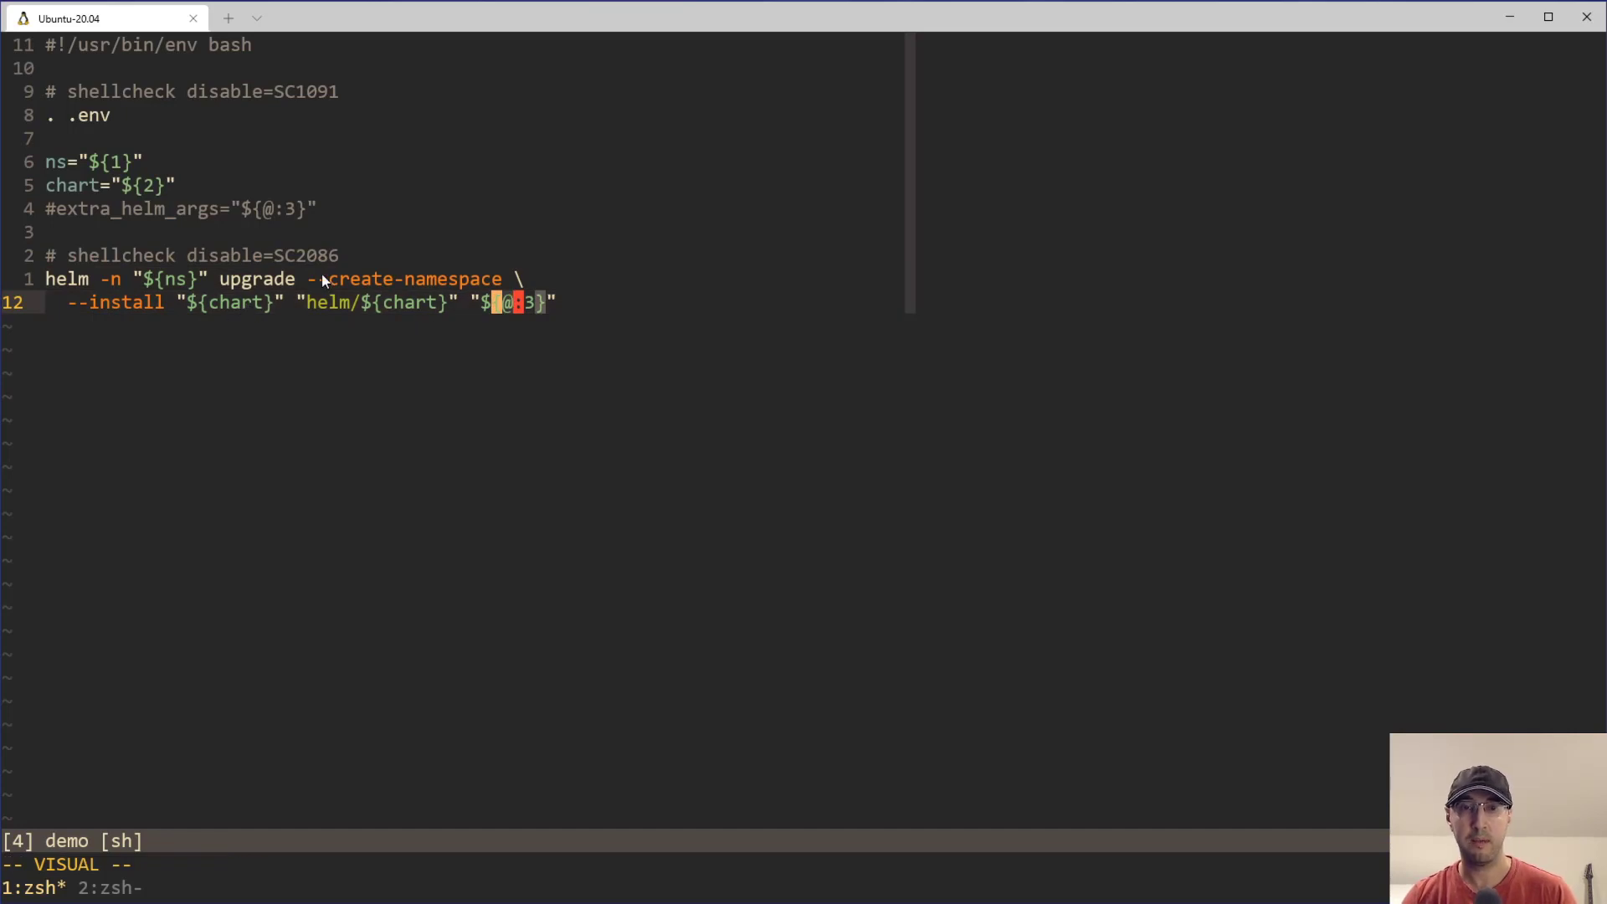
{"action": "mouse_move", "coordinate": [492, 305]}
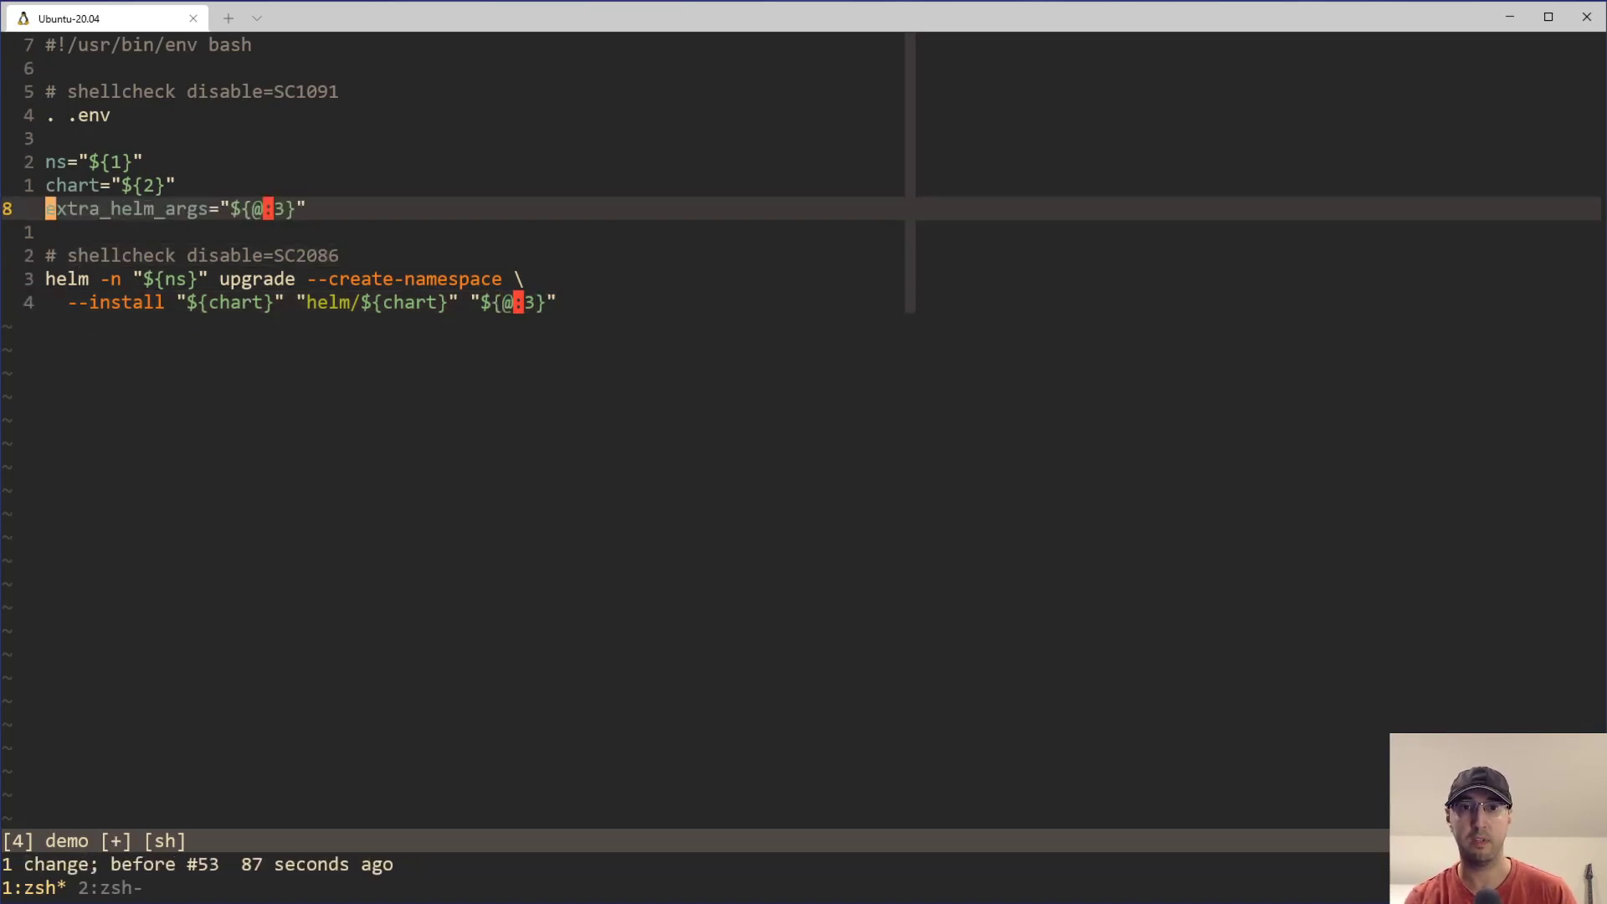
Replace "${@:3}" on the --install line with "${extra_helm_args}" and save the script.
{"action": "key", "text": "v"}
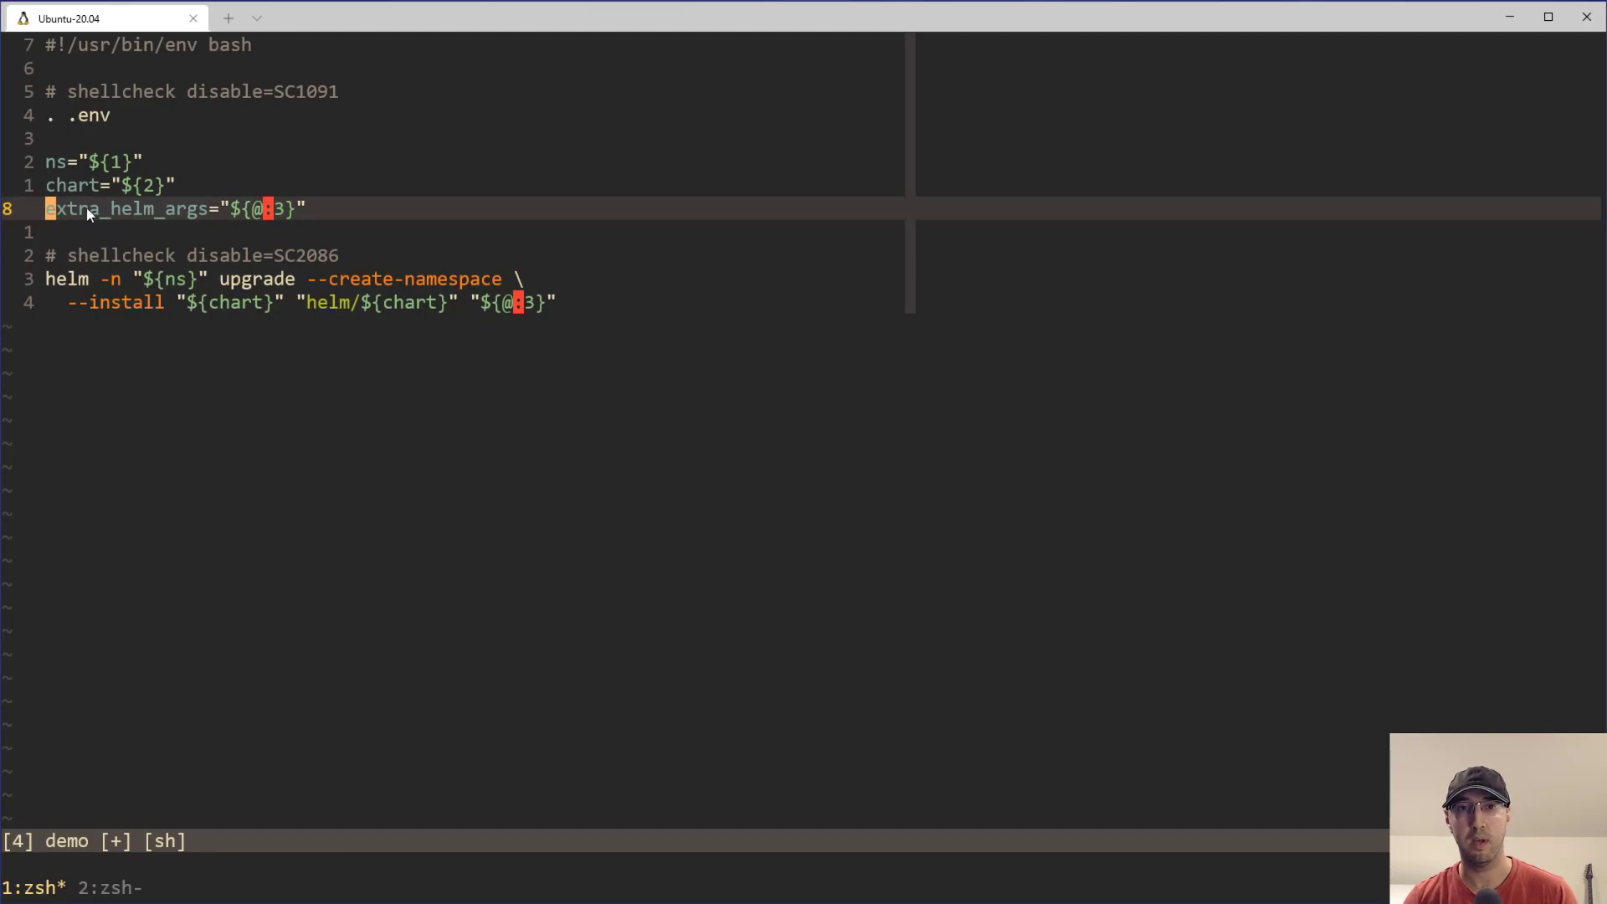
{"action": "key", "text": "v"}
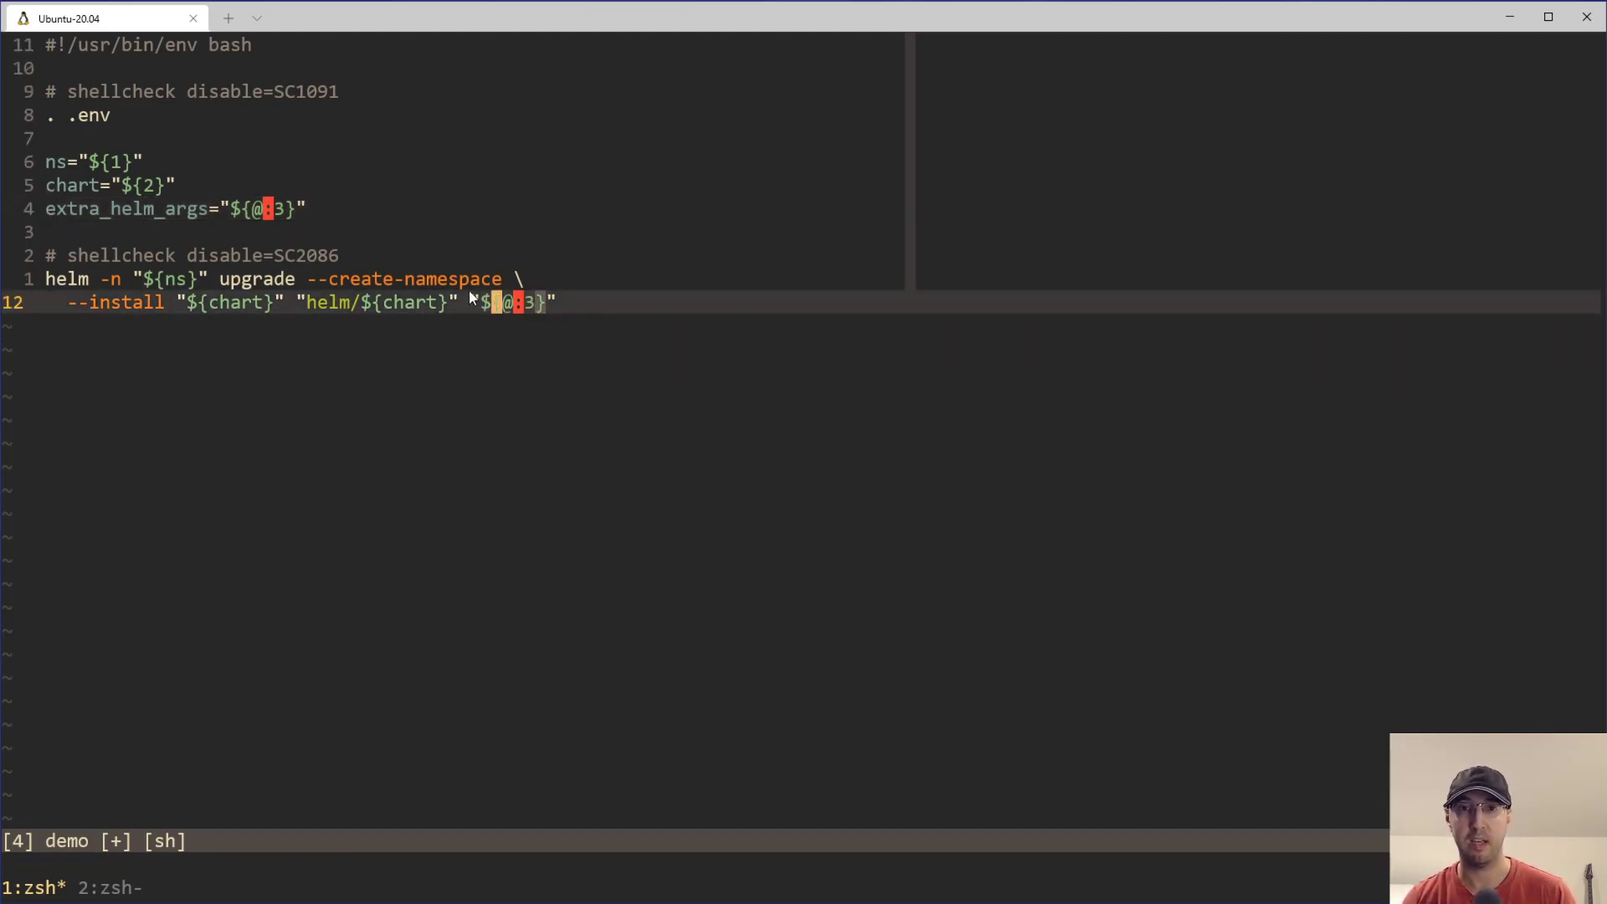
{"action": "key", "text": "v"}
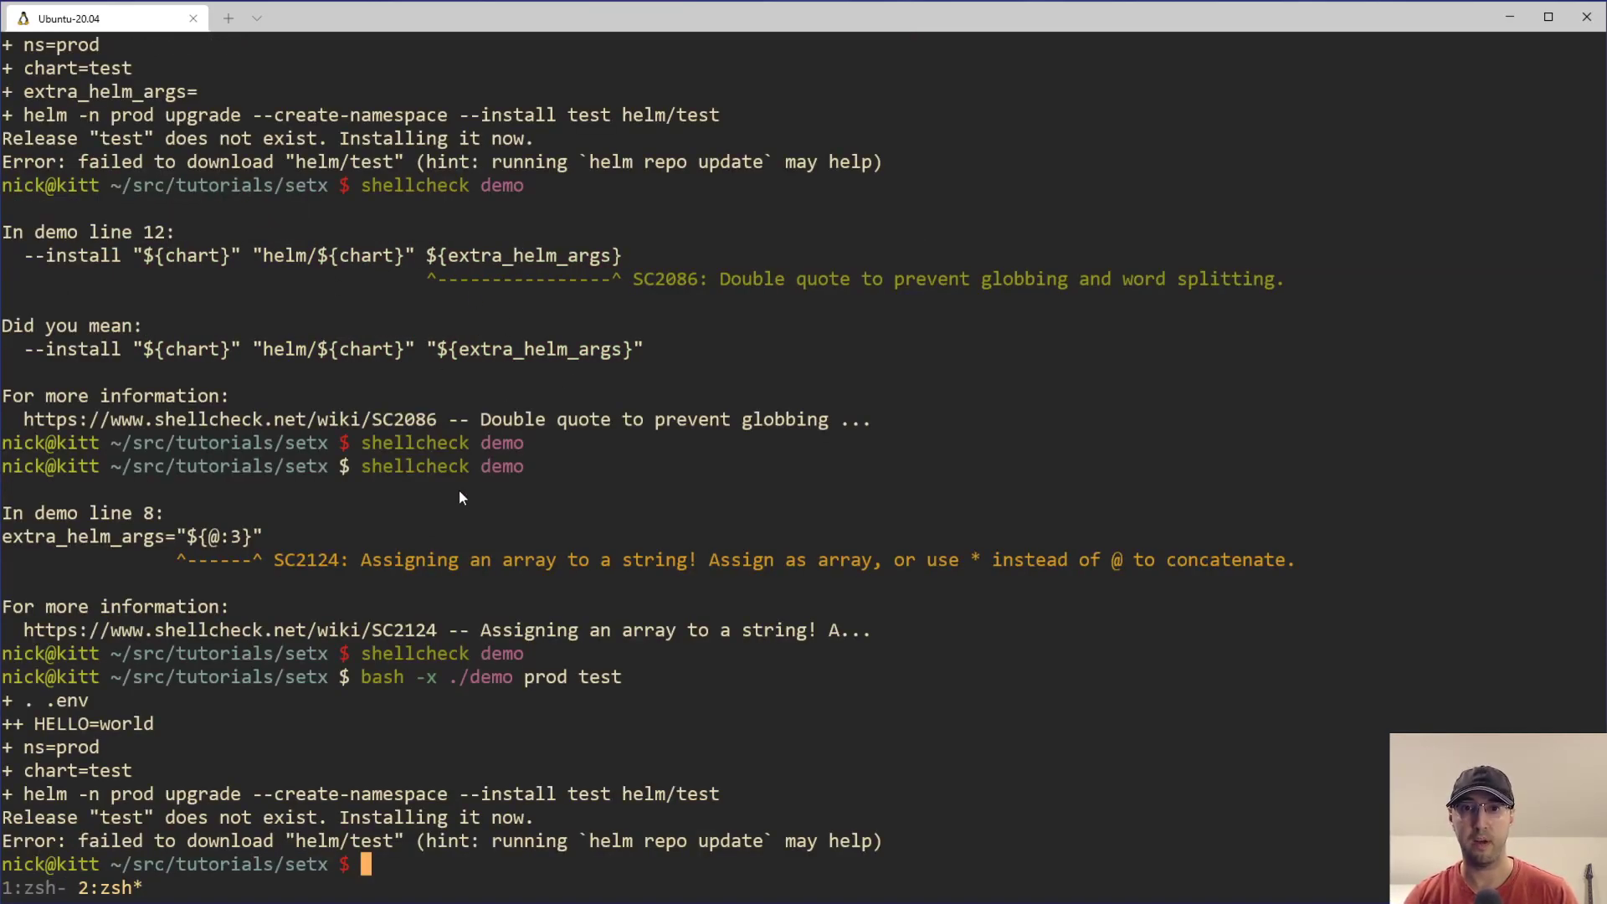
{"action": "mouse_move", "coordinate": [989, 502]}
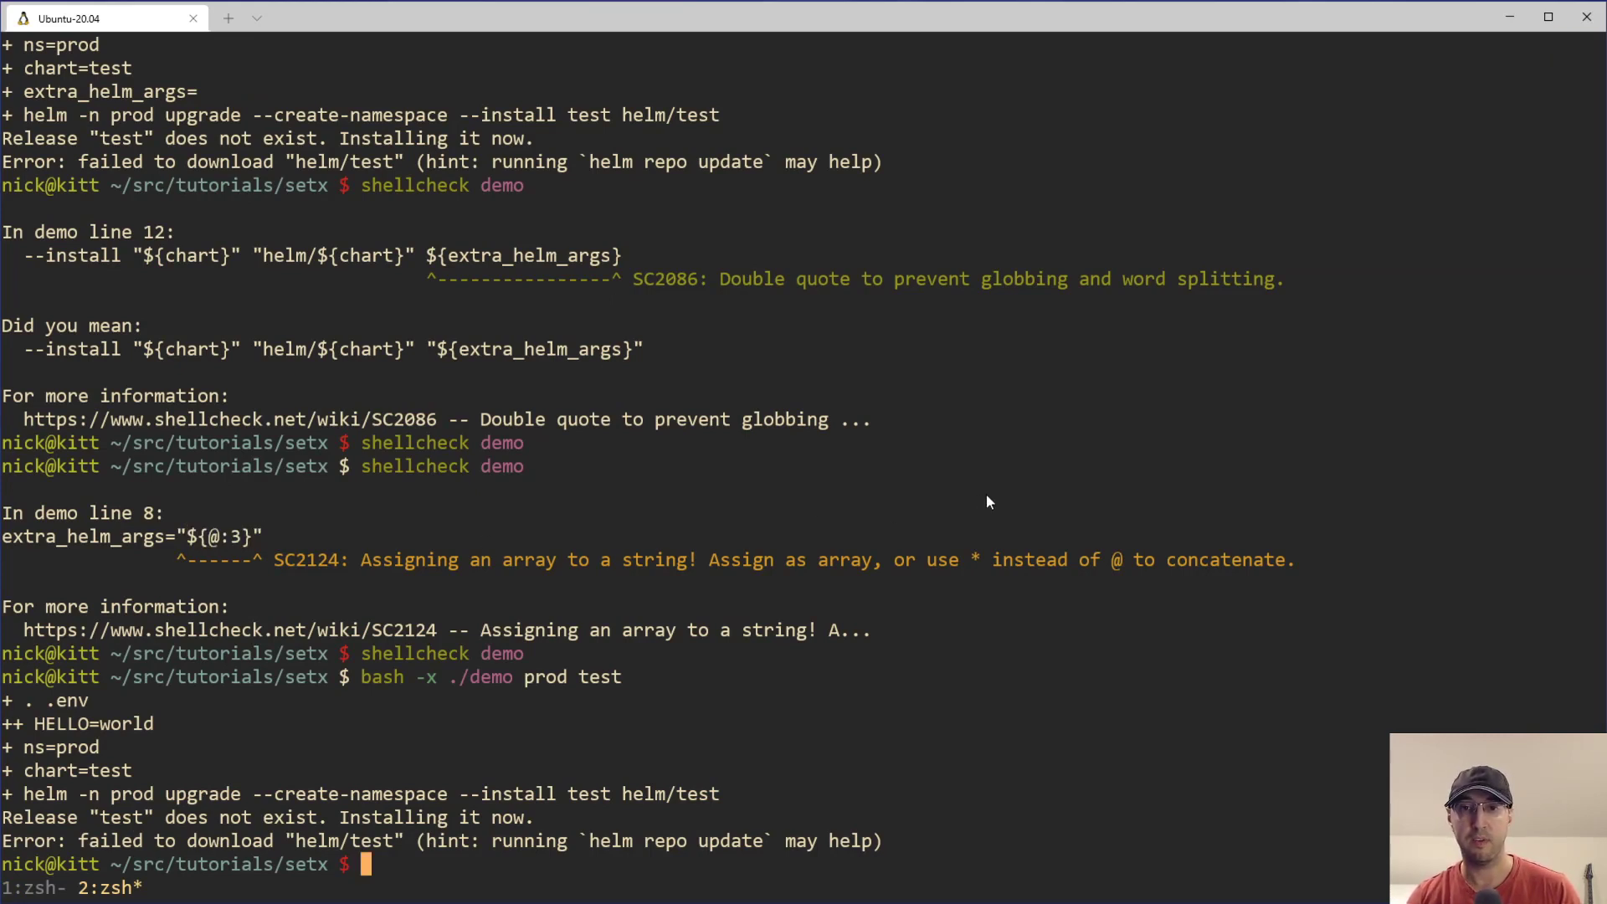
{"action": "mouse_move", "coordinate": [425, 685]}
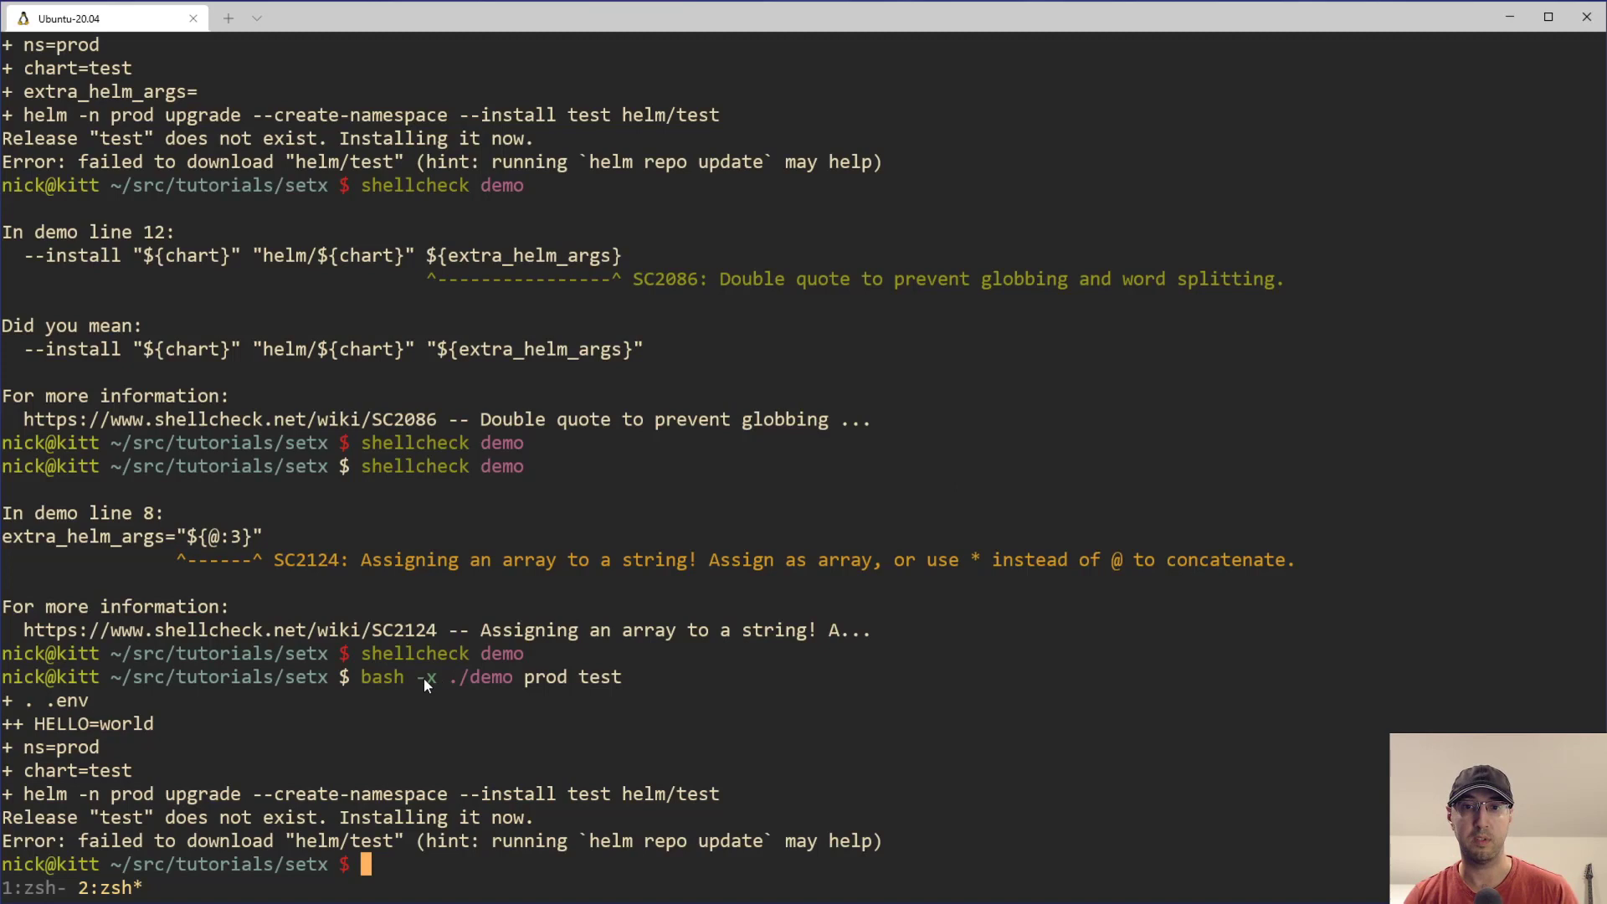
{"action": "mouse_move", "coordinate": [462, 684]}
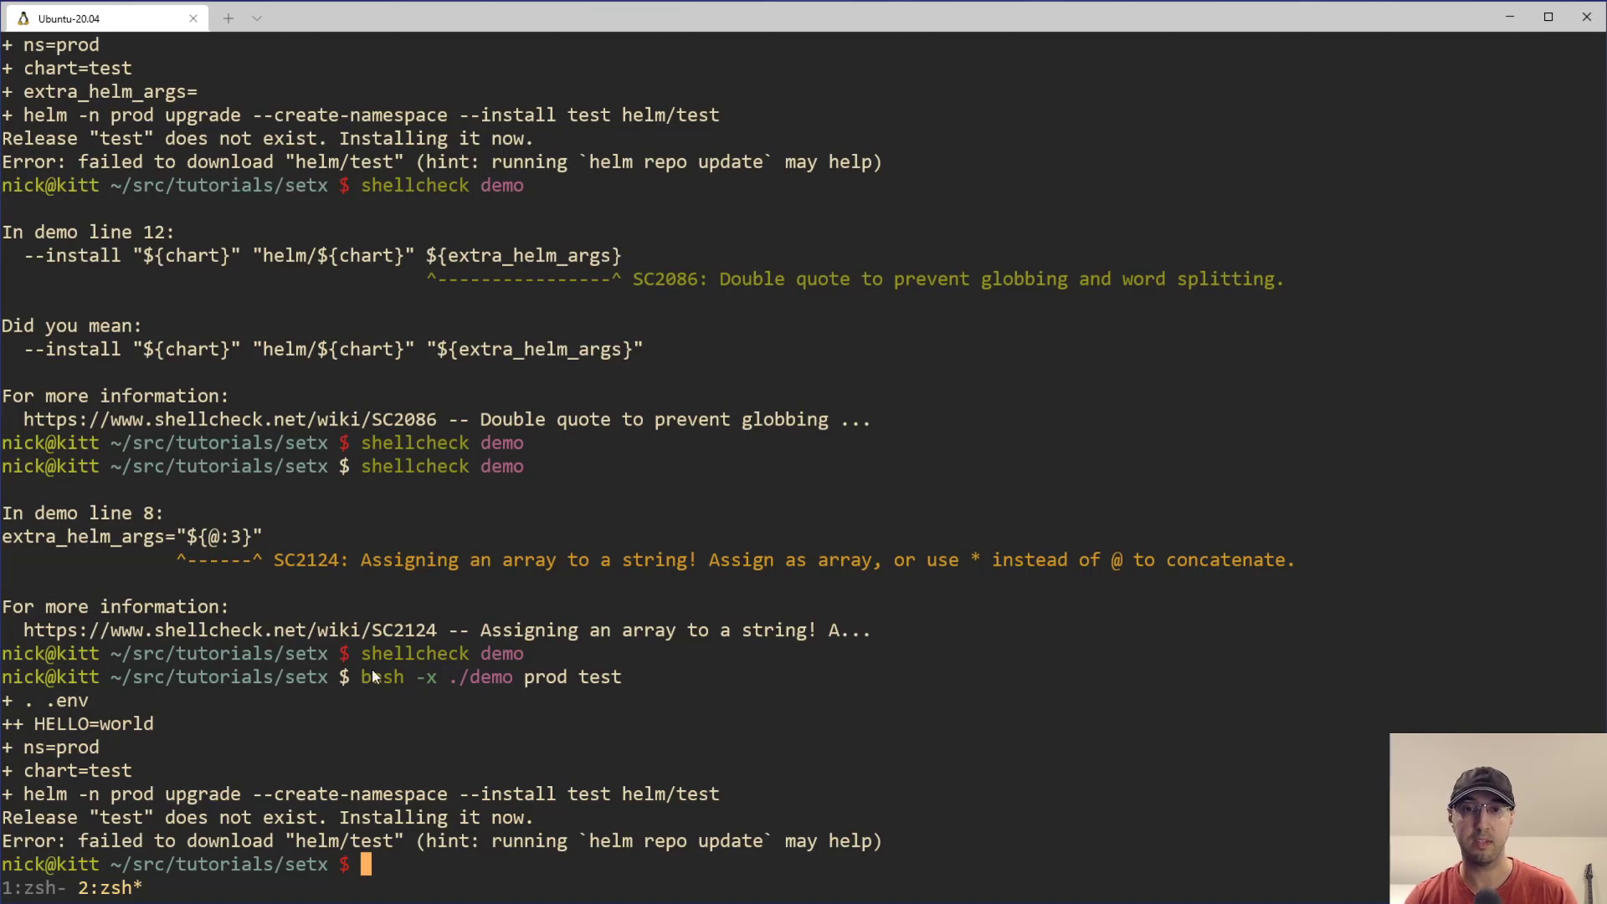
{"action": "mouse_move", "coordinate": [542, 509]}
{"action": "type", "text": "./demo prod test"}
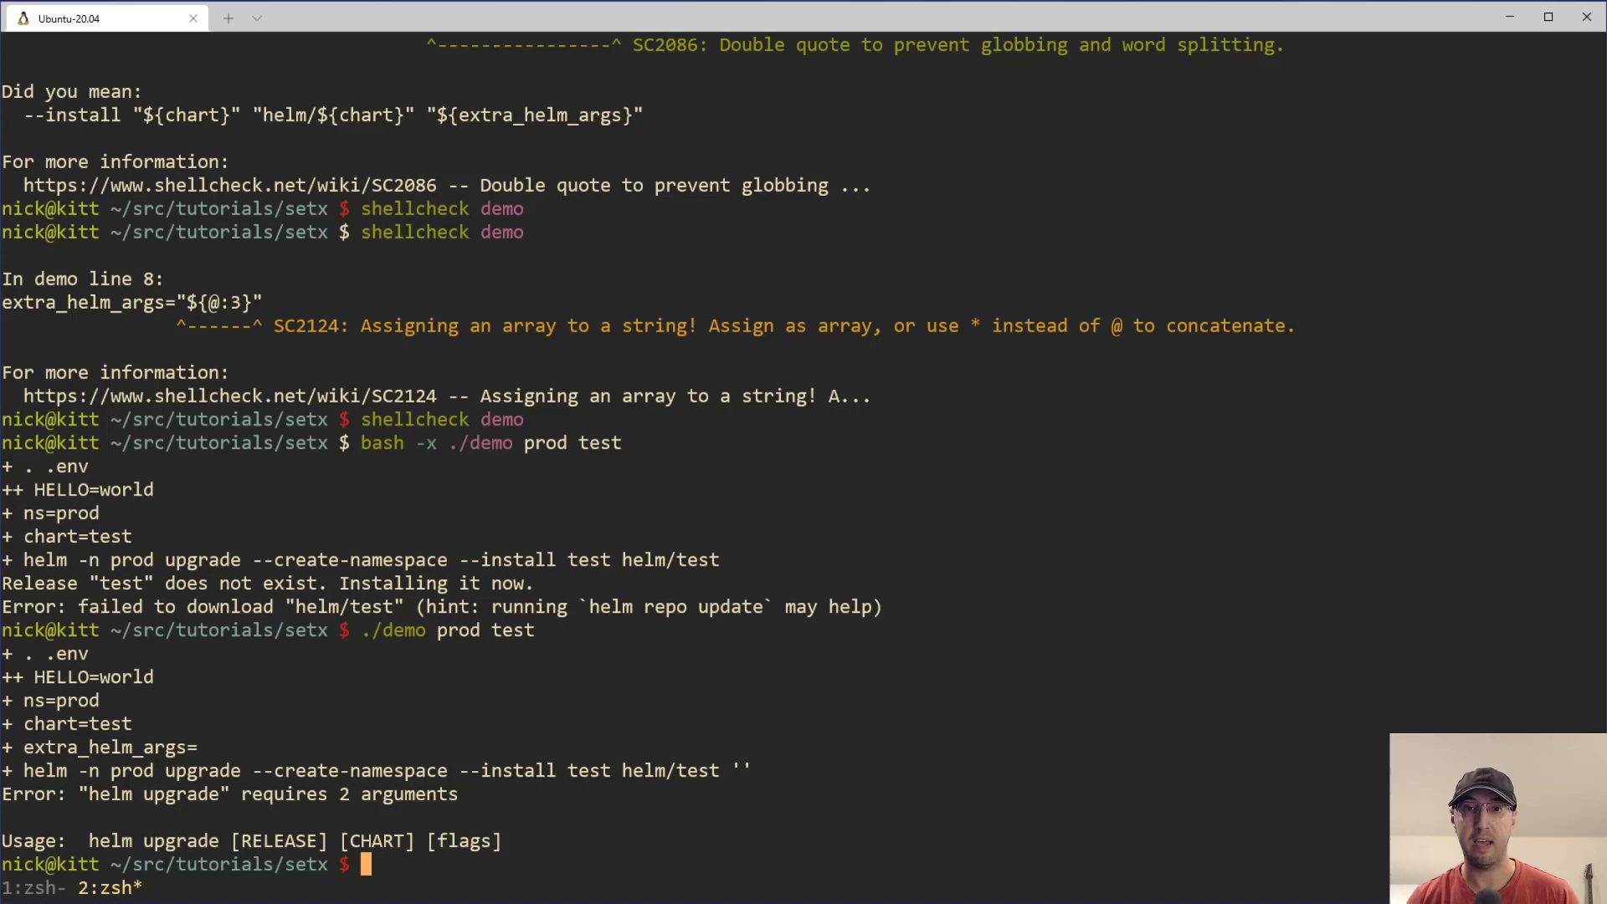
{"action": "mouse_move", "coordinate": [447, 701]}
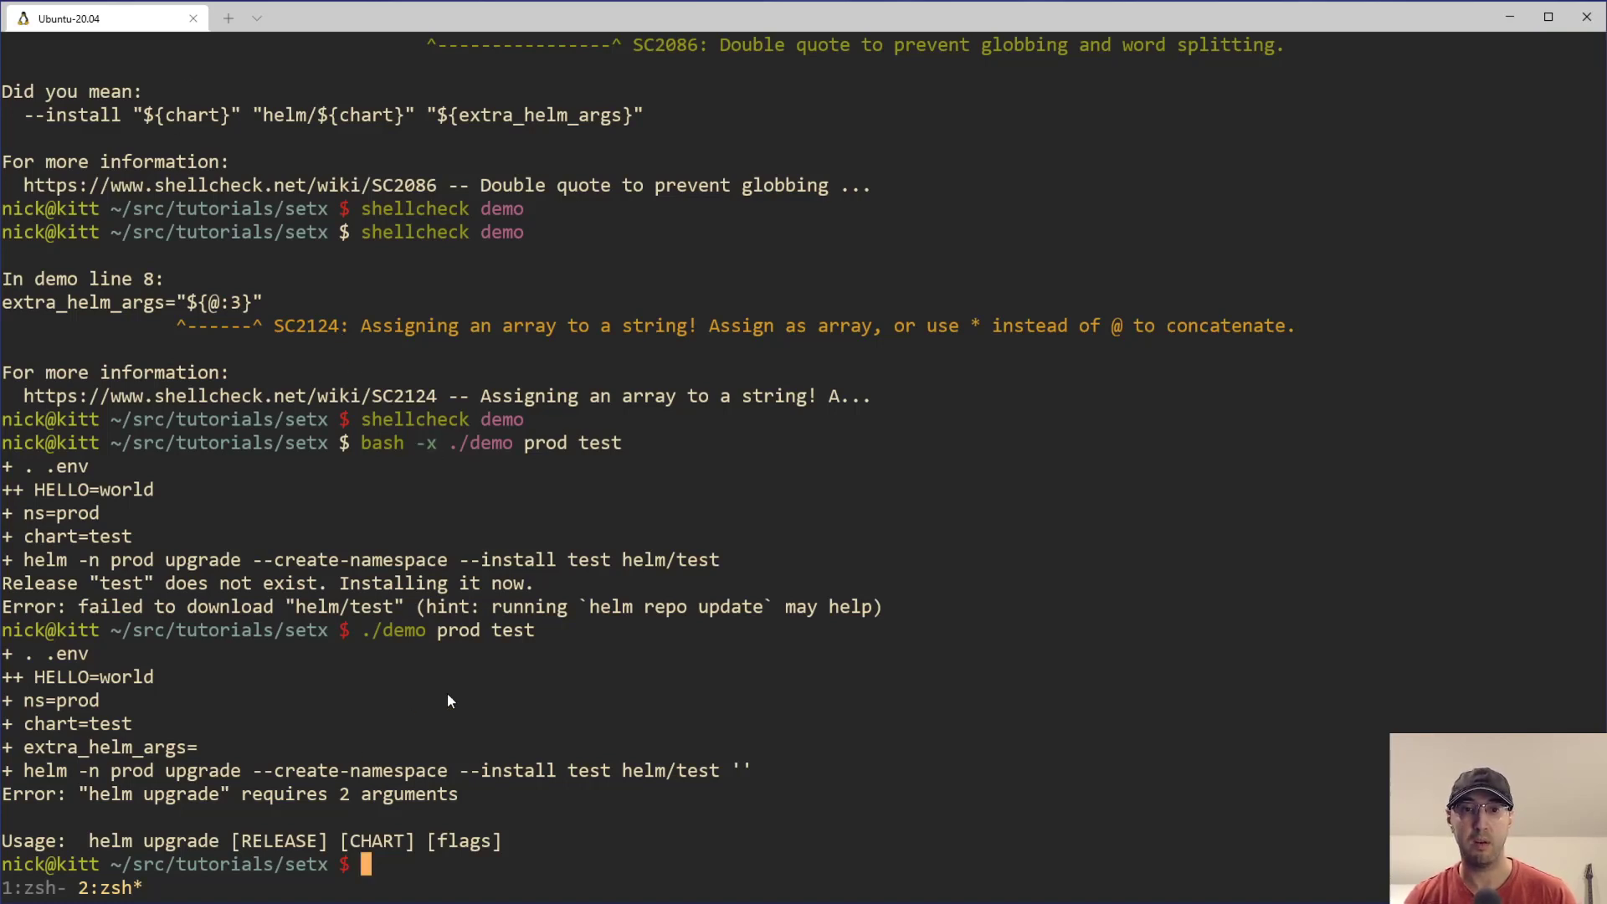
{"action": "mouse_move", "coordinate": [1100, 565]}
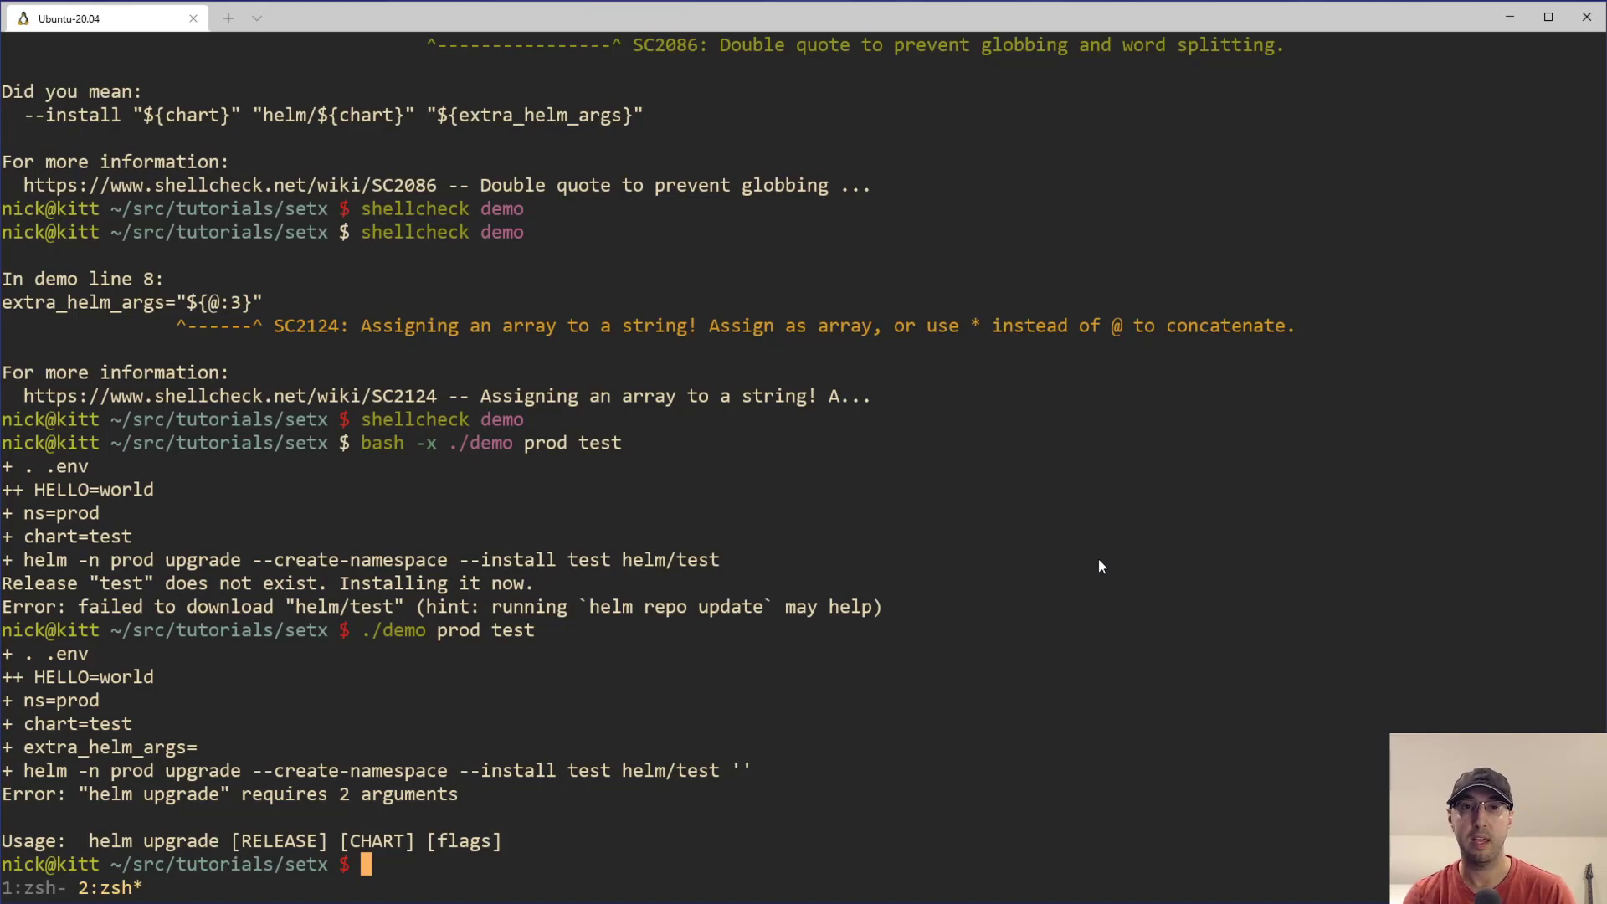
{"action": "mouse_move", "coordinate": [1091, 556]}
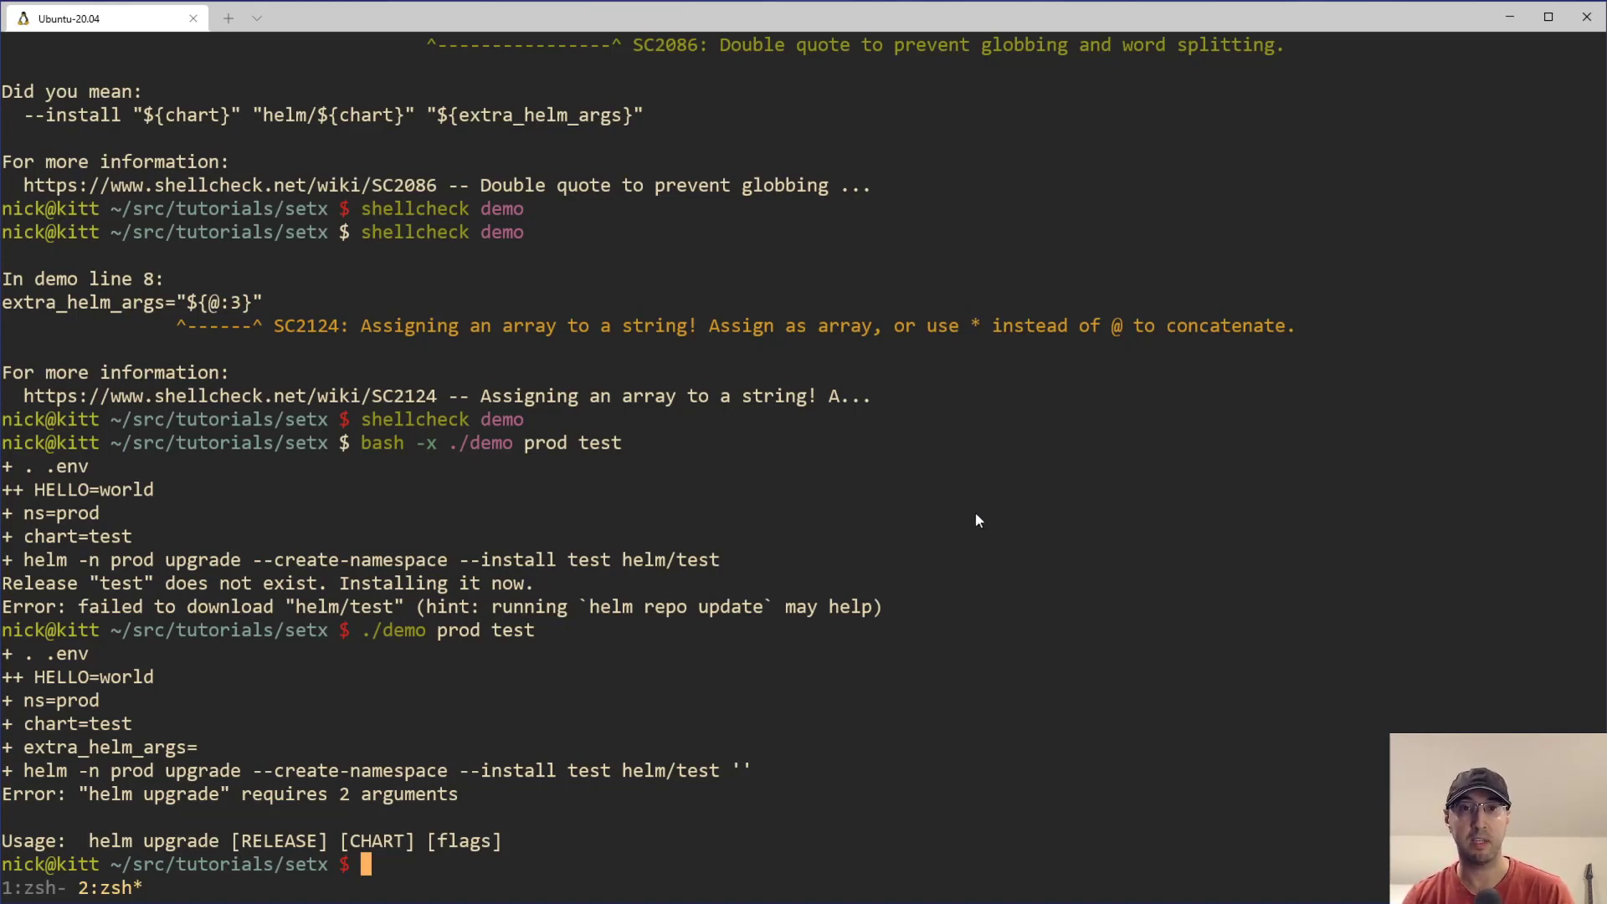
{"action": "mouse_move", "coordinate": [542, 500]}
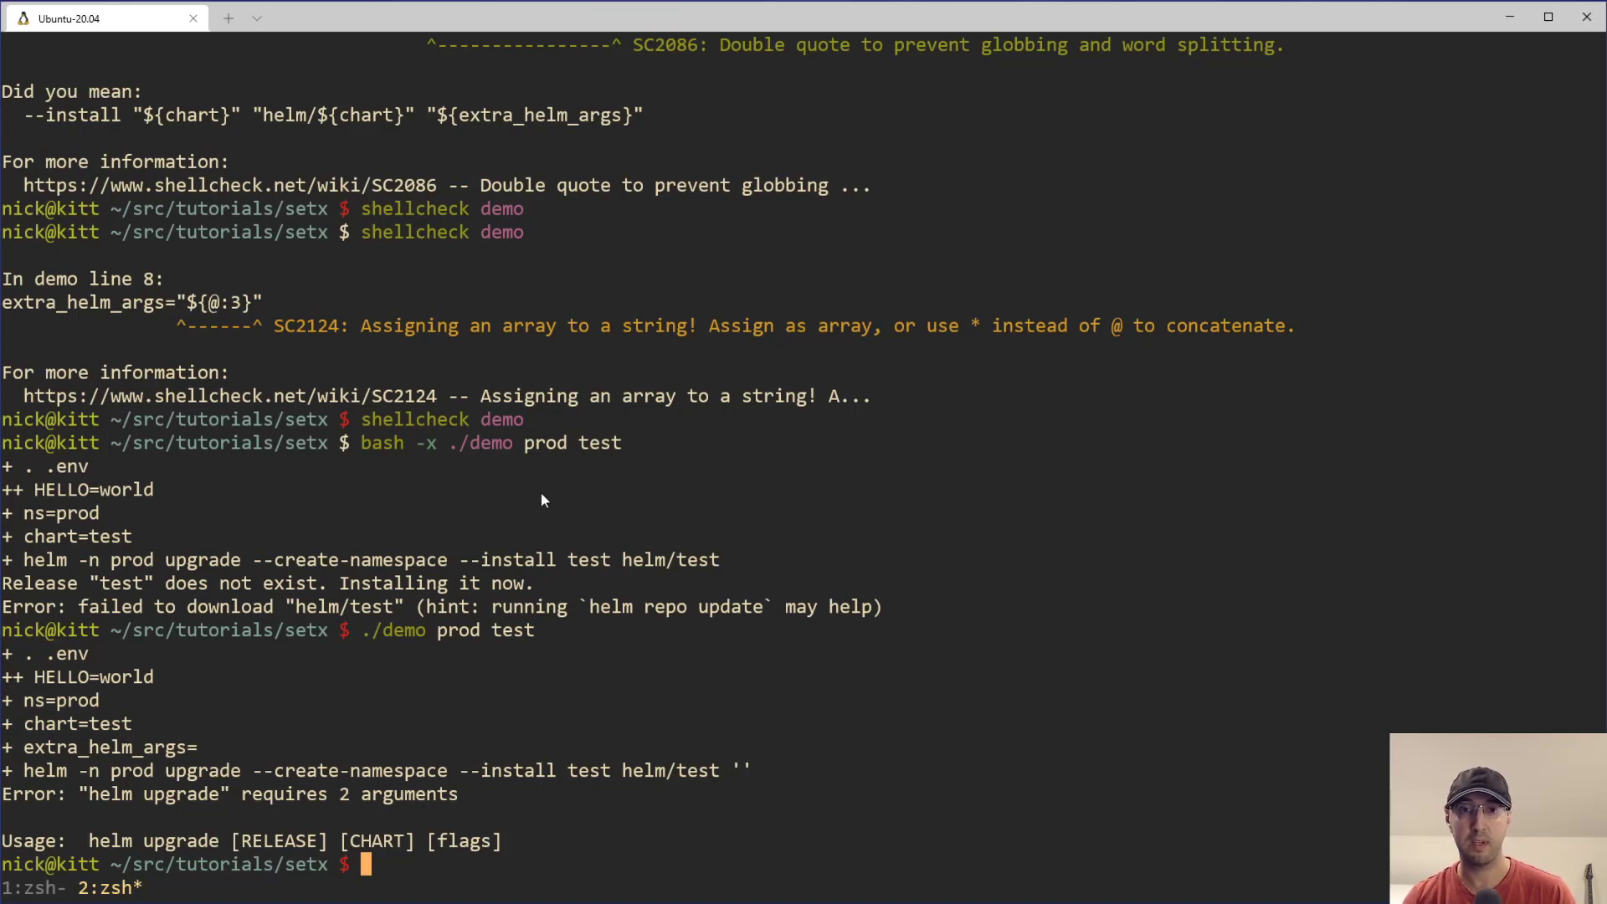
{"action": "mouse_move", "coordinate": [1019, 709]}
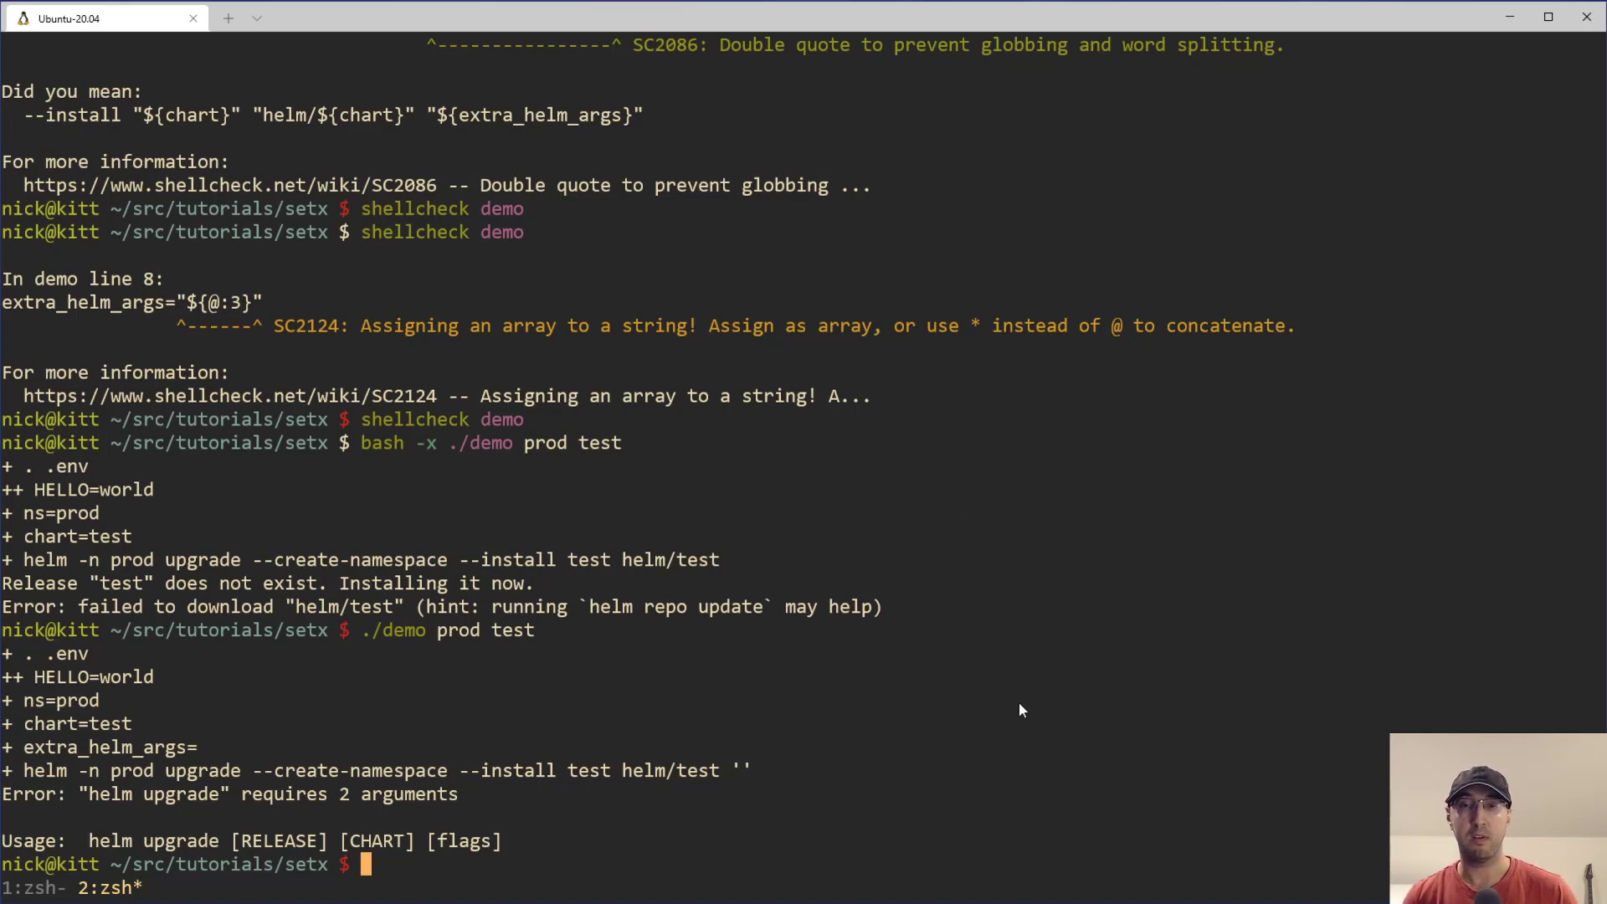
{"action": "mouse_move", "coordinate": [932, 704]}
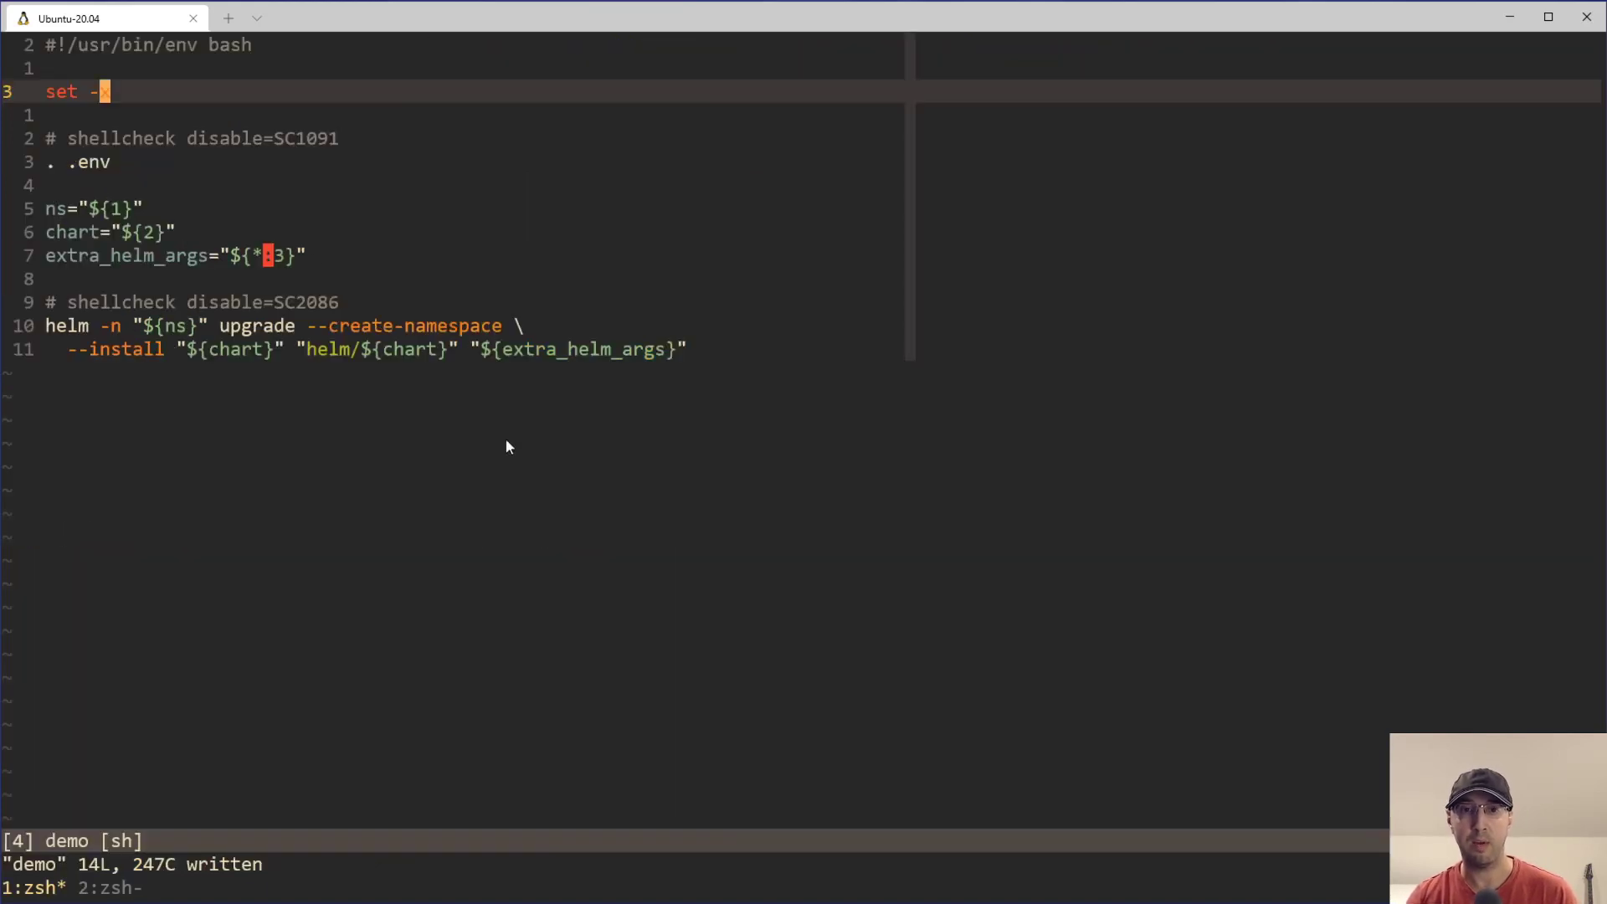
Return from the Vim window showing set -x to the shell with the 'requires 2 arguments' error.
{"action": "key", "text": "v"}
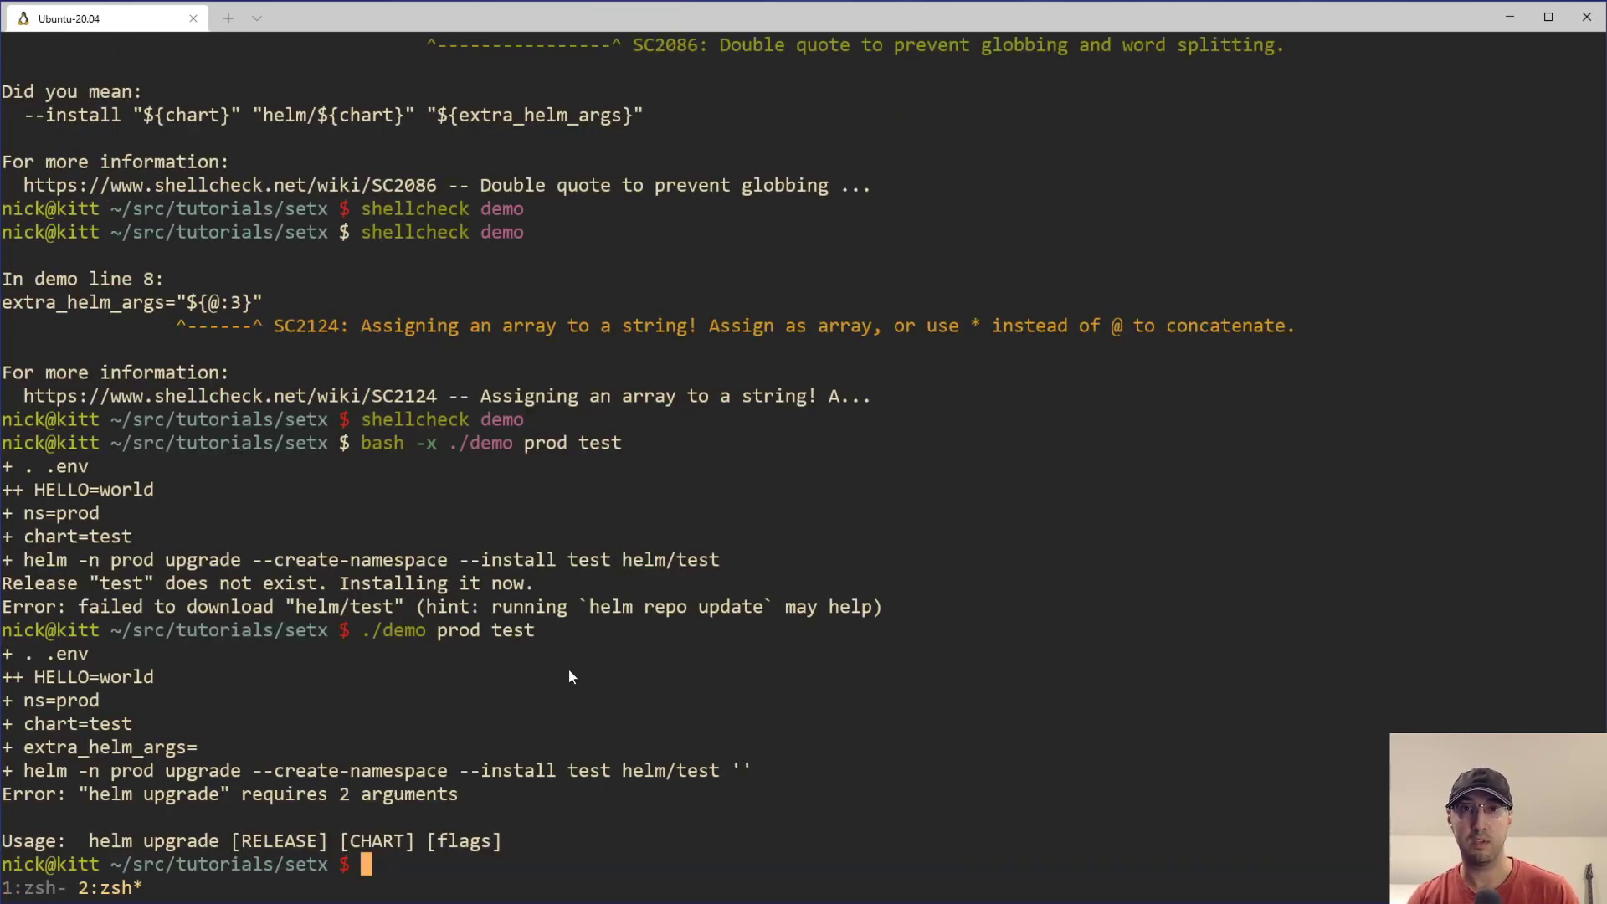
{"action": "mouse_move", "coordinate": [665, 766]}
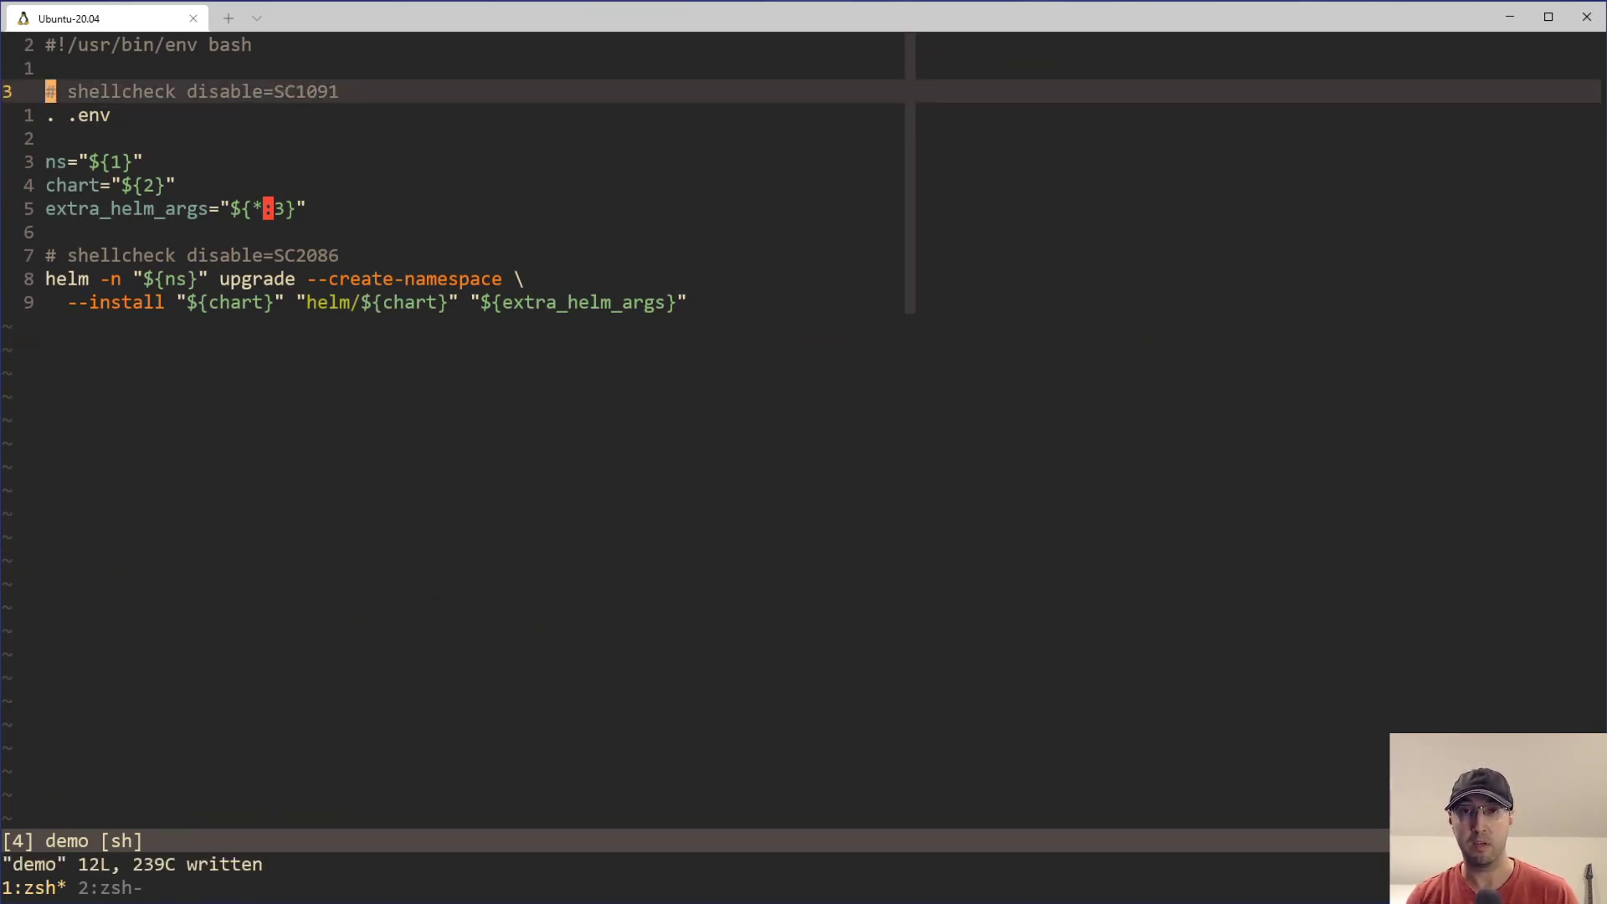
{"action": "mouse_move", "coordinate": [458, 174]}
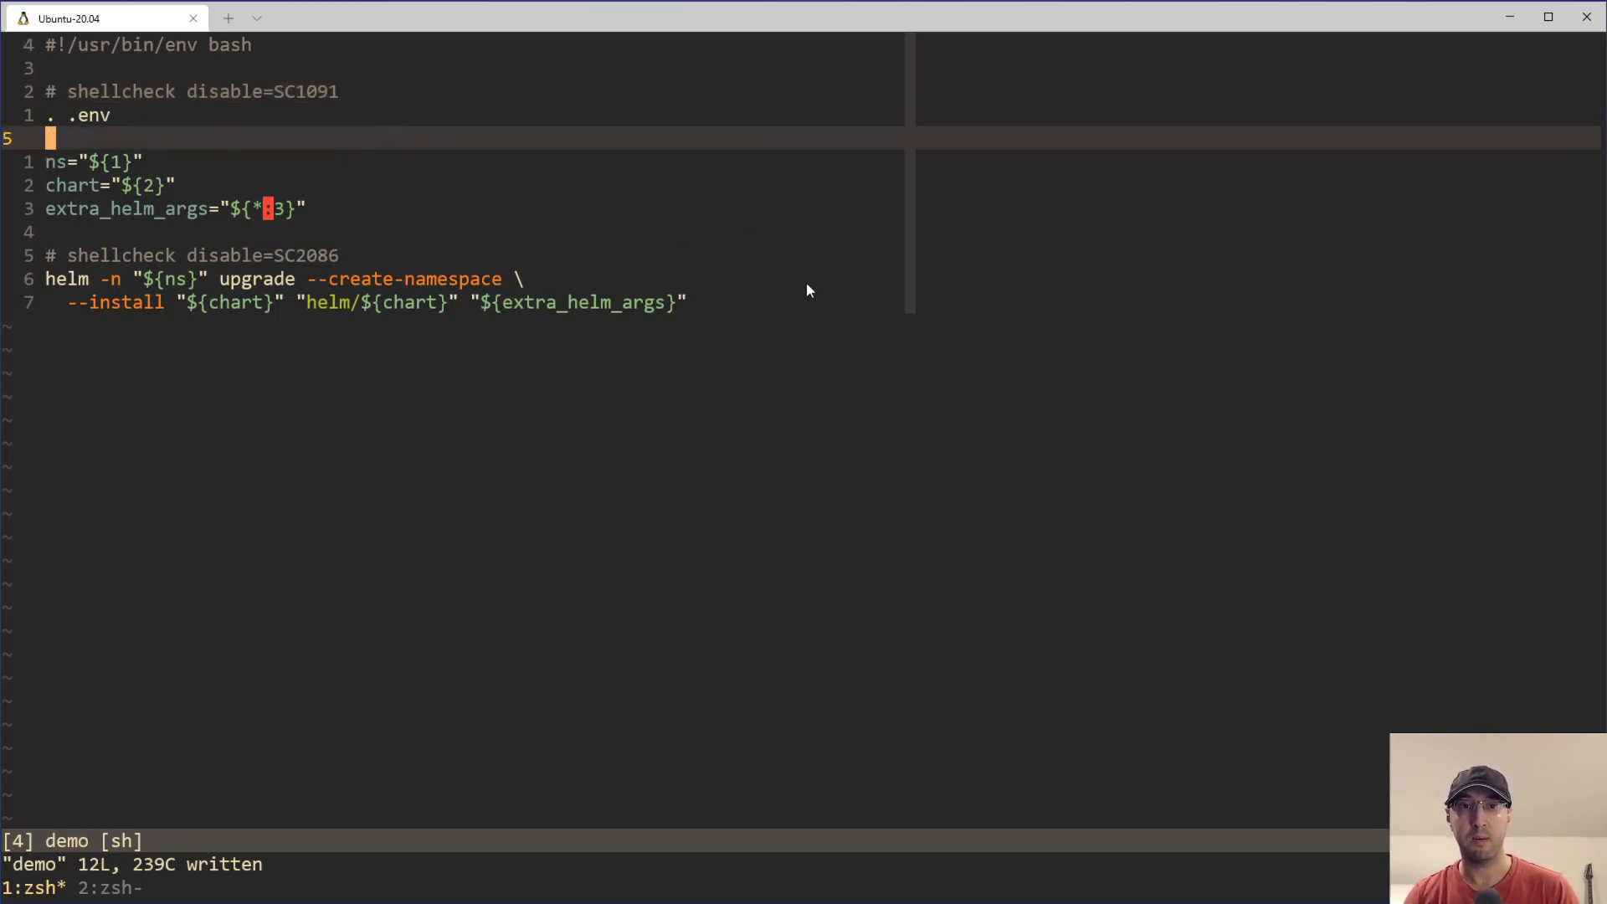
{"action": "mouse_move", "coordinate": [194, 116]}
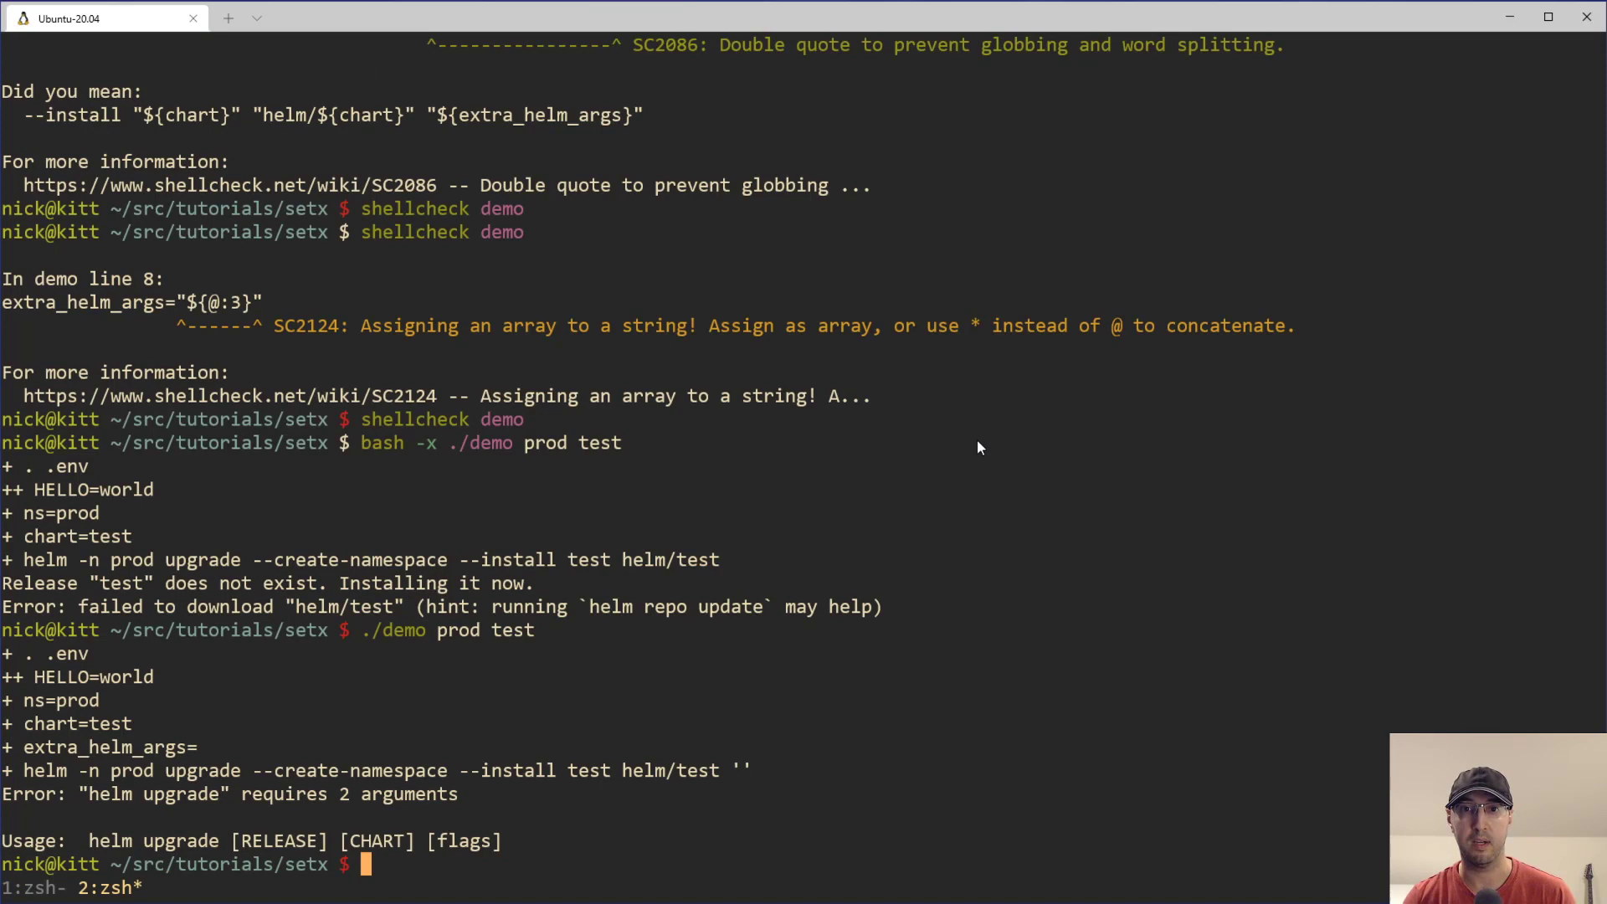
Rerun the demo as bash -x ./demo prod test, reproducing the 'requires 2 arguments' error.
{"action": "type", "text": "./demo prod test"}
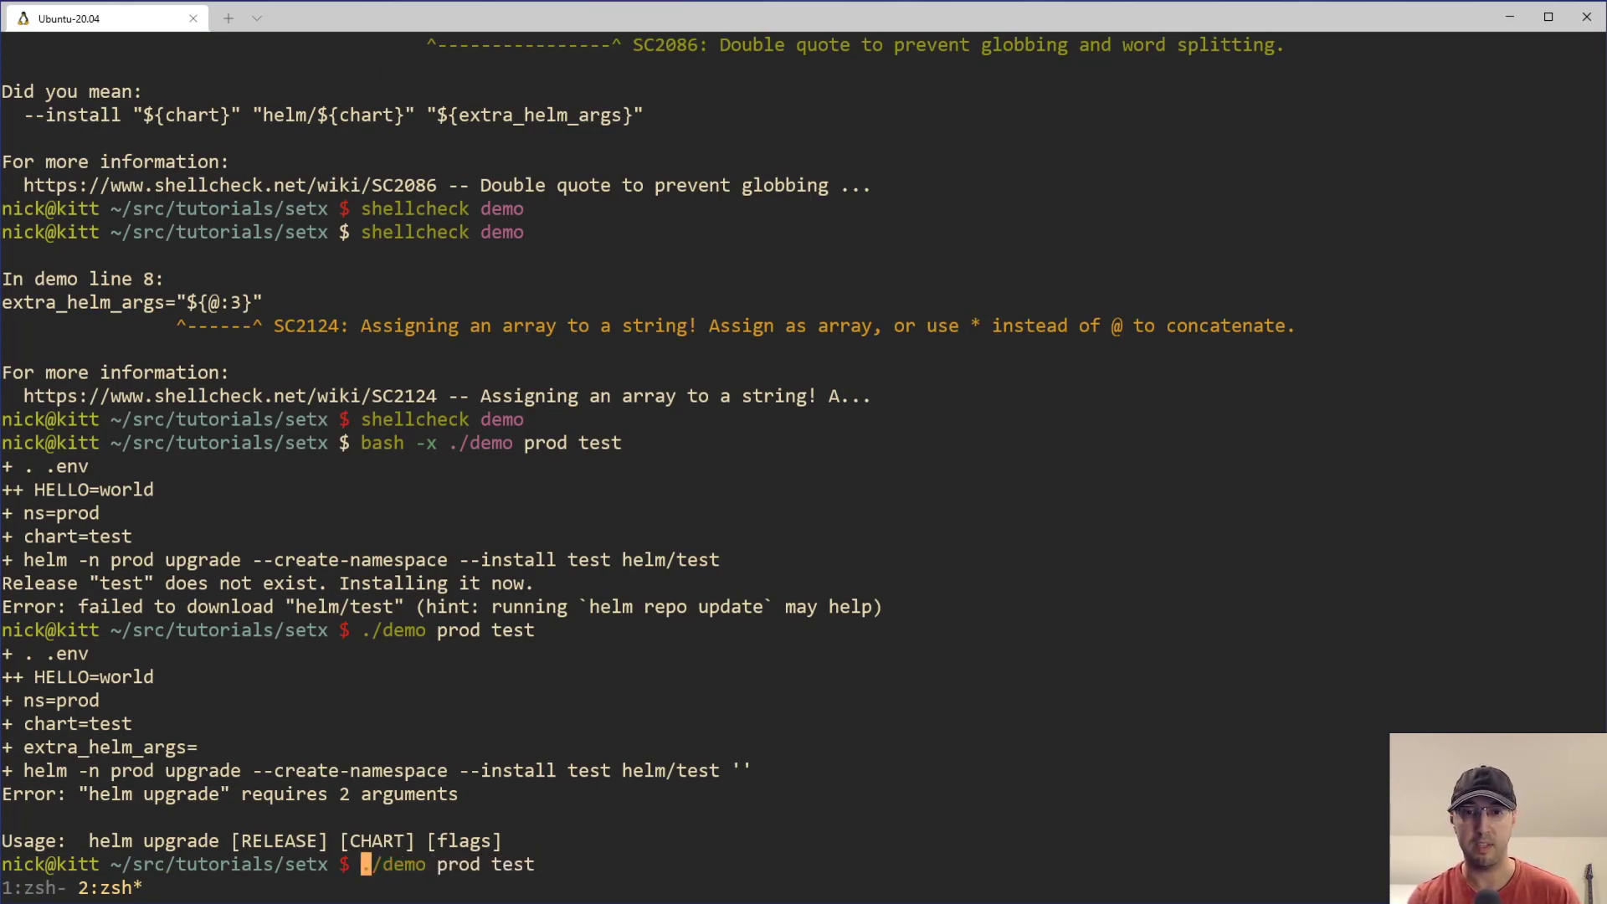
{"action": "type", "text": "bash -x "}
{"action": "key", "text": "Return"}
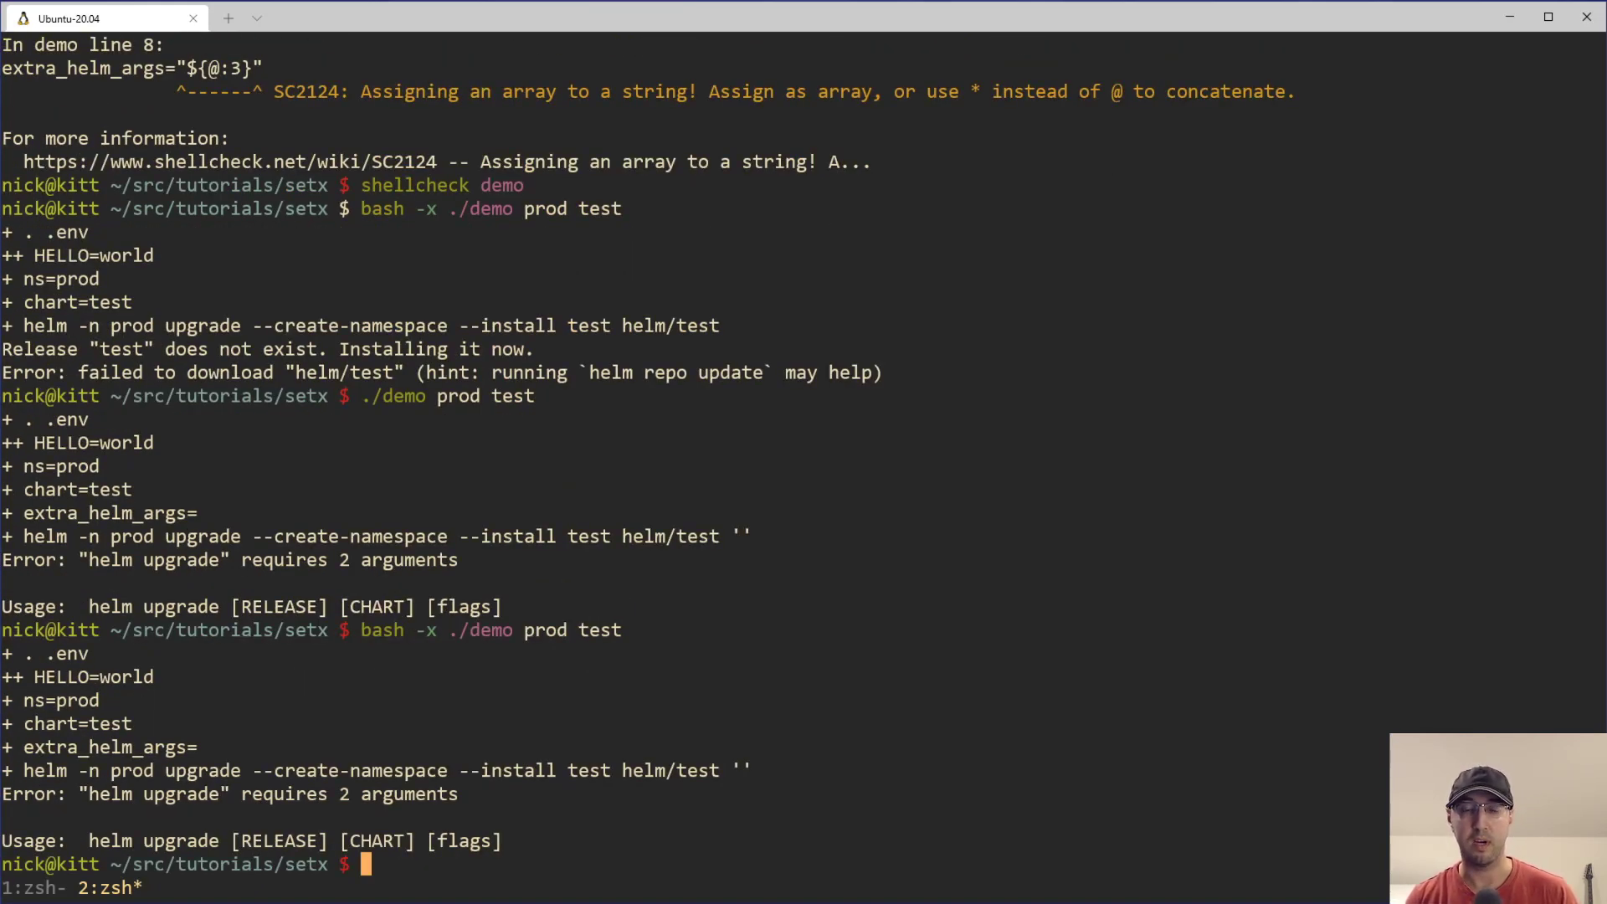
{"action": "mouse_move", "coordinate": [408, 636]}
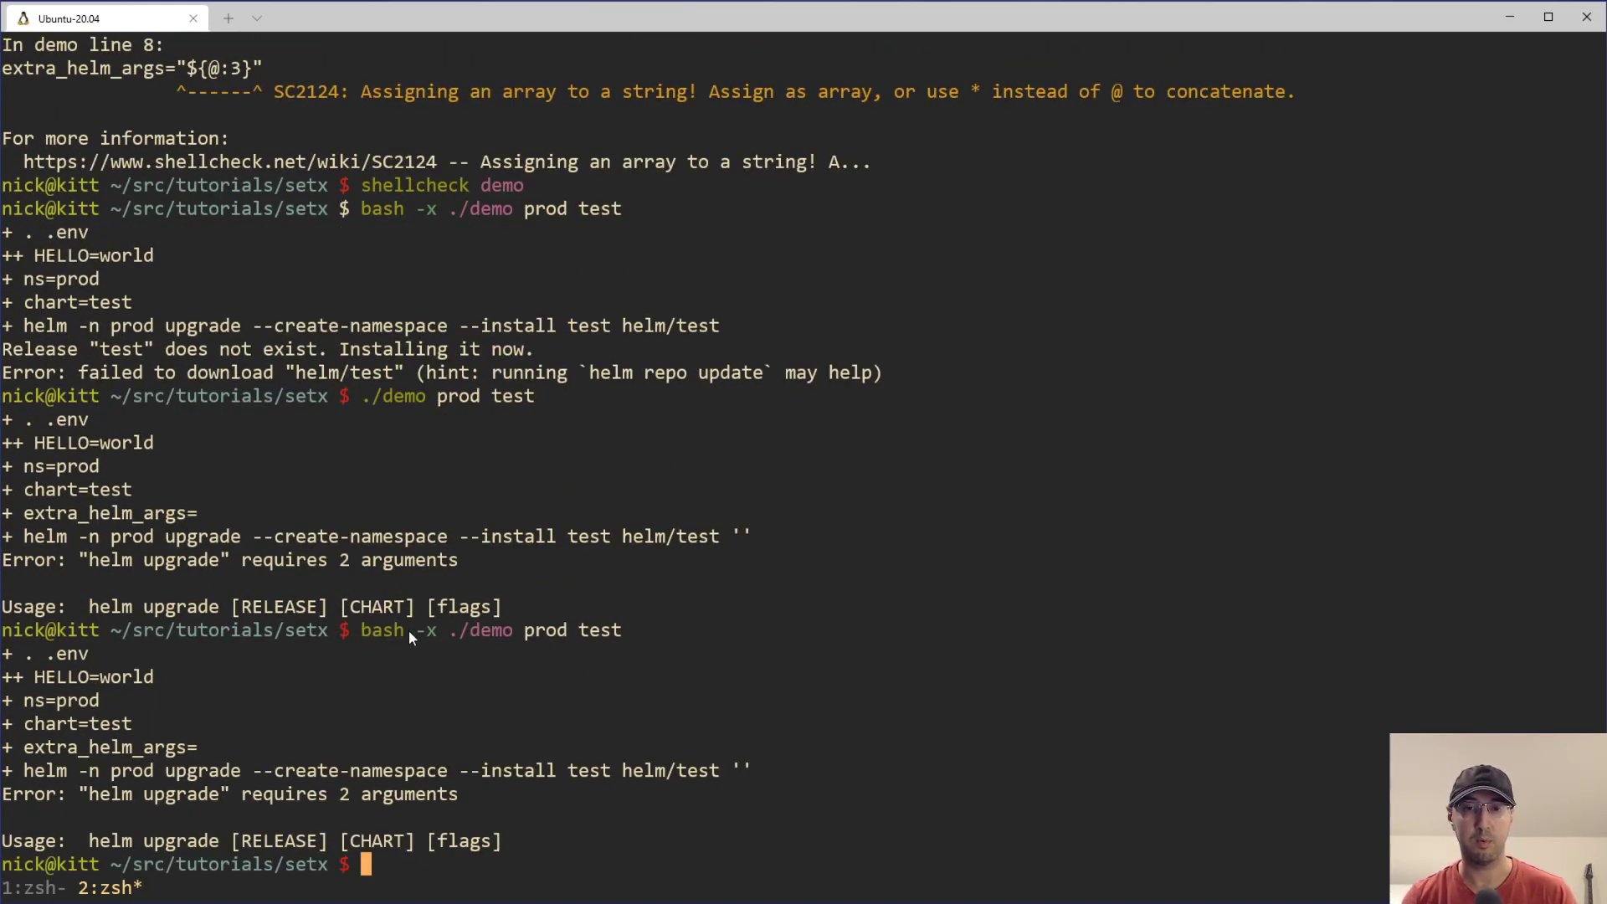
{"action": "mouse_move", "coordinate": [860, 631]}
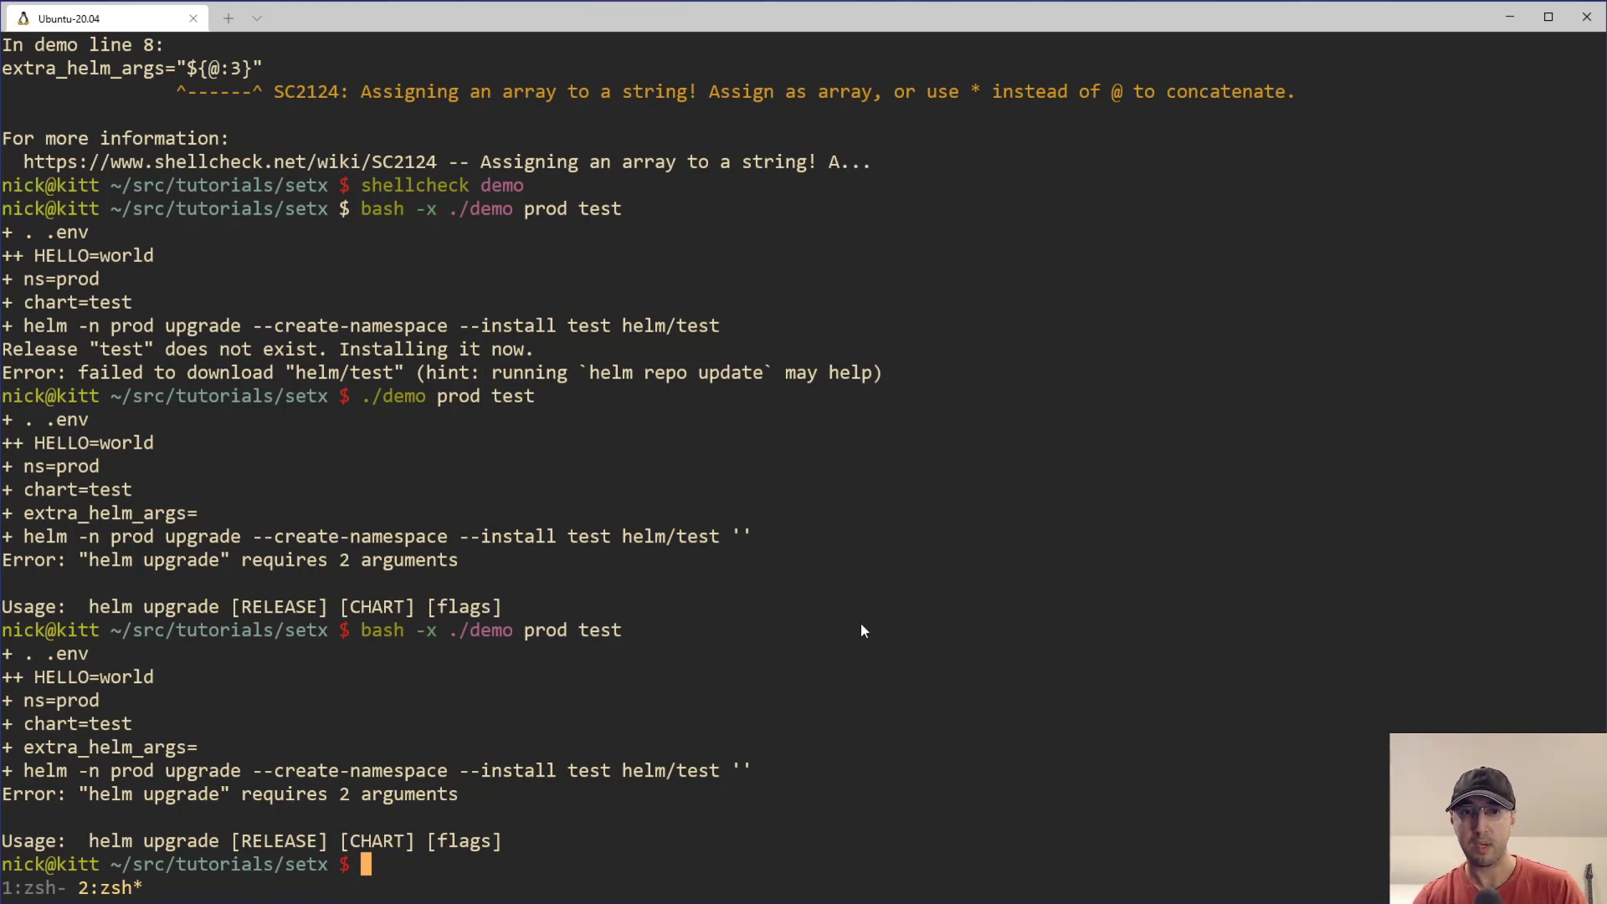
{"action": "mouse_move", "coordinate": [482, 641]}
{"action": "type", "text": "./demo prod test"}
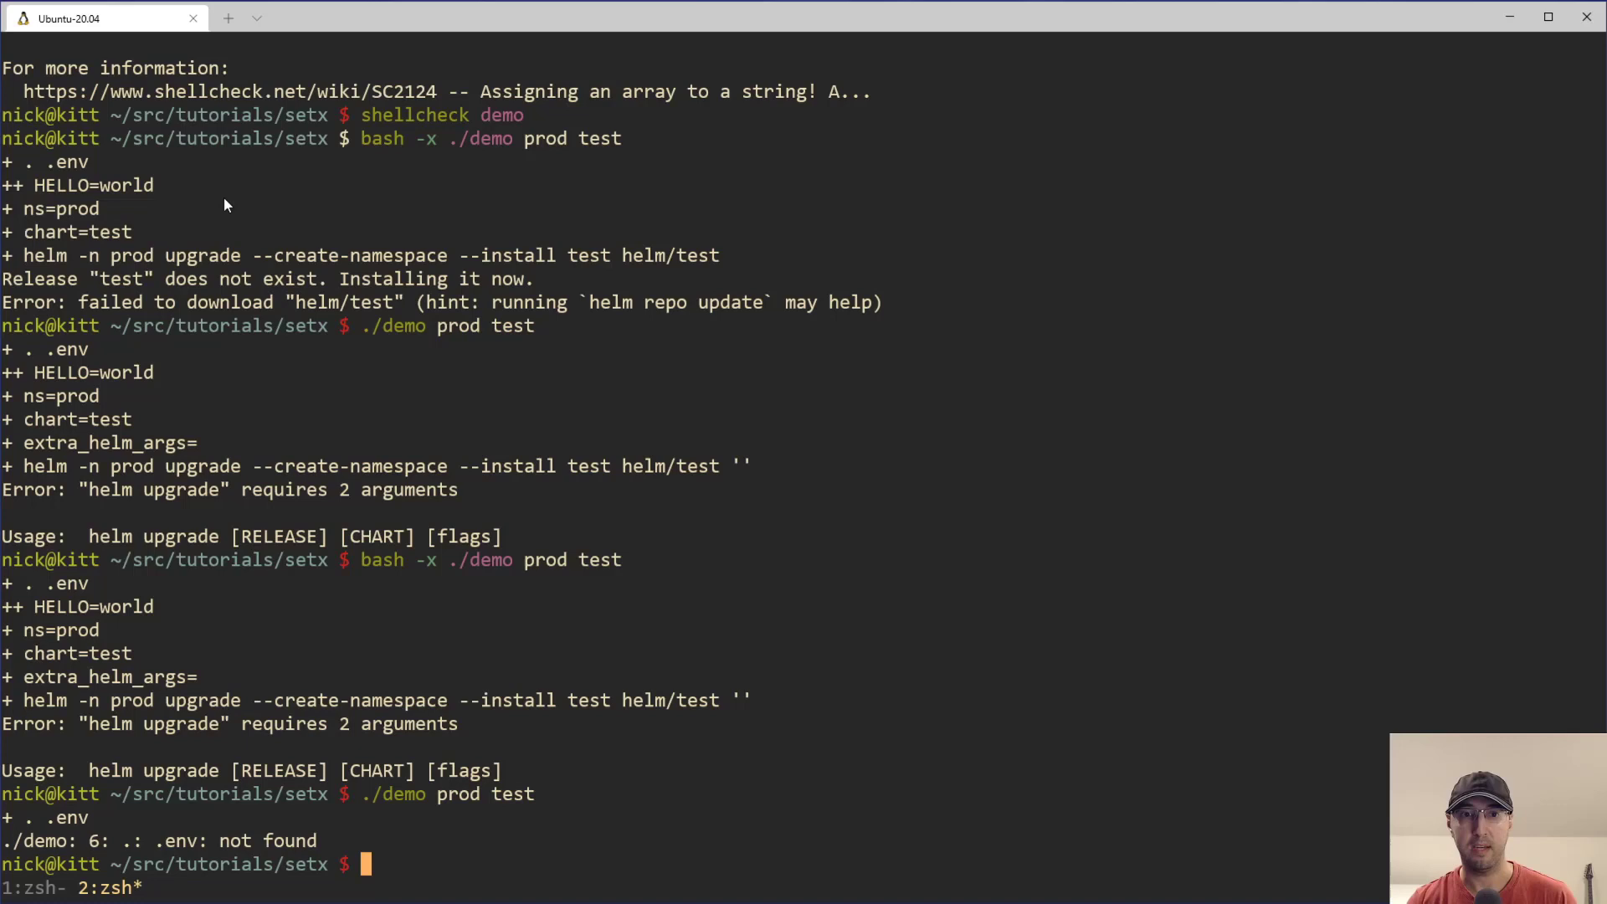
{"action": "mouse_move", "coordinate": [218, 850]}
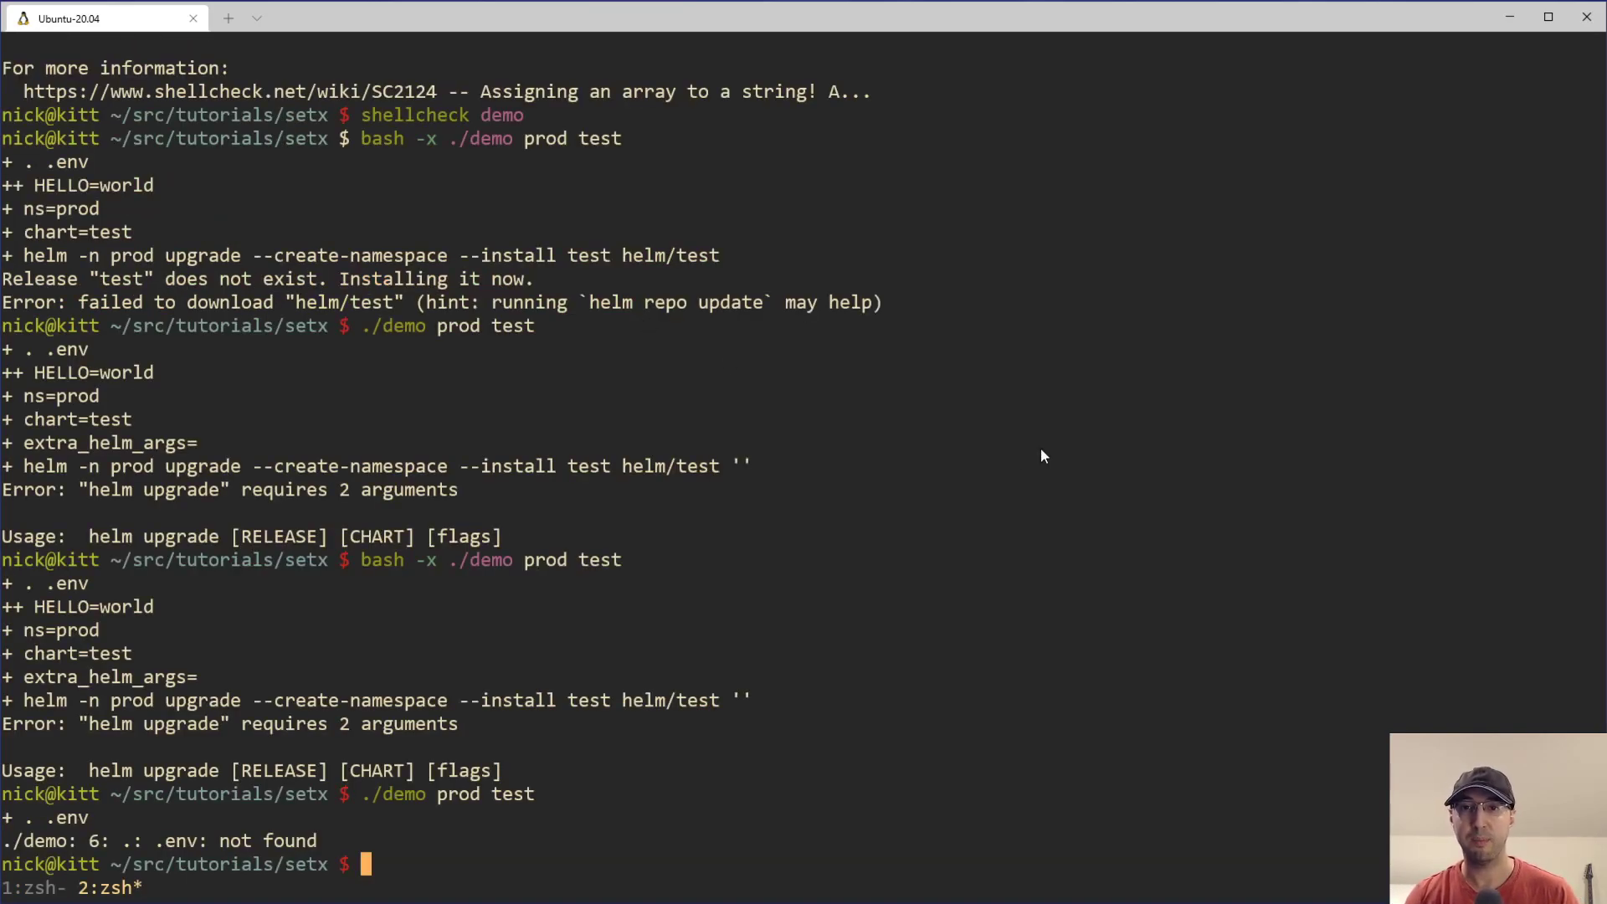
{"action": "mouse_move", "coordinate": [376, 564]}
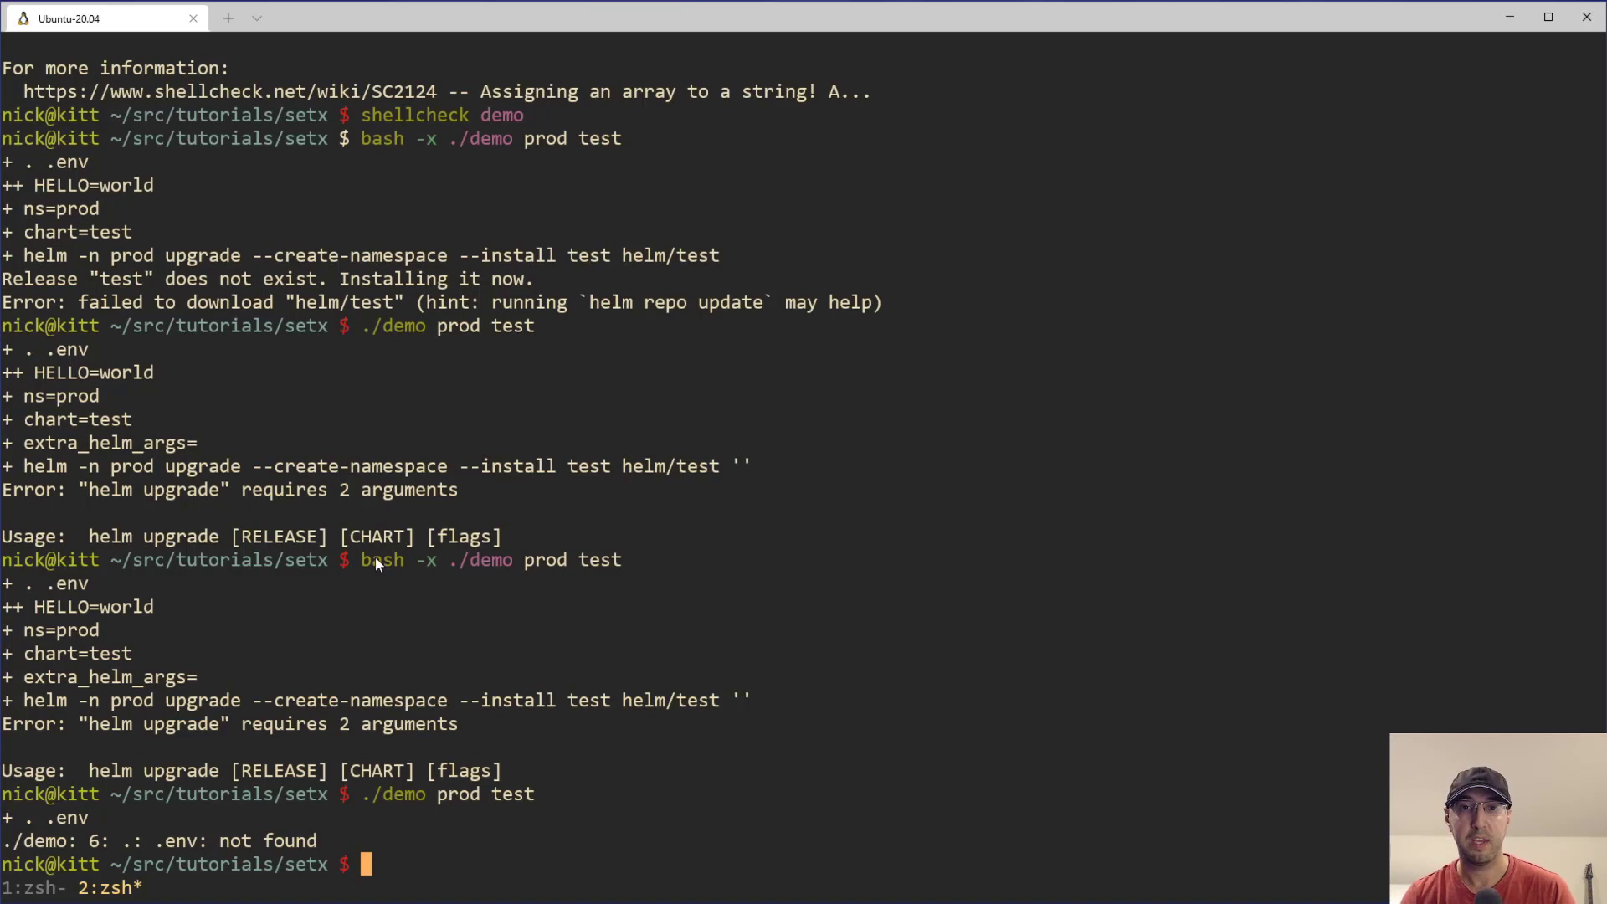